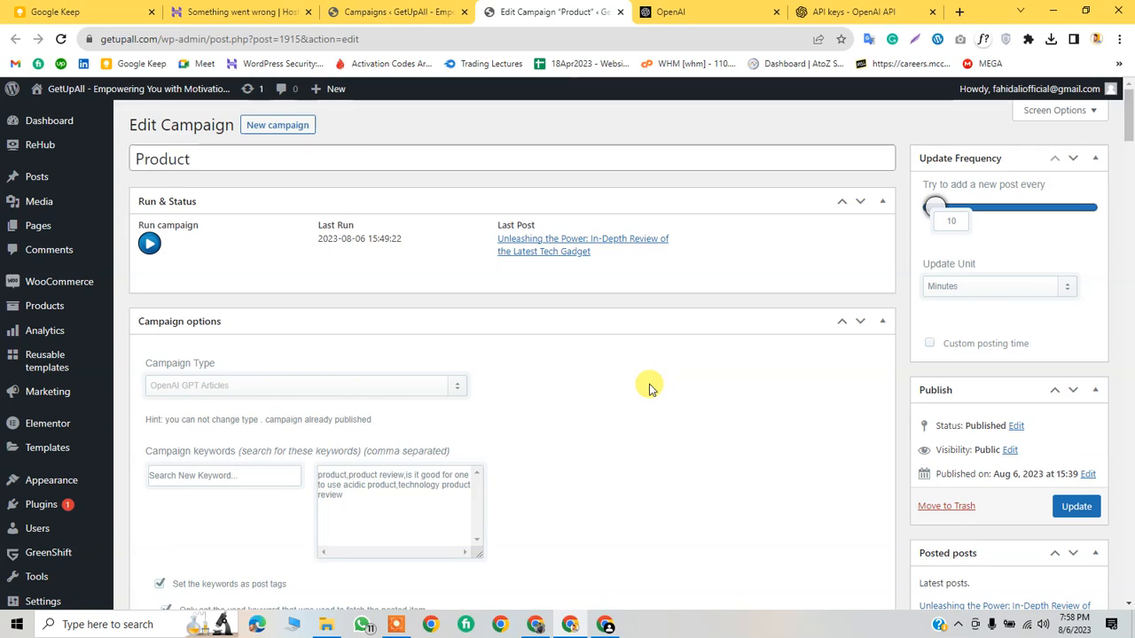
mouse_move(647, 368)
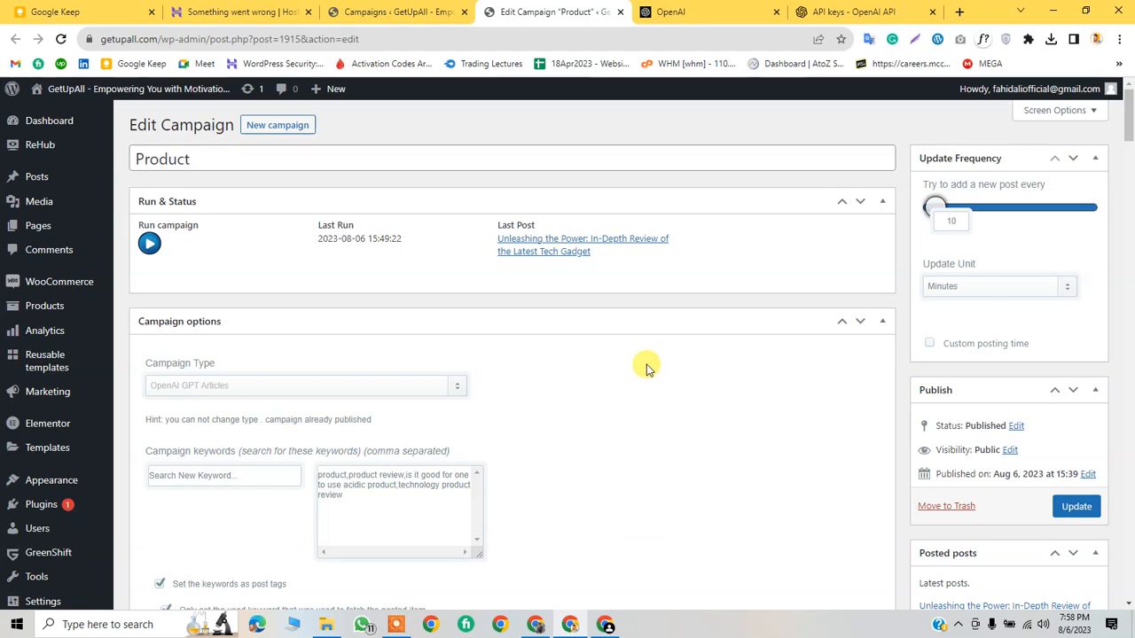
Step: Scroll the Automatic General Settings down to the saved OpenAI API key
scroll("down", 3)
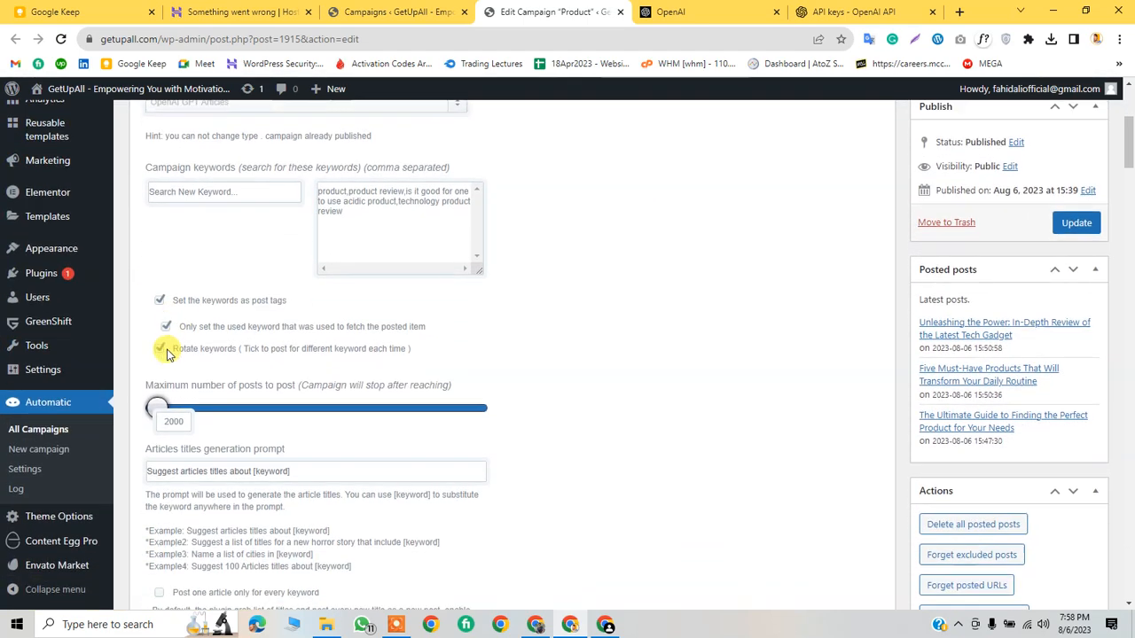
scroll("up", 3)
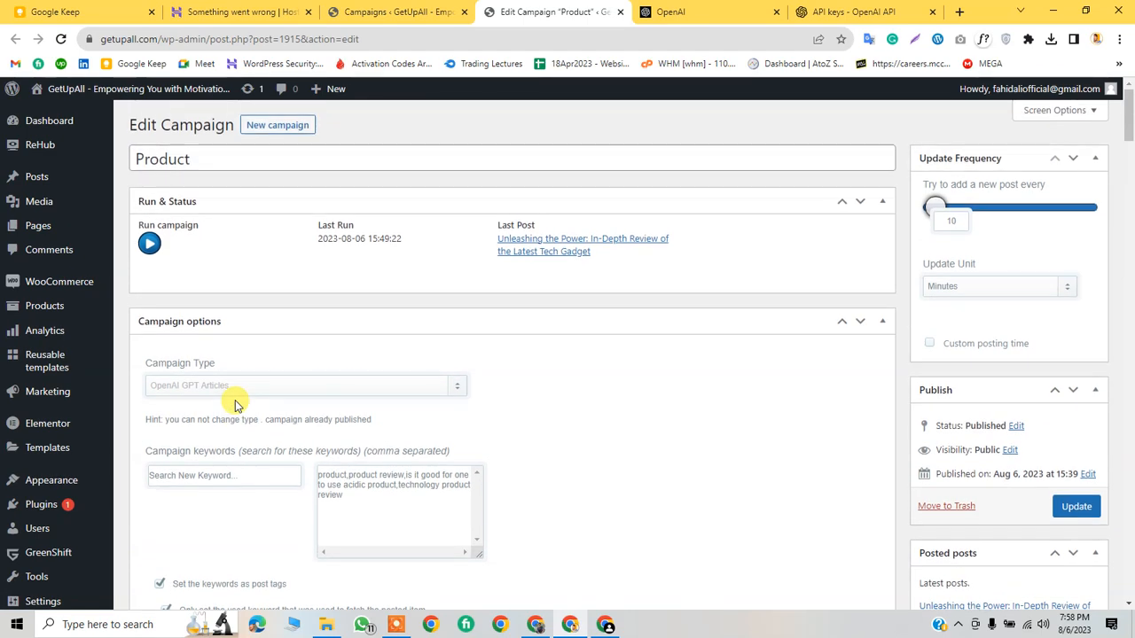
scroll("down", 3)
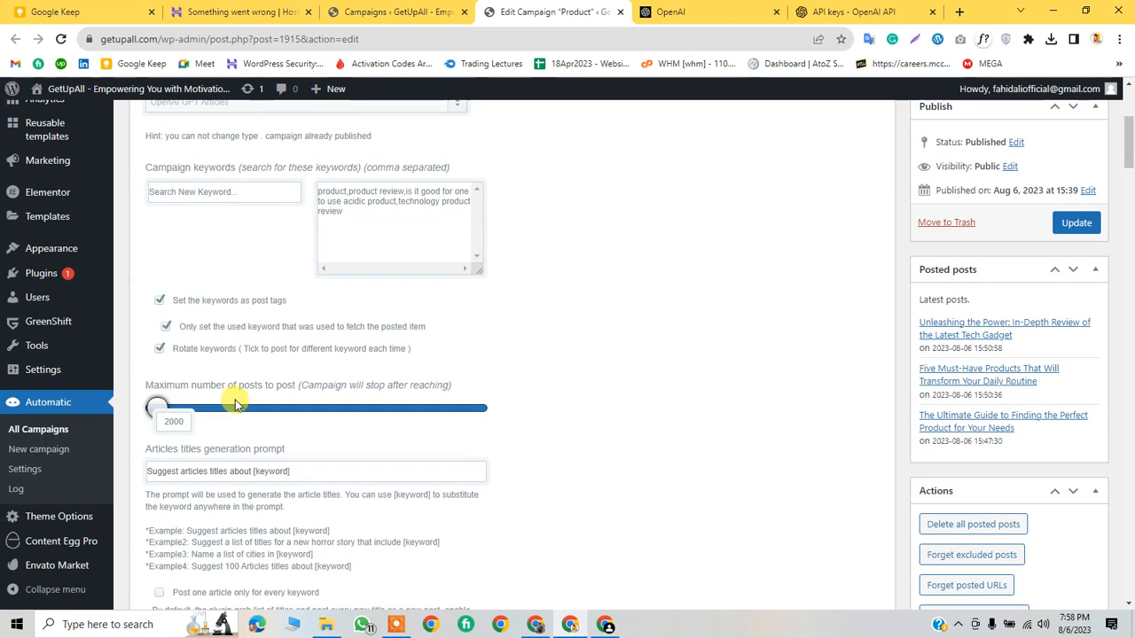
mouse_move(38, 448)
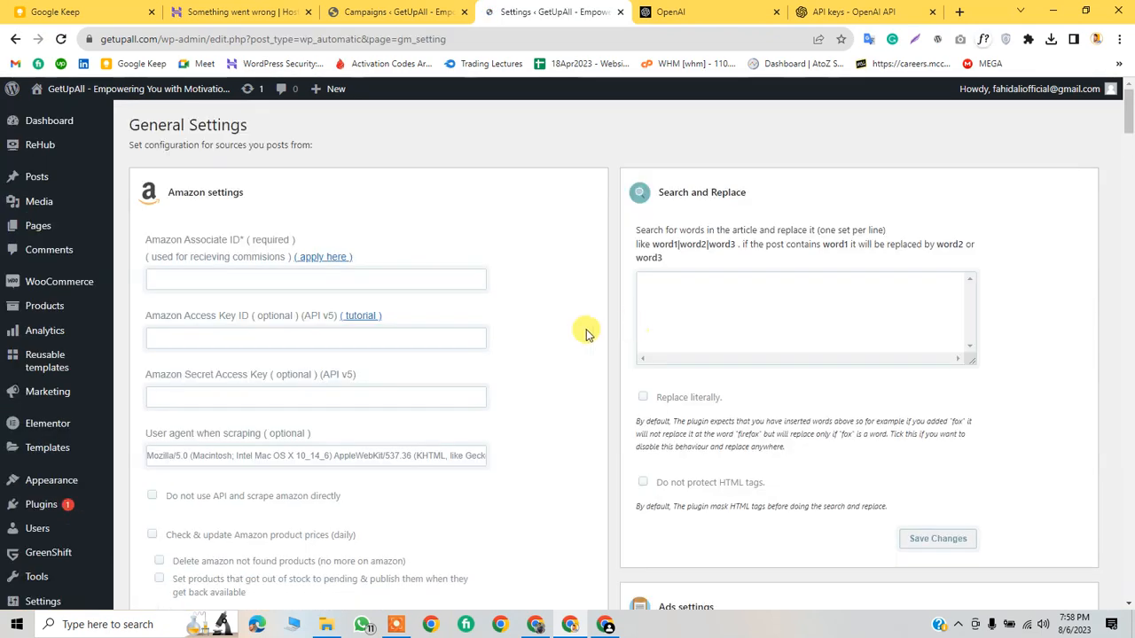
scroll("down", 3)
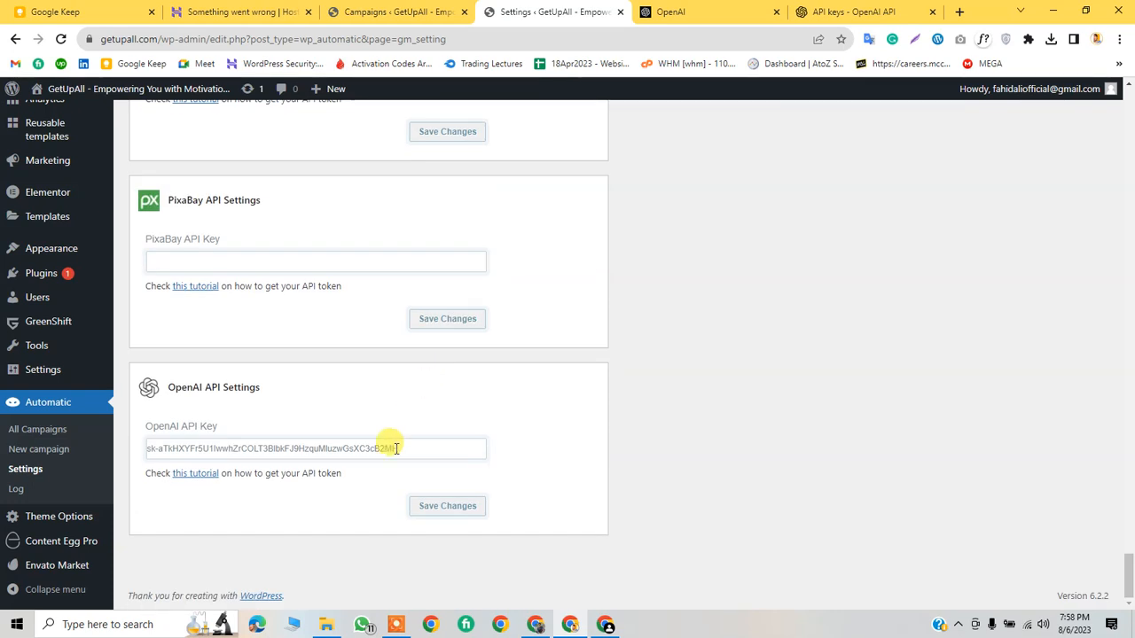
scroll("up", 3)
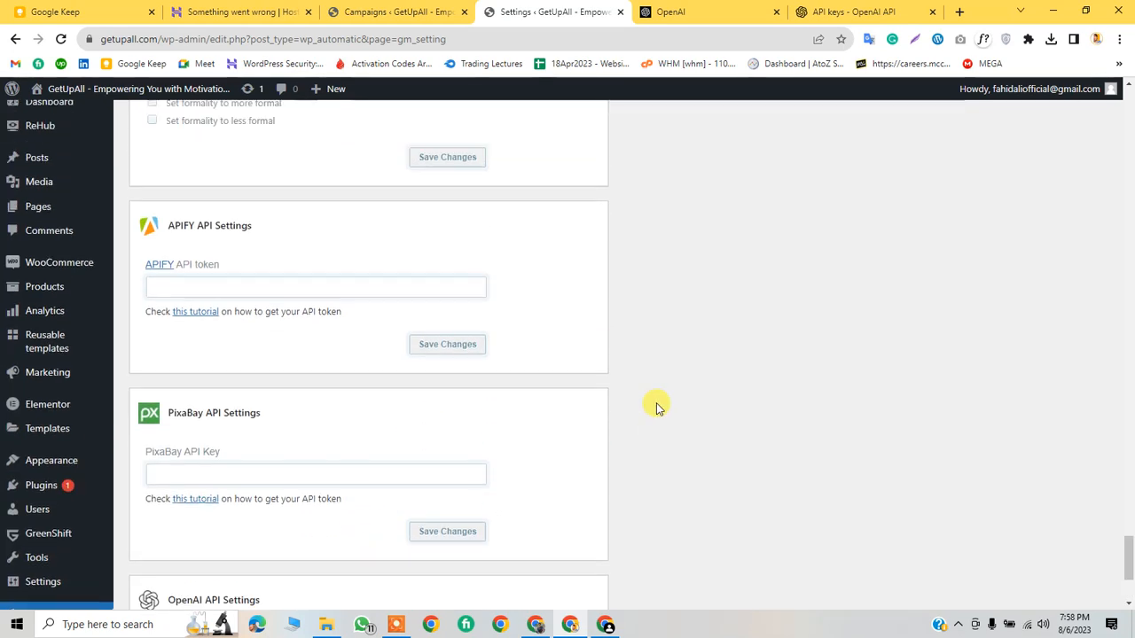
scroll("down", 3)
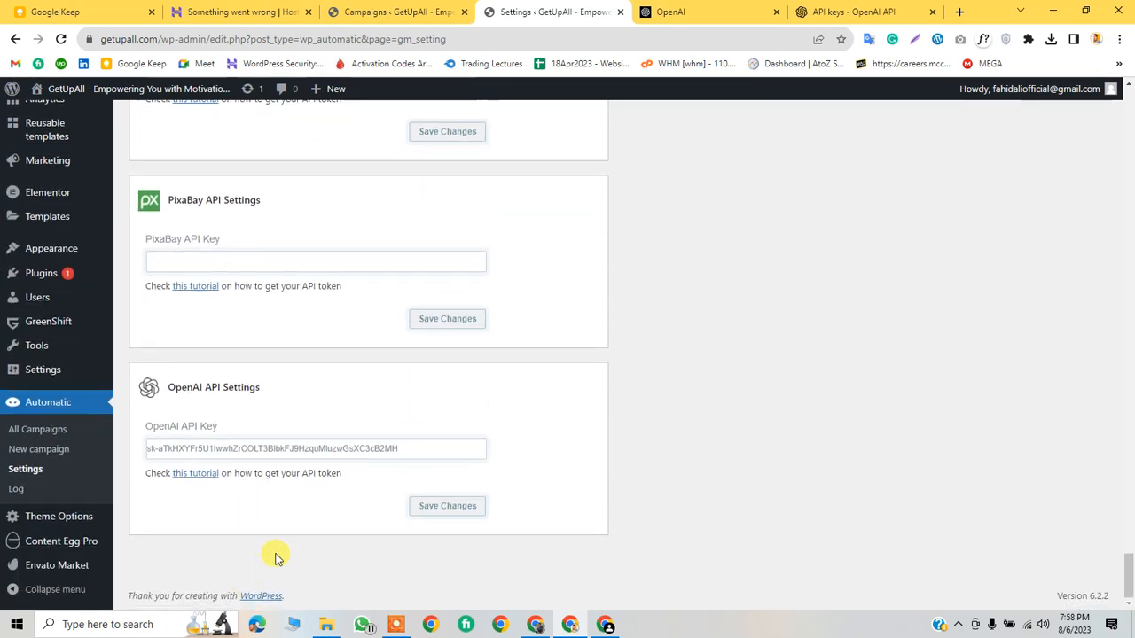
mouse_move(547, 498)
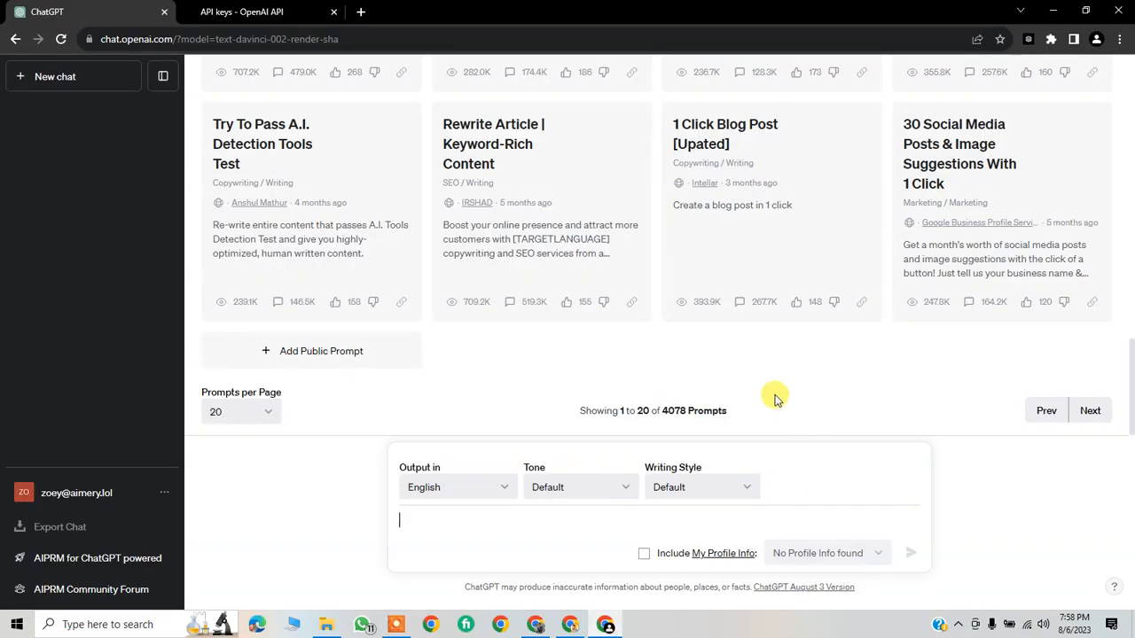
Step: Switch to the OpenAI API keys page showing the one existing secret key
left_click(257, 12)
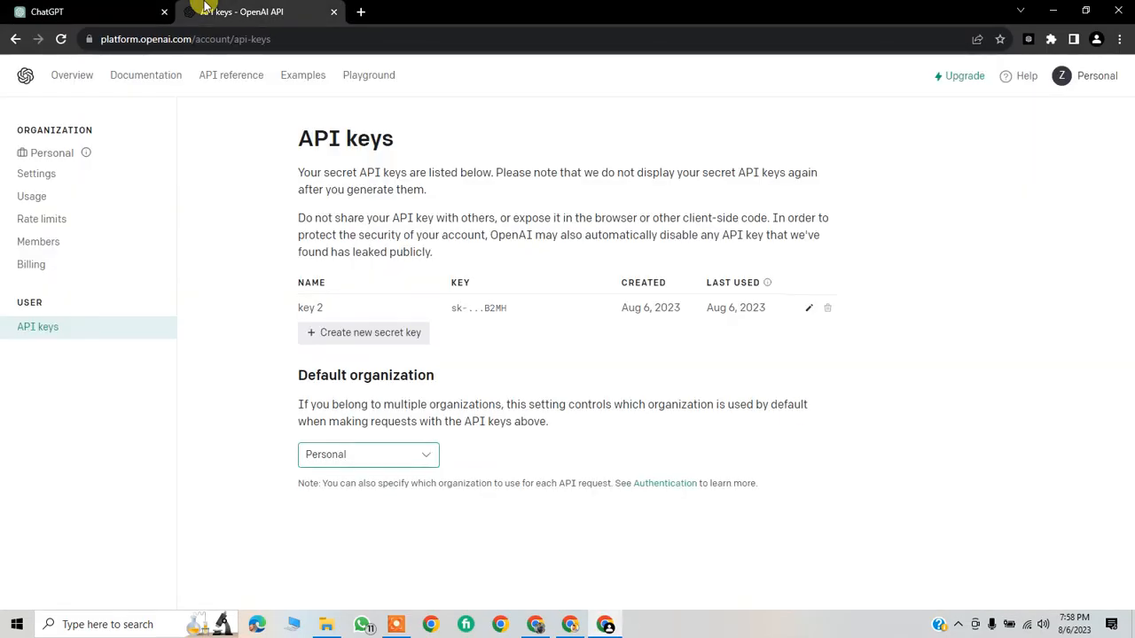
mouse_move(333, 368)
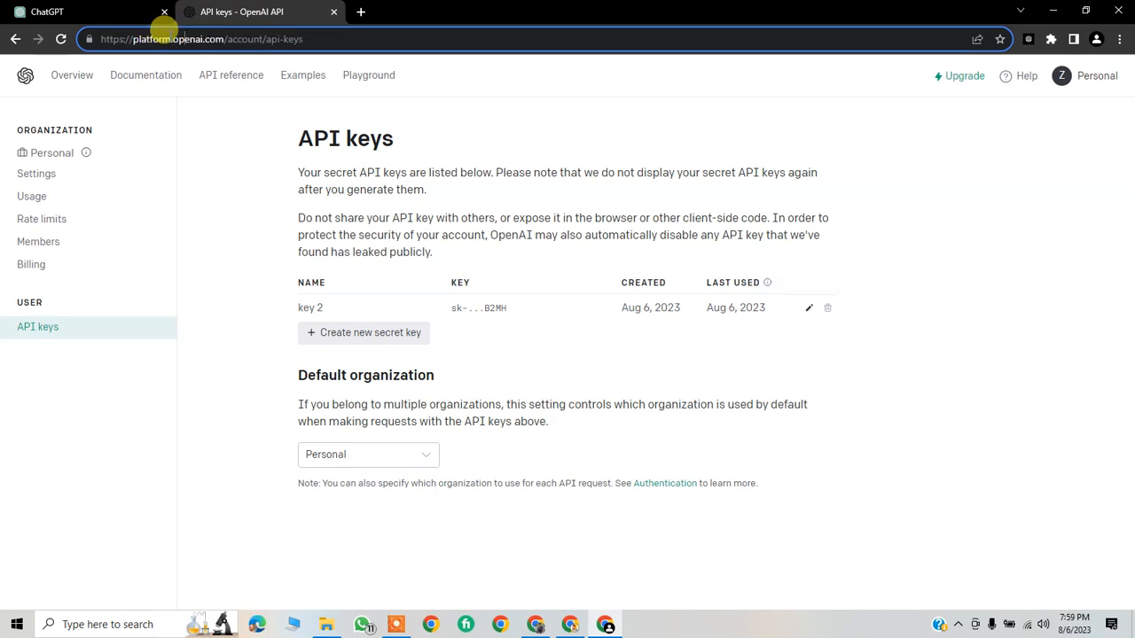
mouse_move(213, 33)
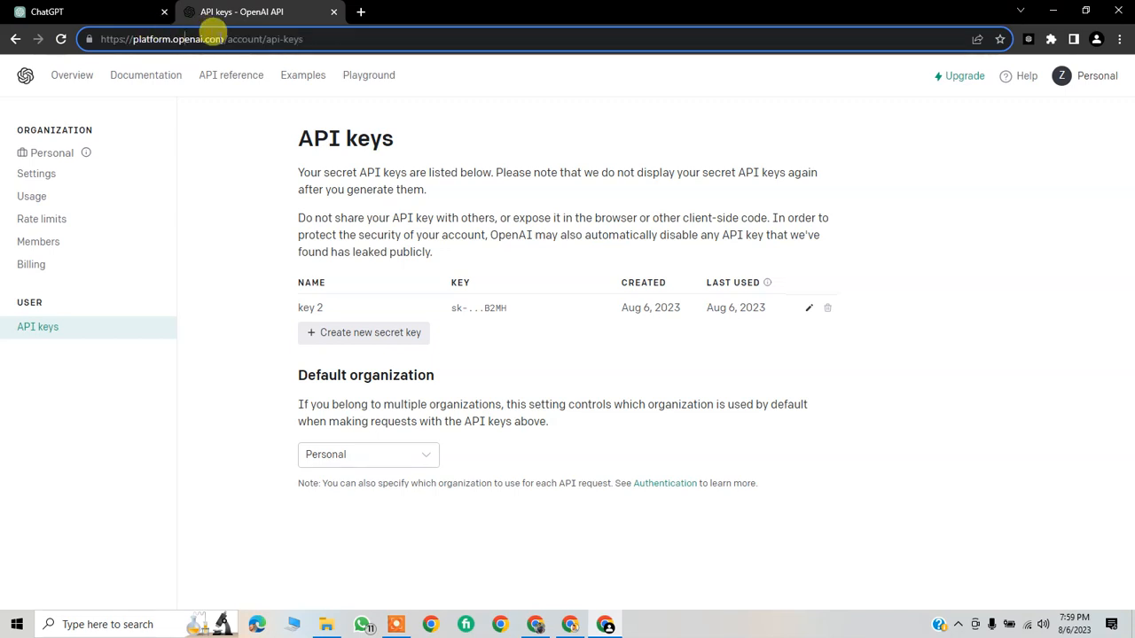
mouse_move(88, 12)
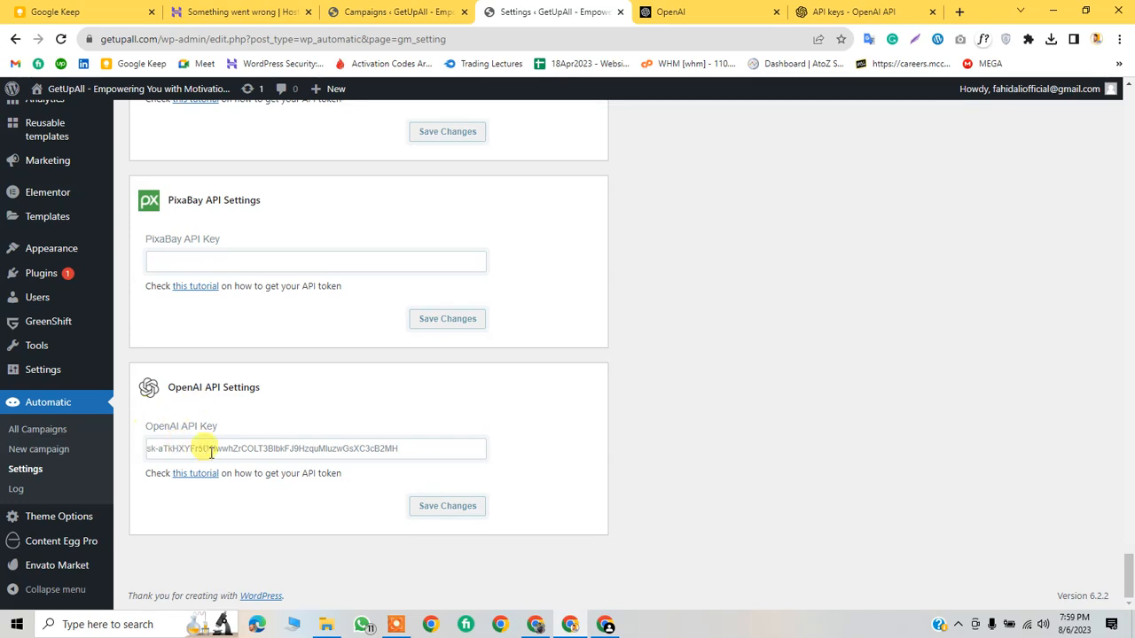
mouse_move(38, 449)
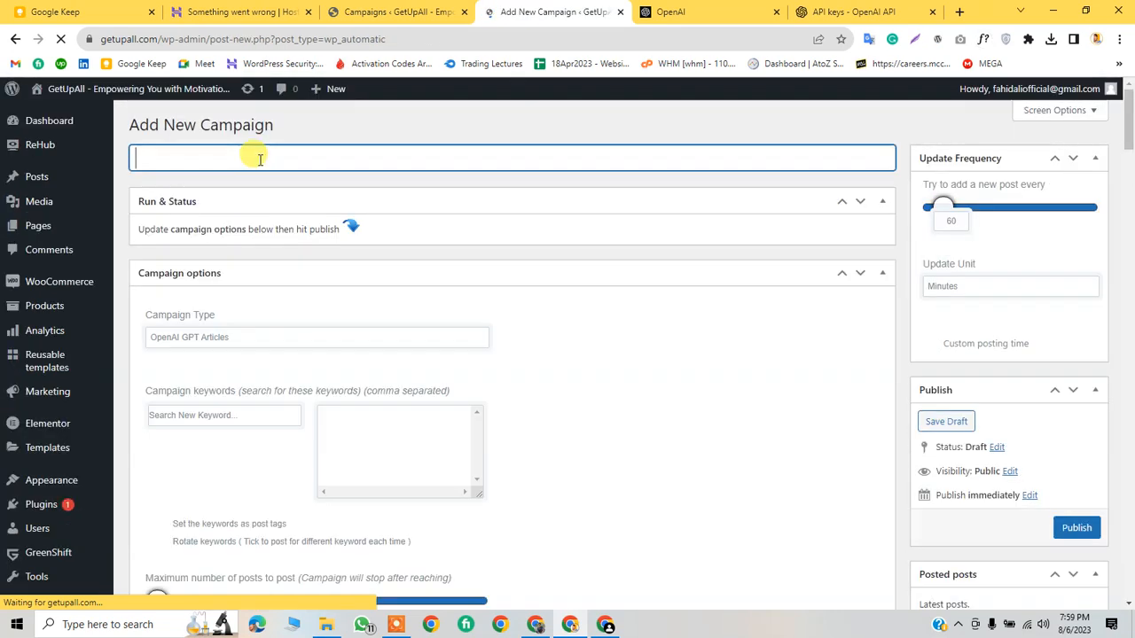
Step: Title the new OpenAI GPT Articles campaign 'business' and bring up the ChatGPT tab
type("business")
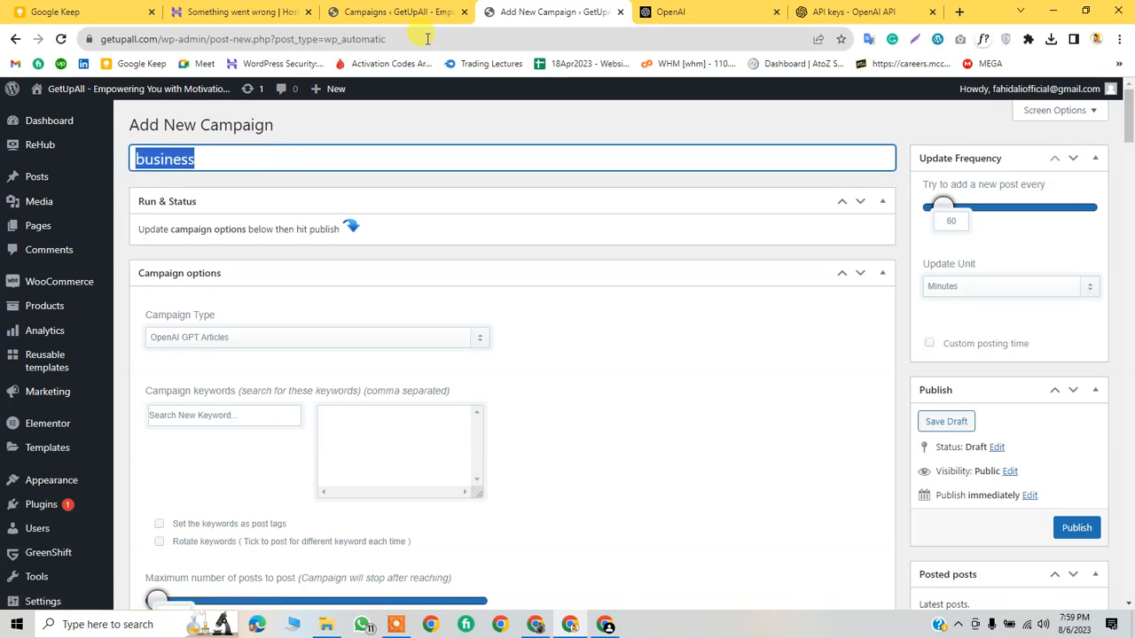
left_click(960, 11)
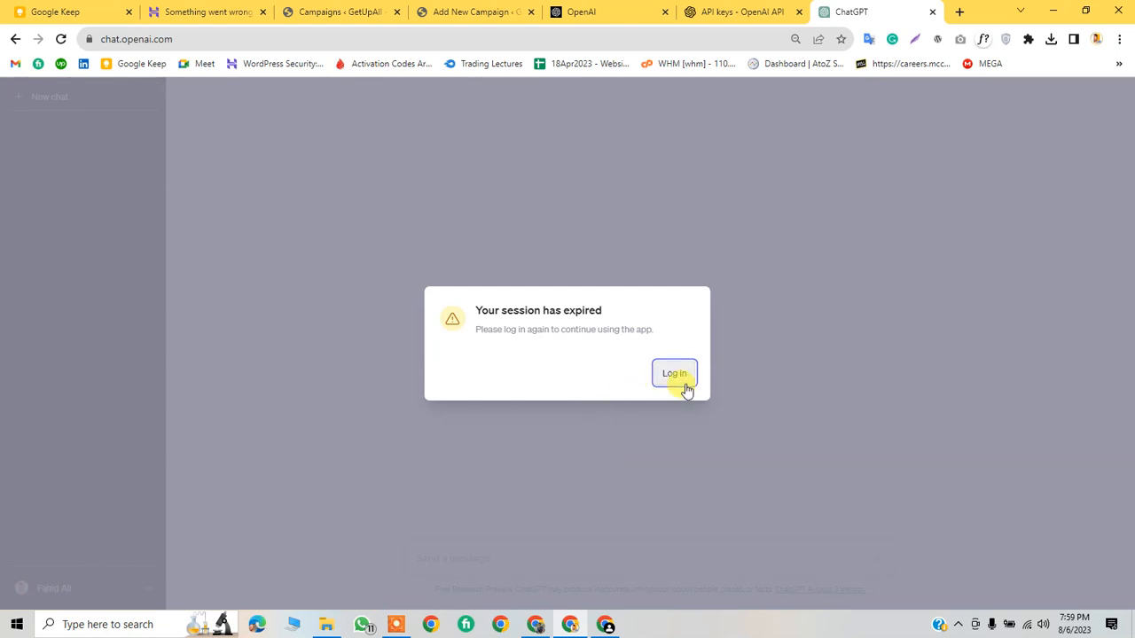
Step: Log back into ChatGPT and request 50 'business' keywords separated by commas
left_click(673, 373)
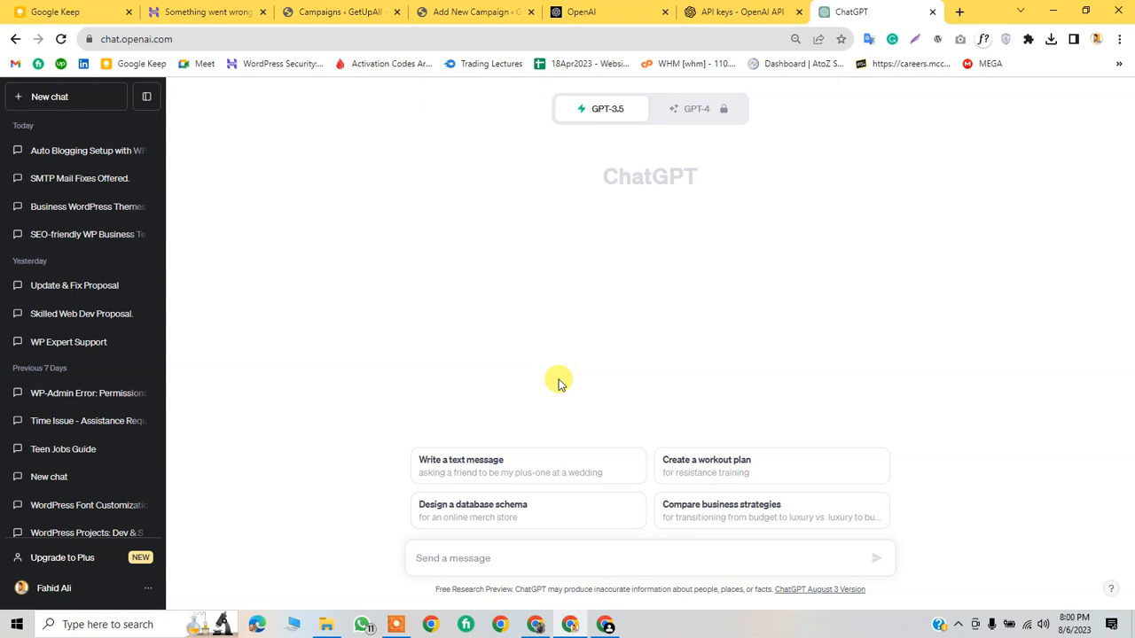
type("i wan")
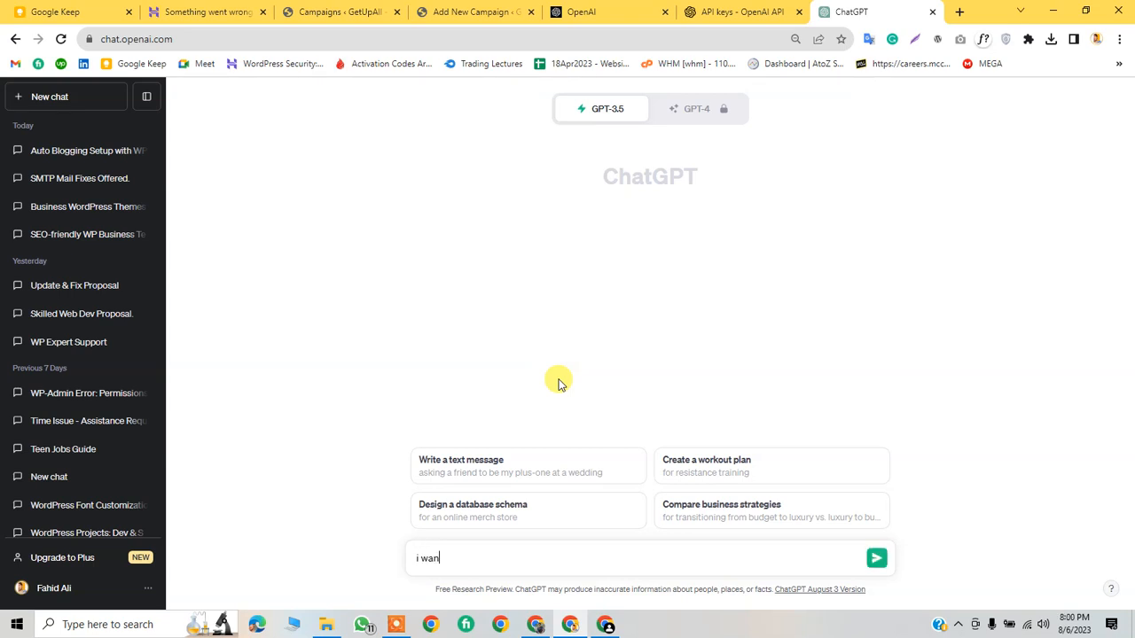
type("t olease")
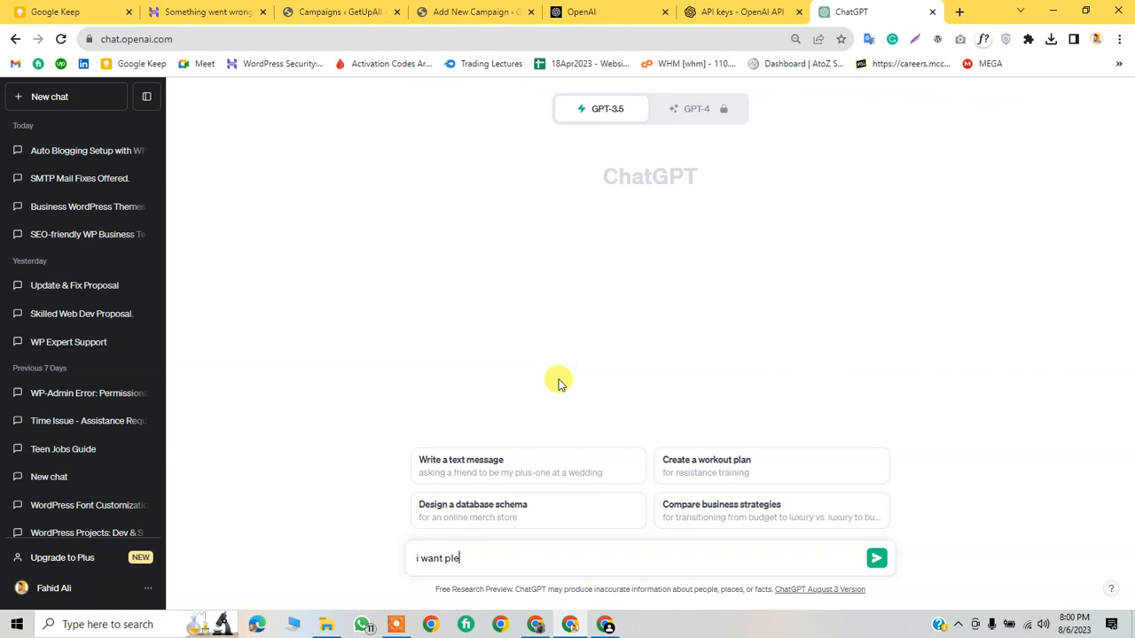
type("ase writ")
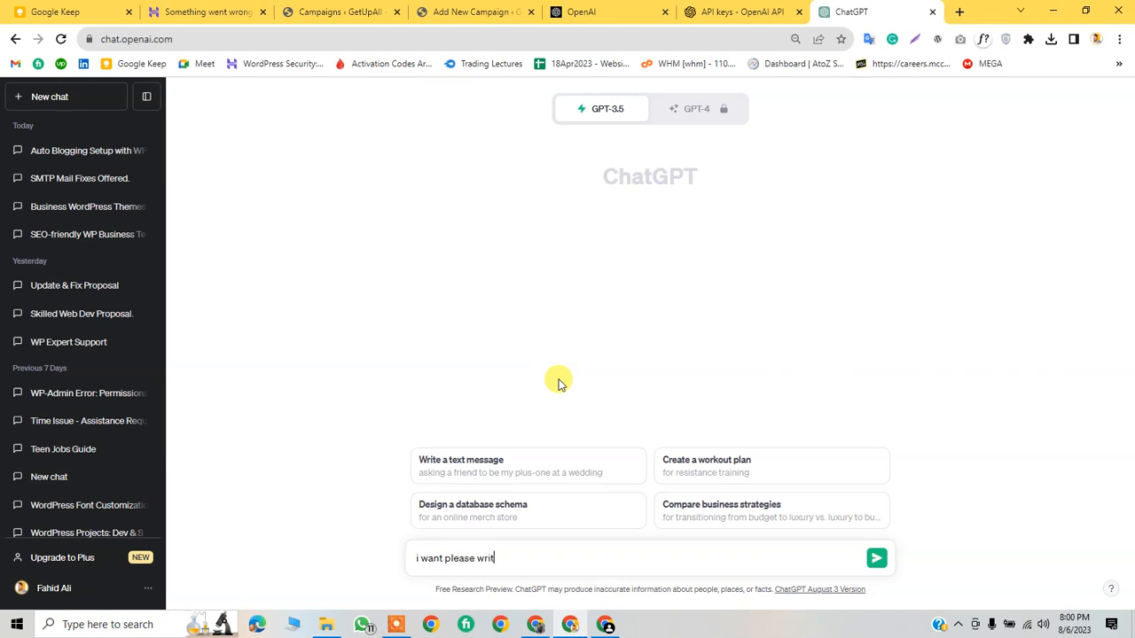
type("e key")
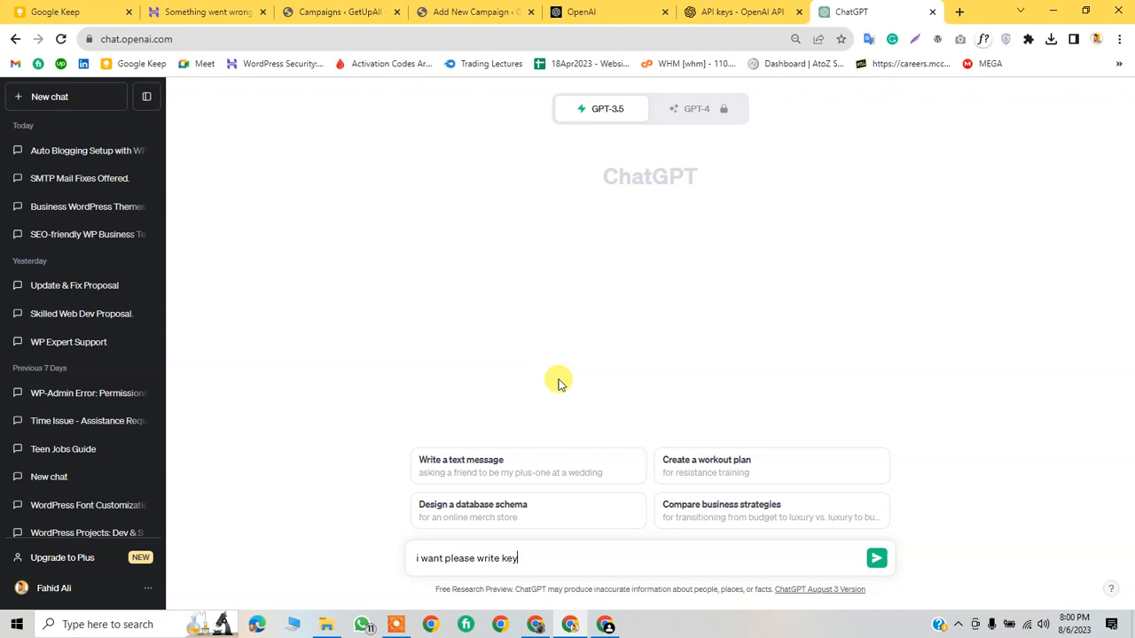
type("word for")
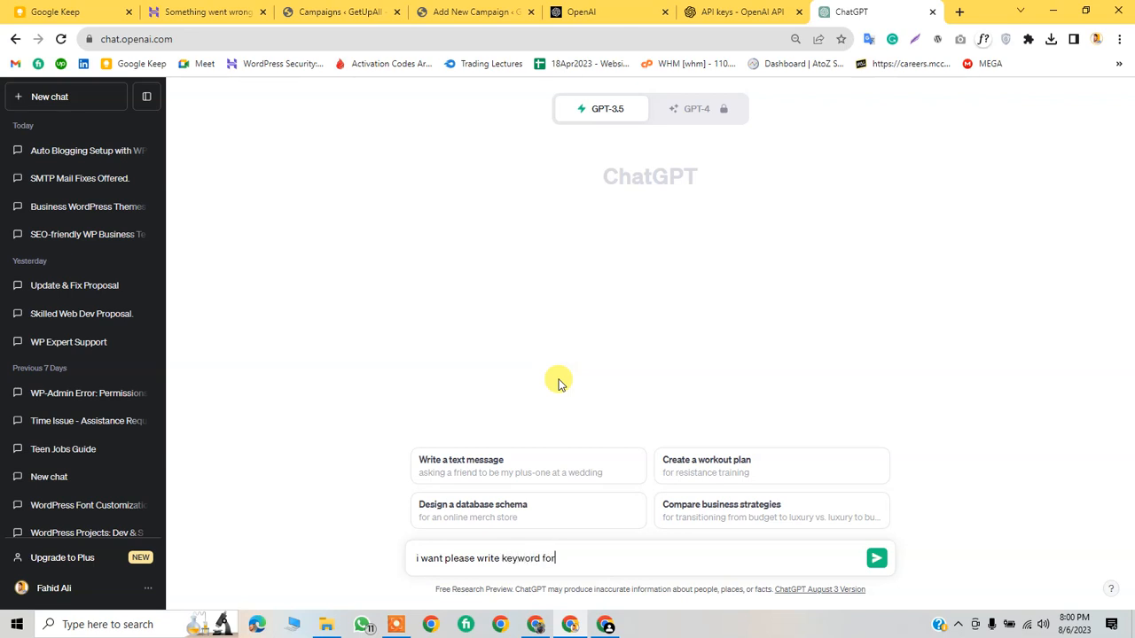
type("\"")
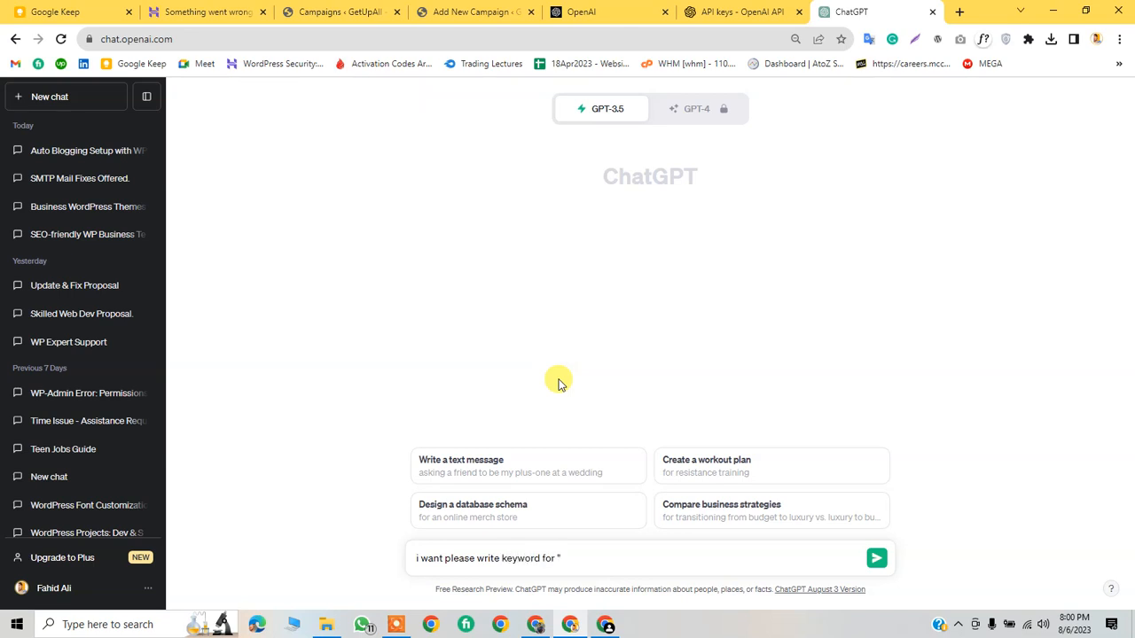
type("business\"")
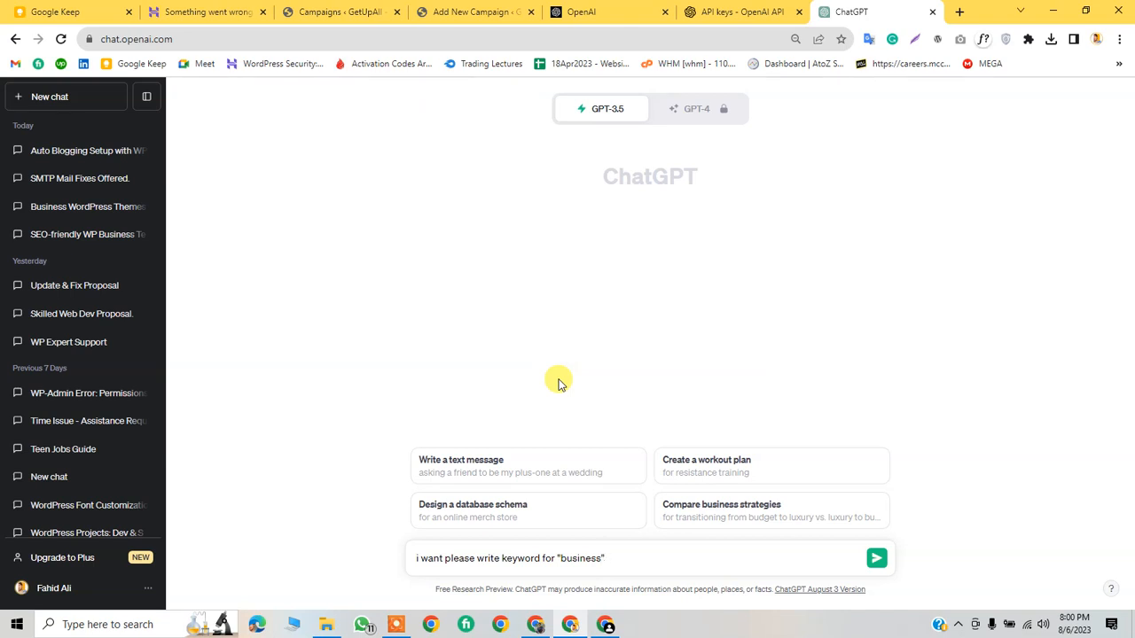
type("with sepr")
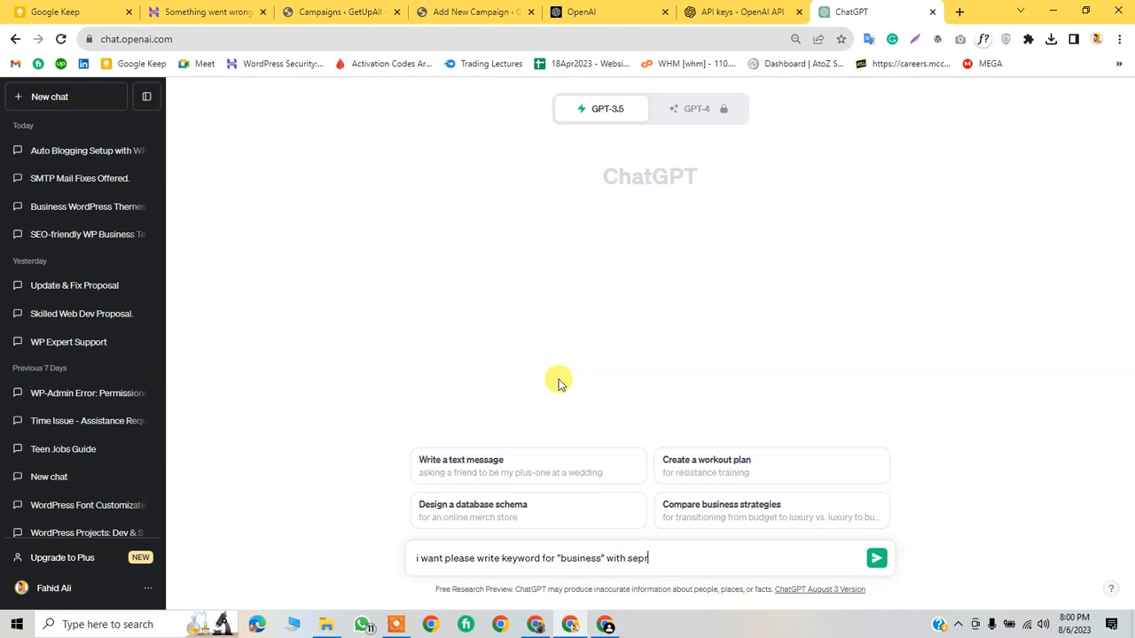
type("ated")
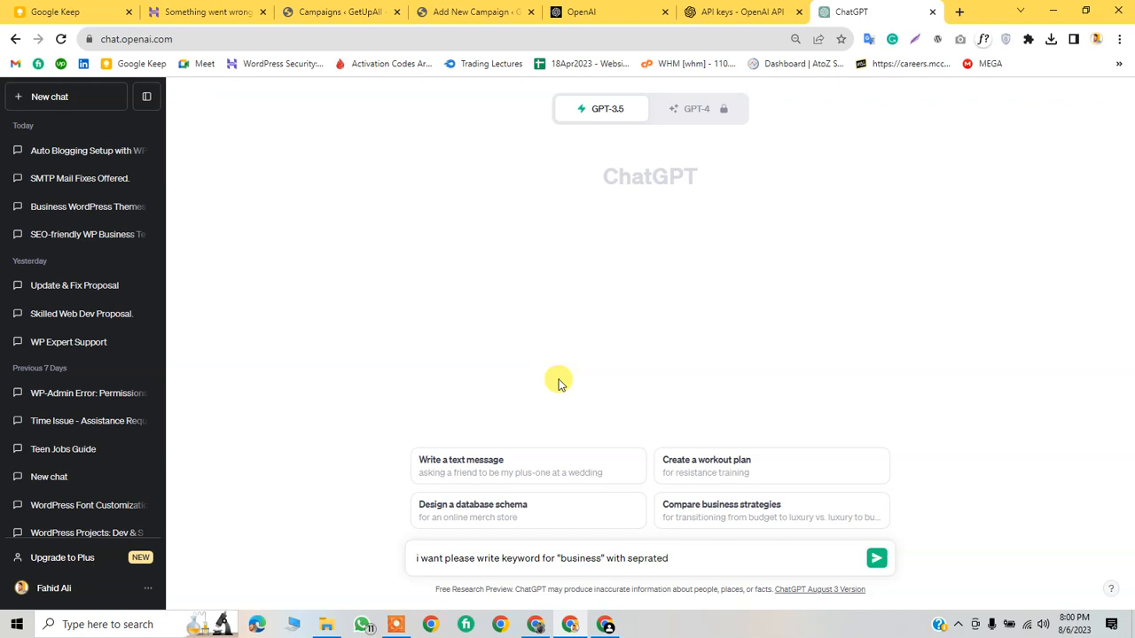
type("by comma")
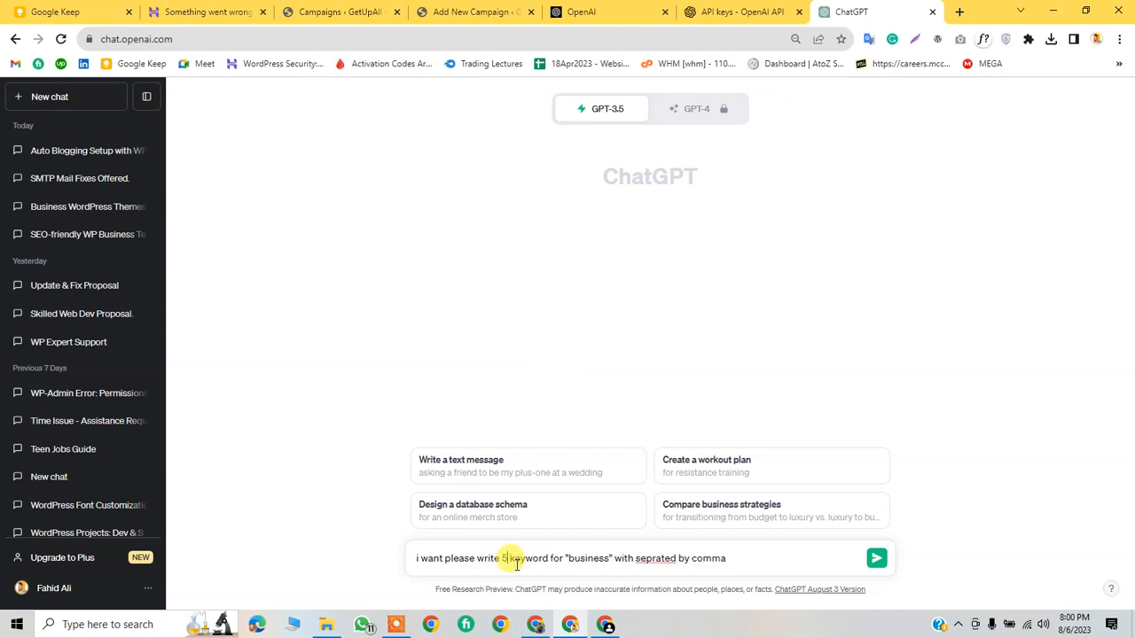
left_click(875, 557)
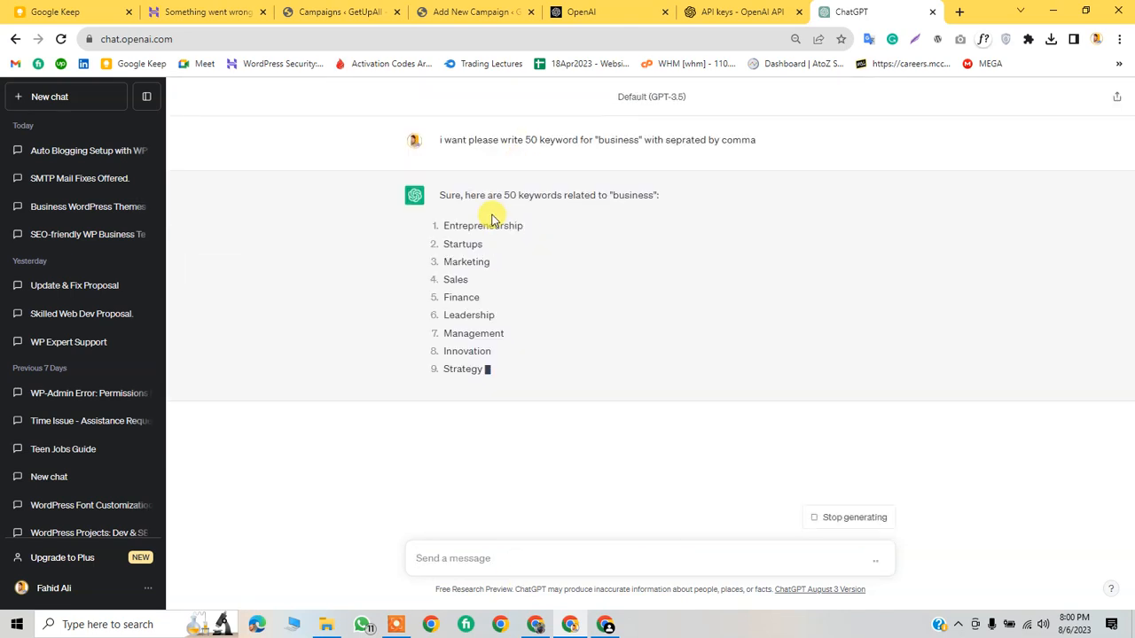
Step: Send 'dont add numbers, just write in comma' and select the resulting comma-separated keyword list
scroll("down", 3)
type("write i")
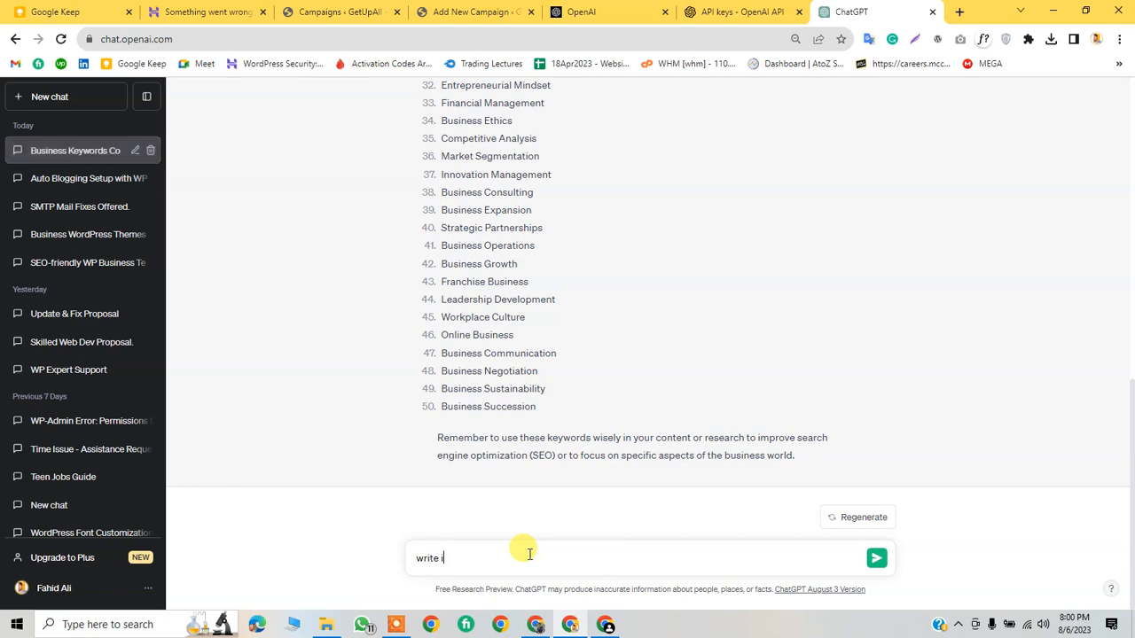
type("n come")
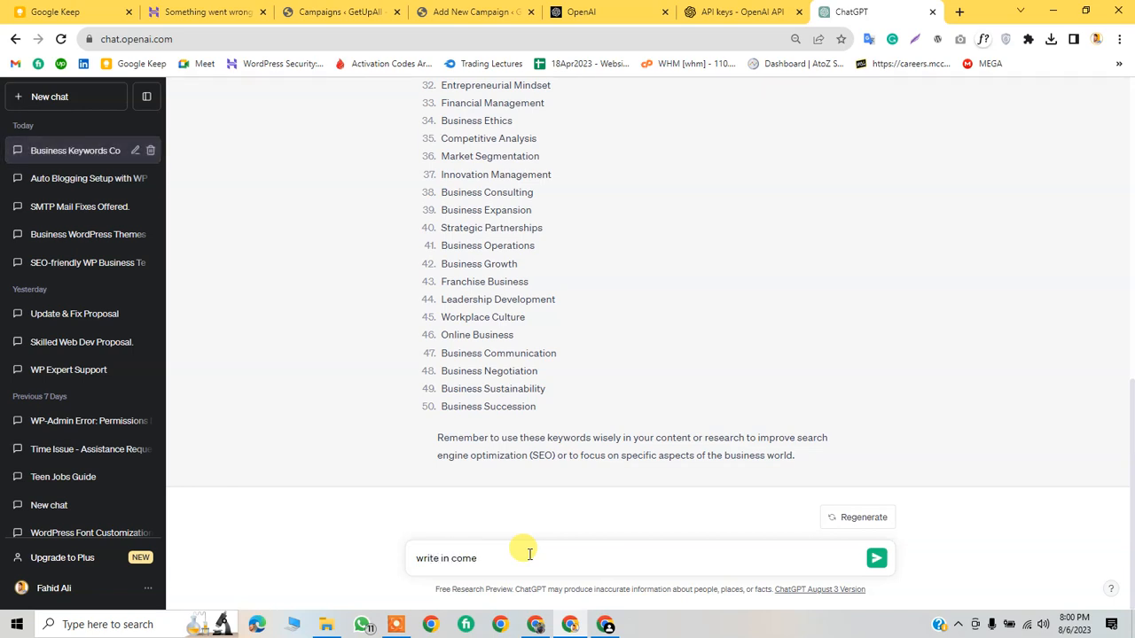
left_click(876, 558)
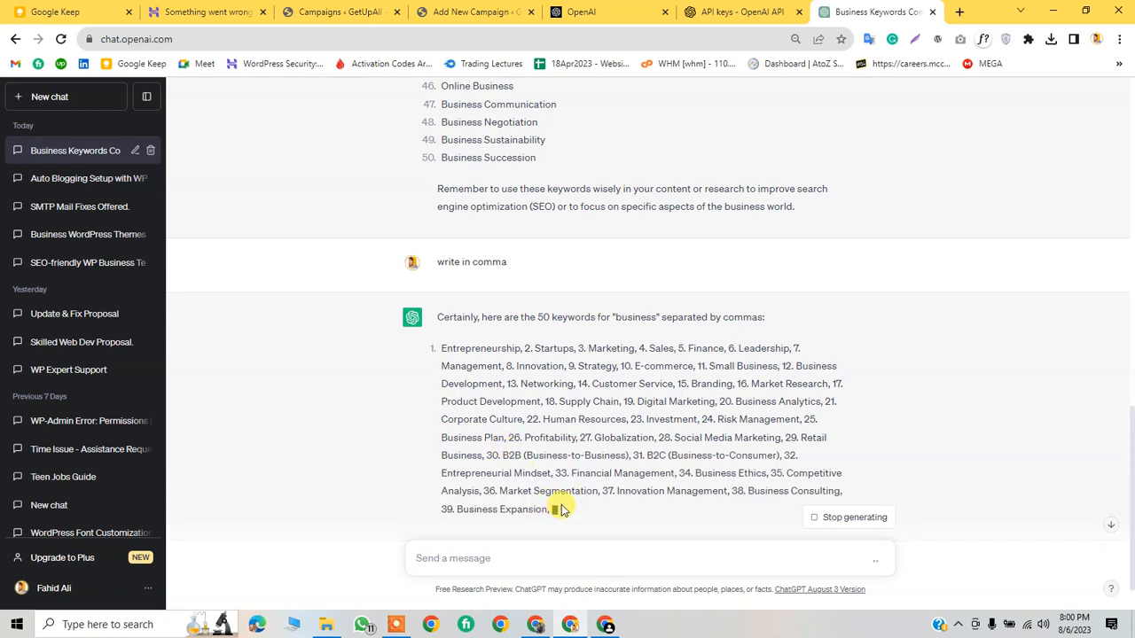
type("d")
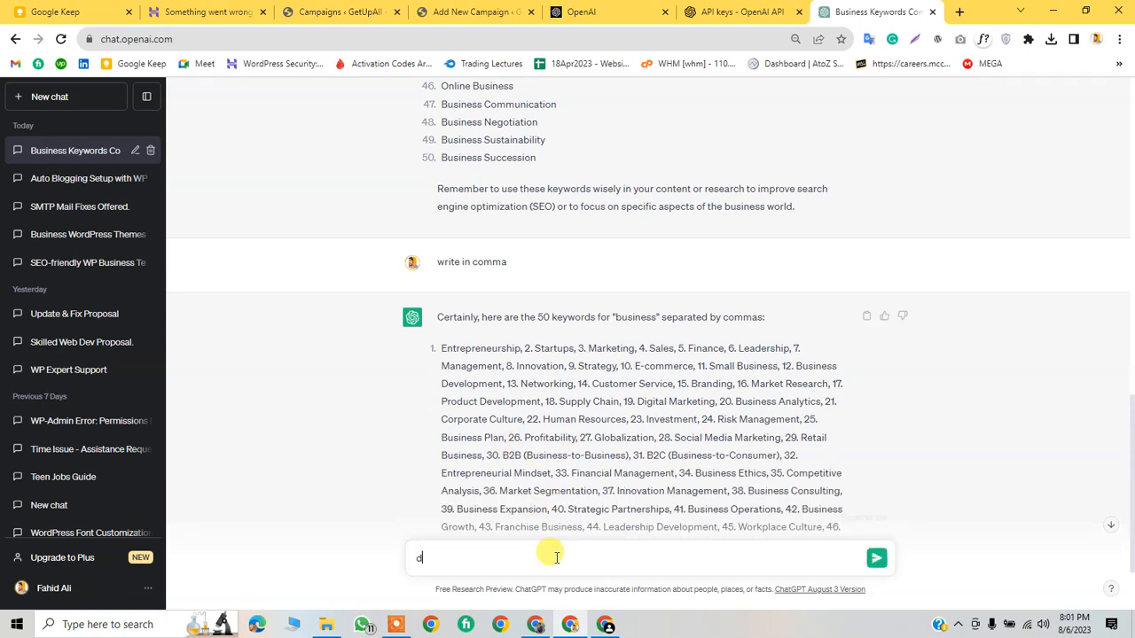
type("ont add n")
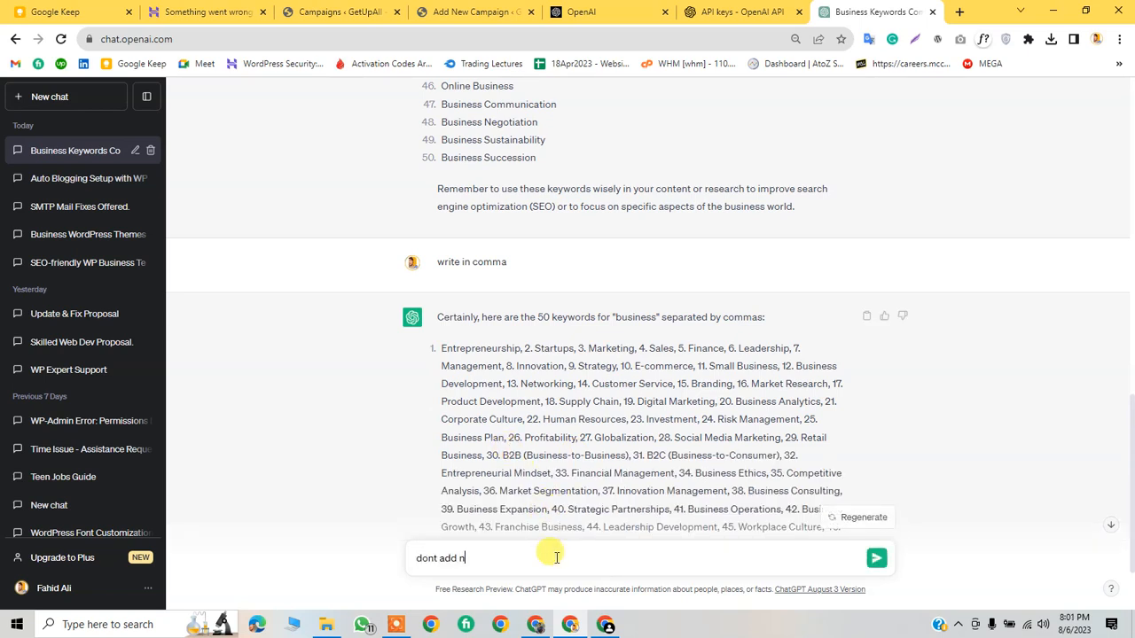
type("umber syste")
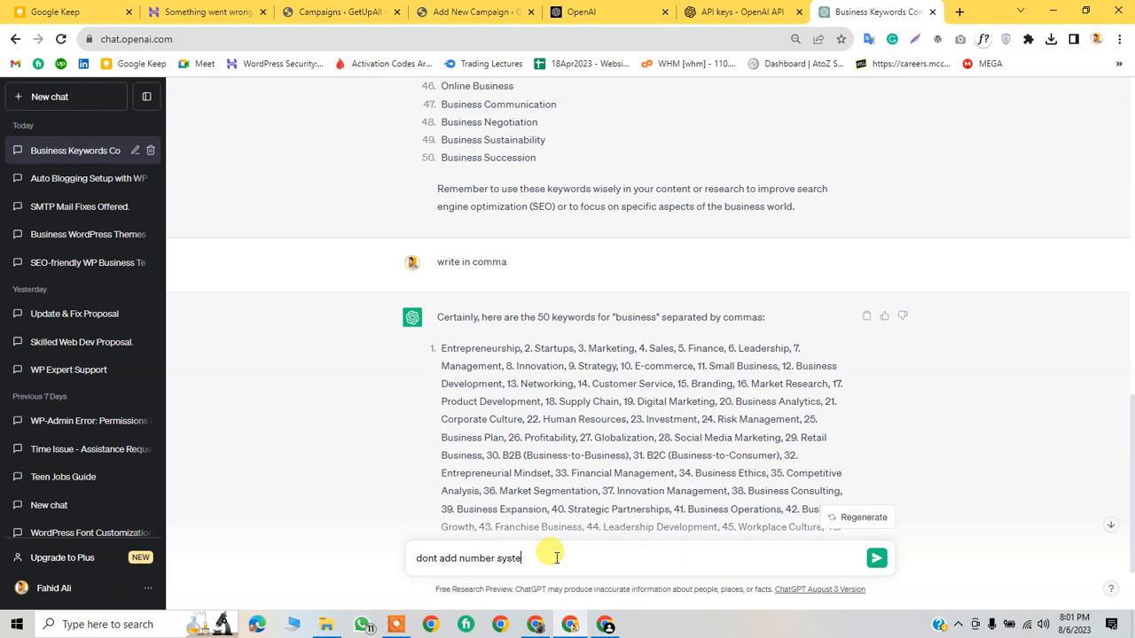
key("Backspace")
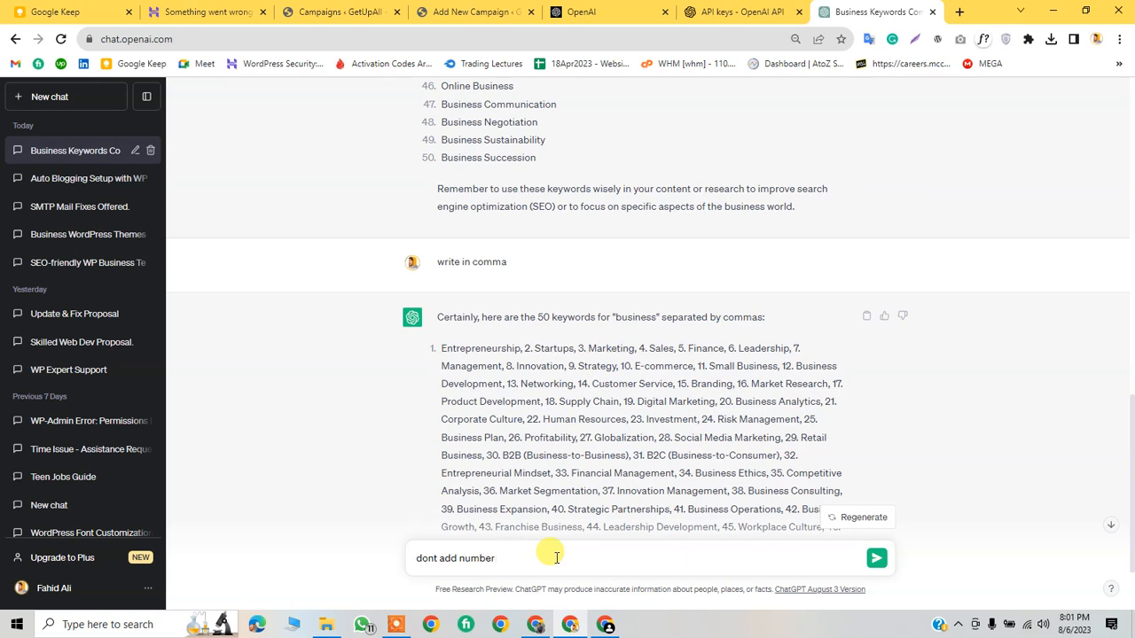
type("s")
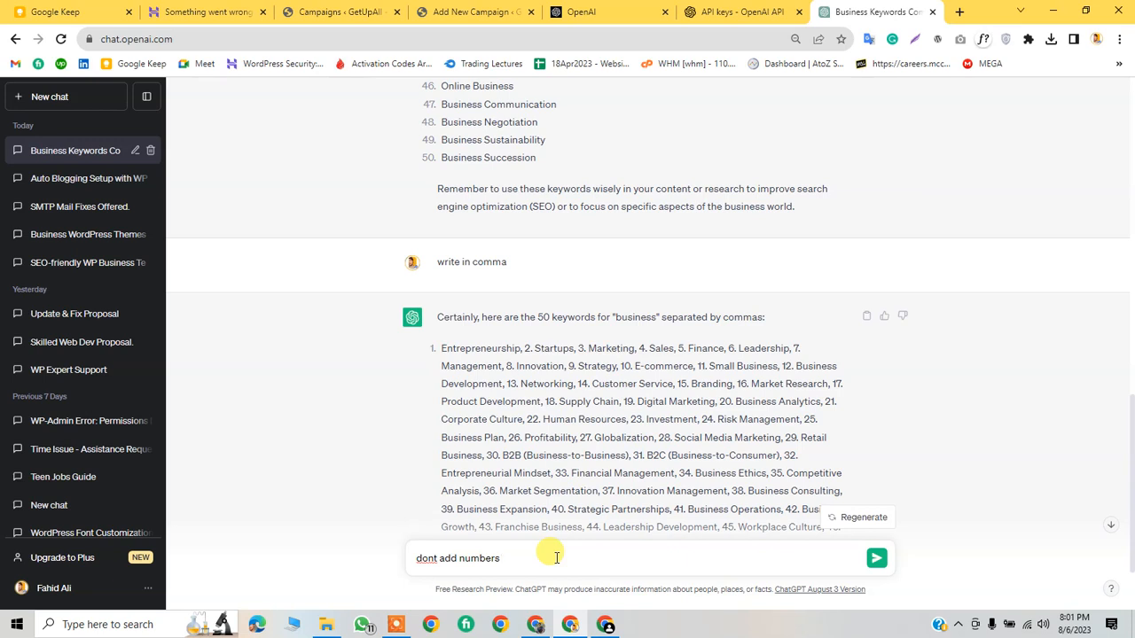
type(", just")
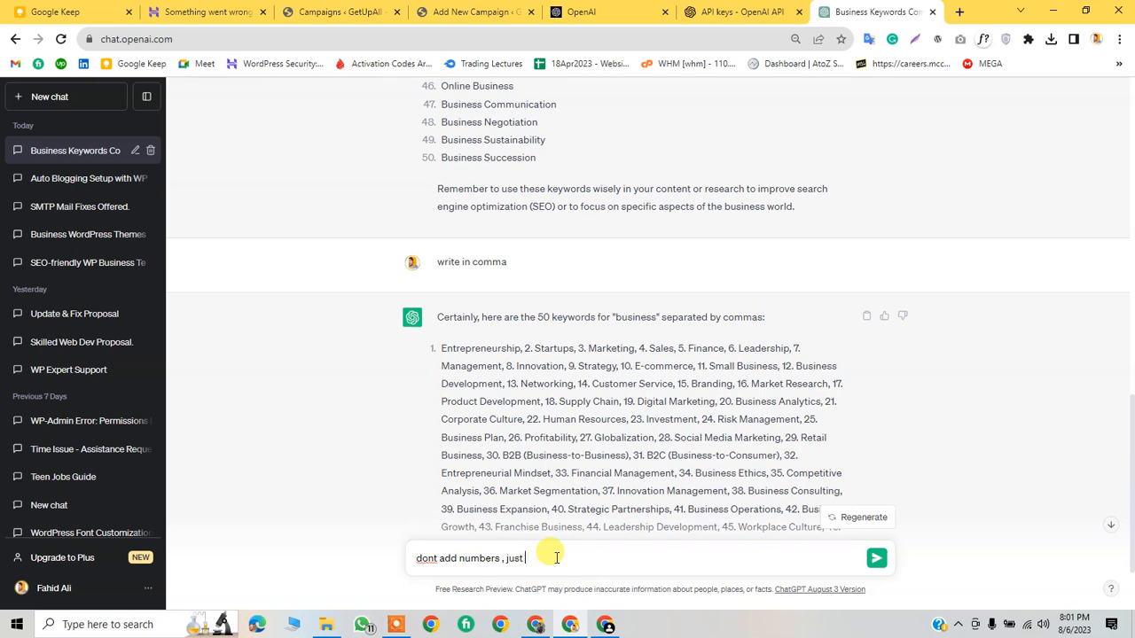
type("write in c")
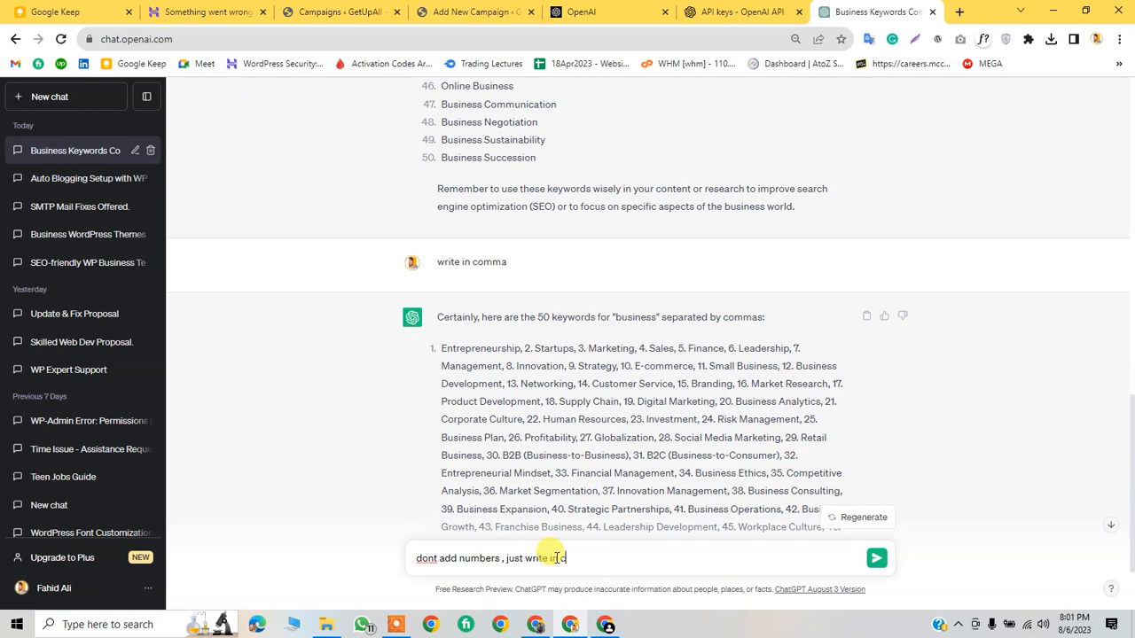
type("omma")
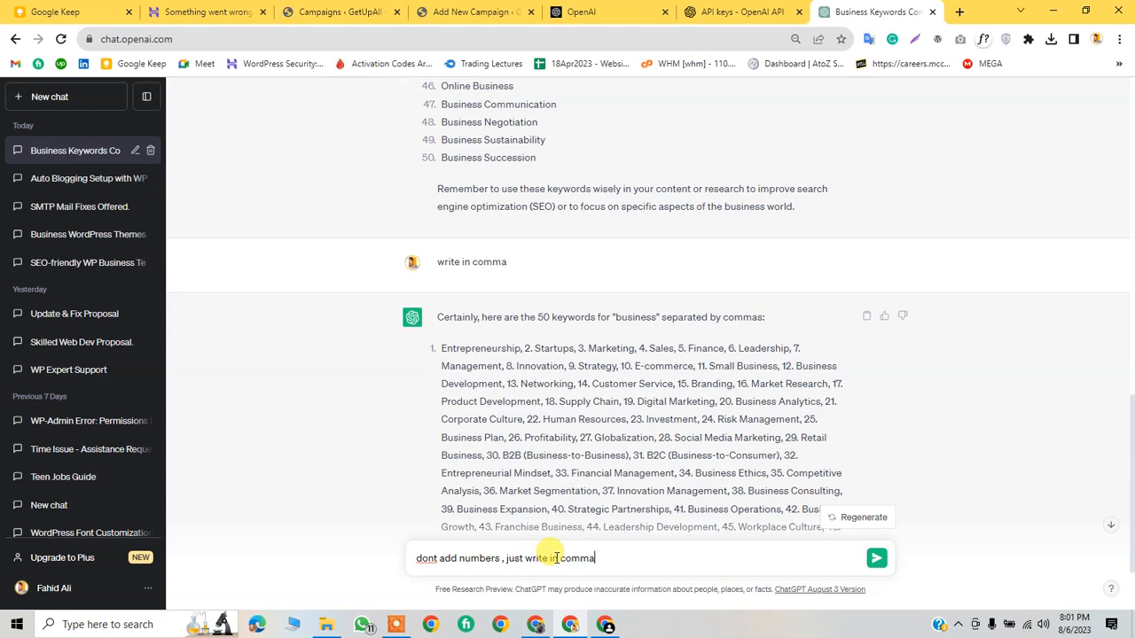
left_click(876, 558)
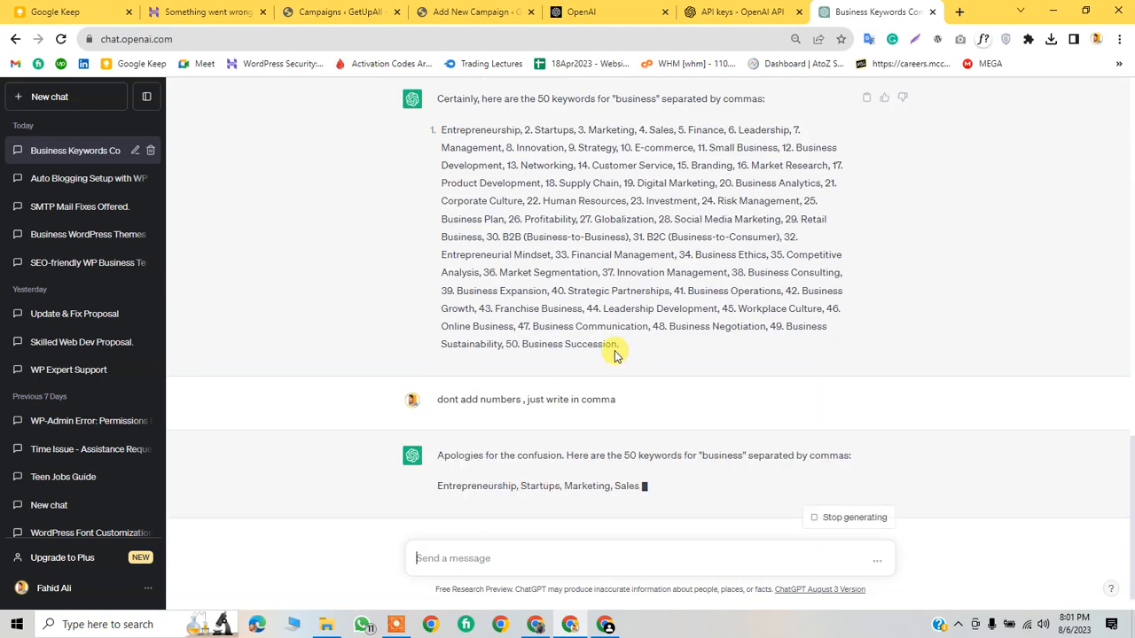
scroll("down", 3)
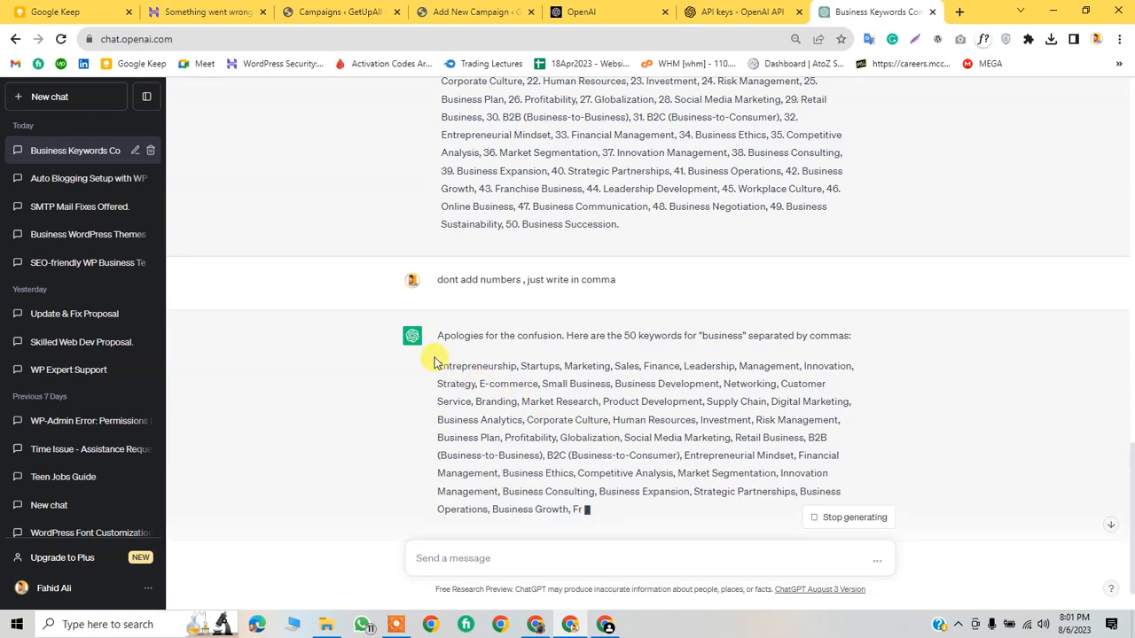
left_click_drag(437, 365, 492, 455)
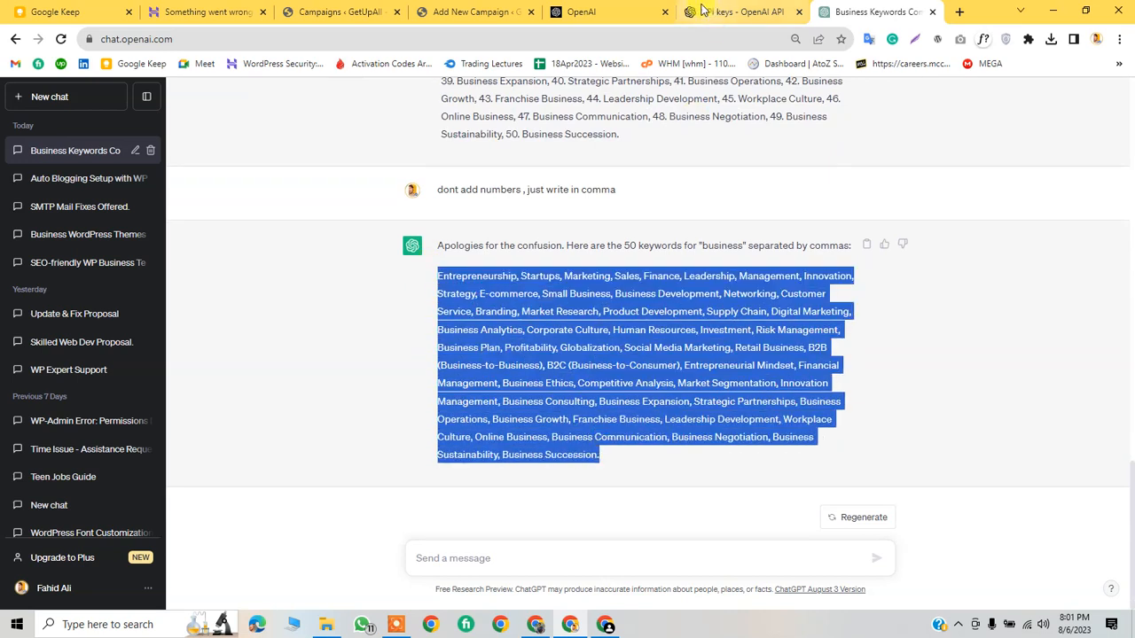
Step: Paste the 50 comma-separated business keywords into the campaign's keywords box
left_click(474, 11)
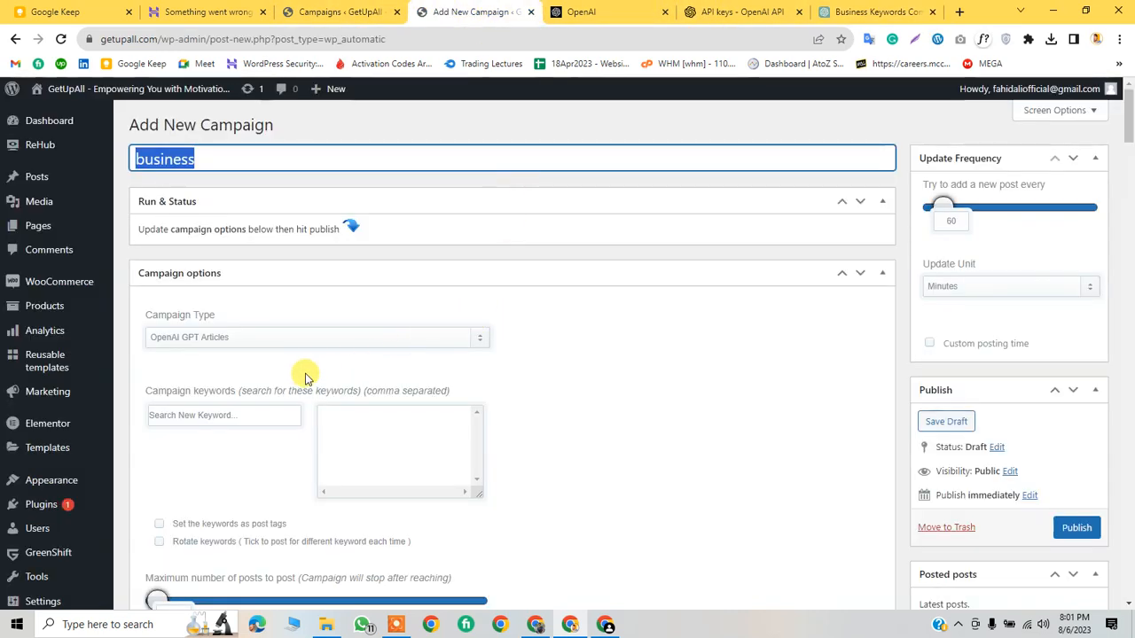
left_click(399, 443)
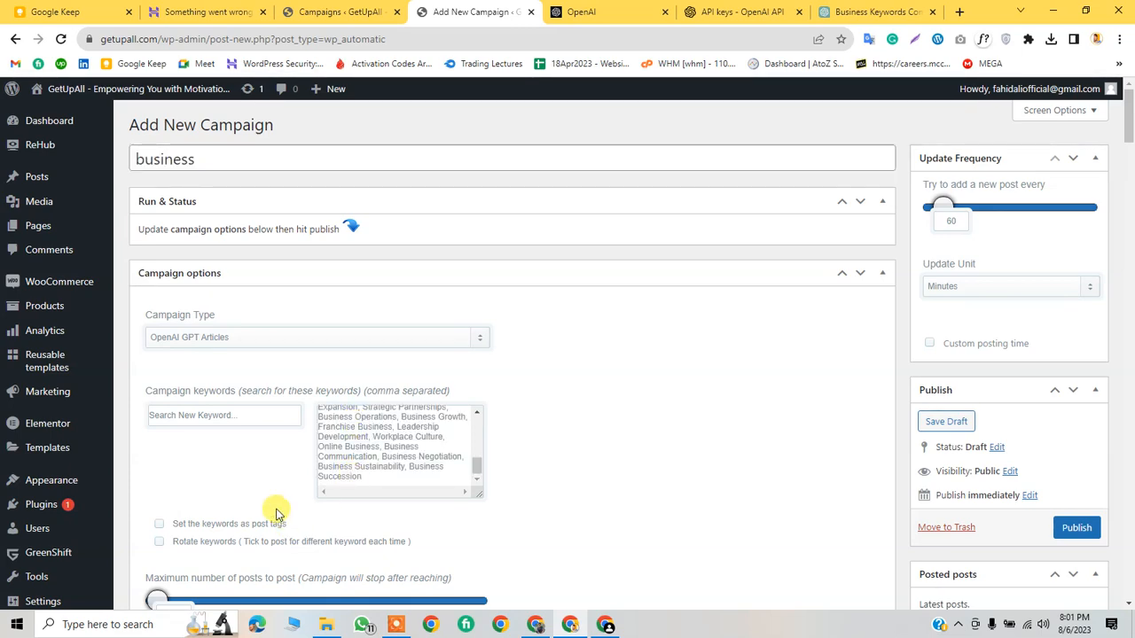
scroll("down", 3)
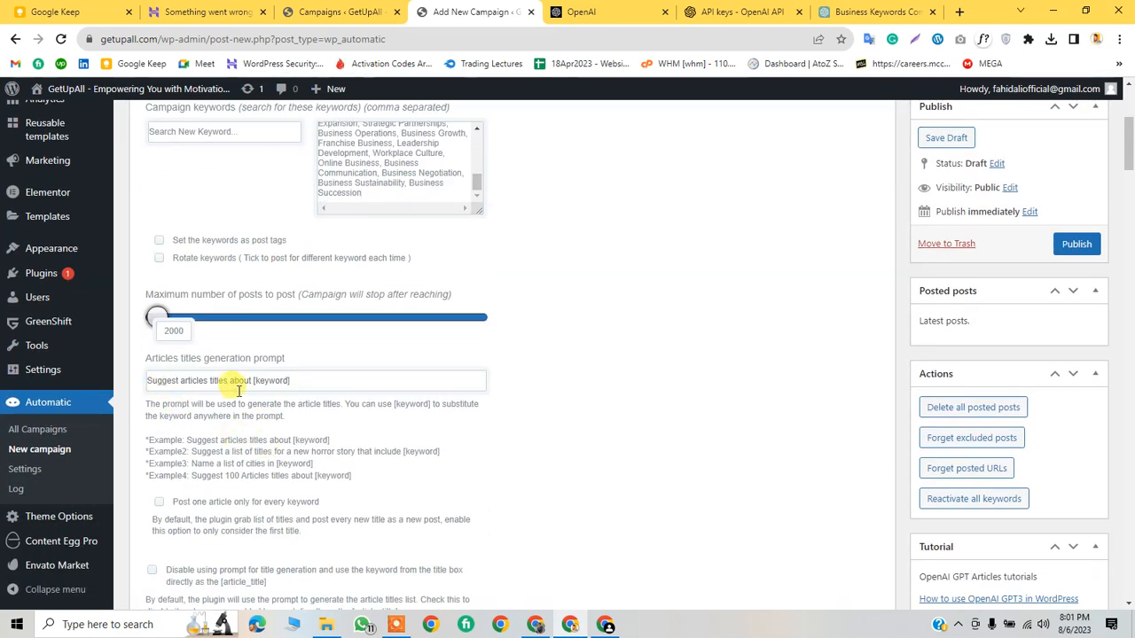
Step: Copy the article-writing instructions paragraph from the Google Keep 'article template' note
left_click(66, 11)
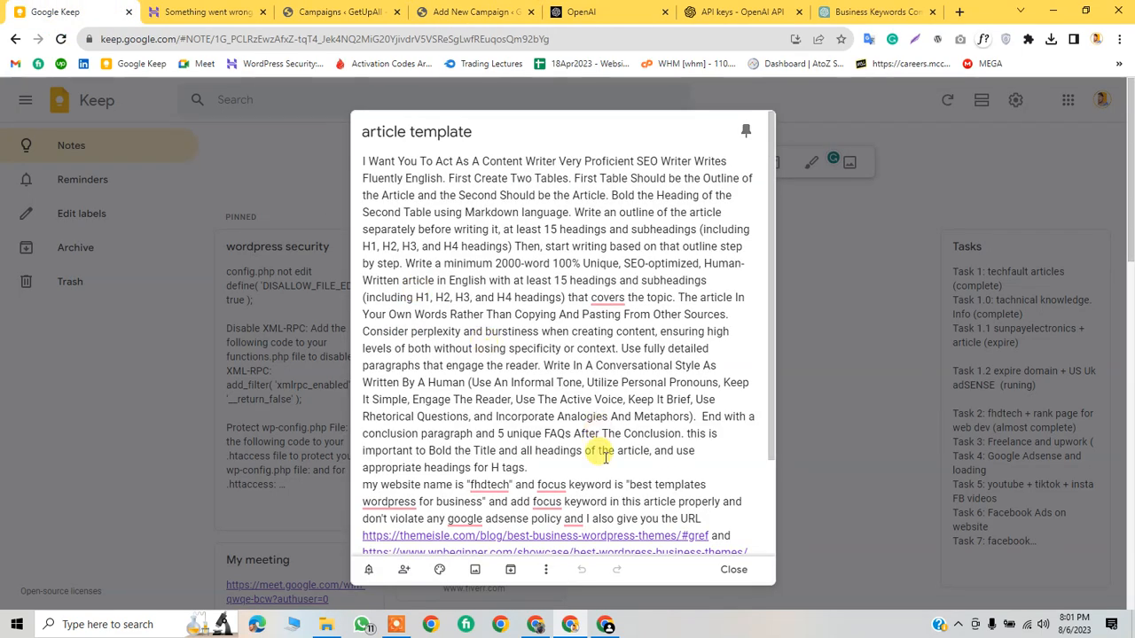
left_click_drag(363, 160, 525, 467)
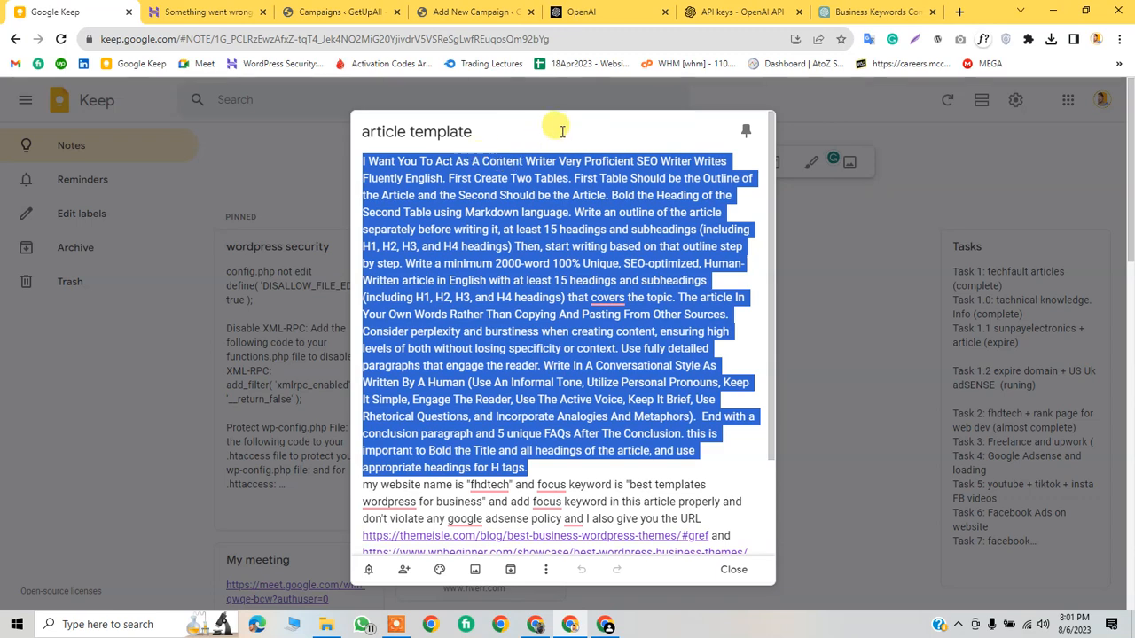
mouse_move(607, 263)
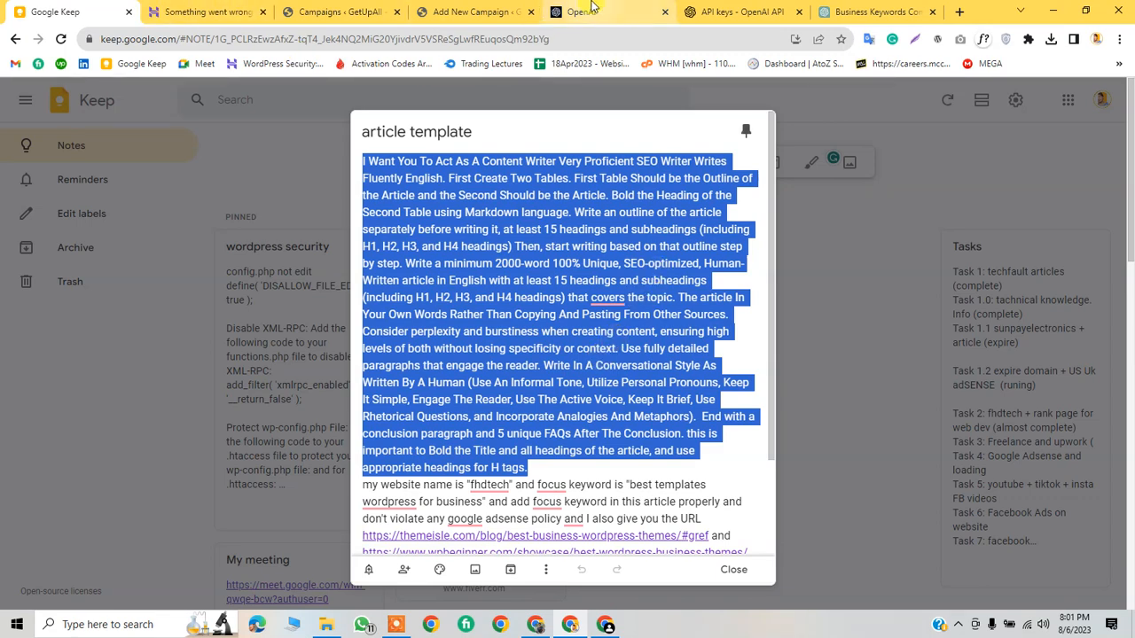
left_click(470, 12)
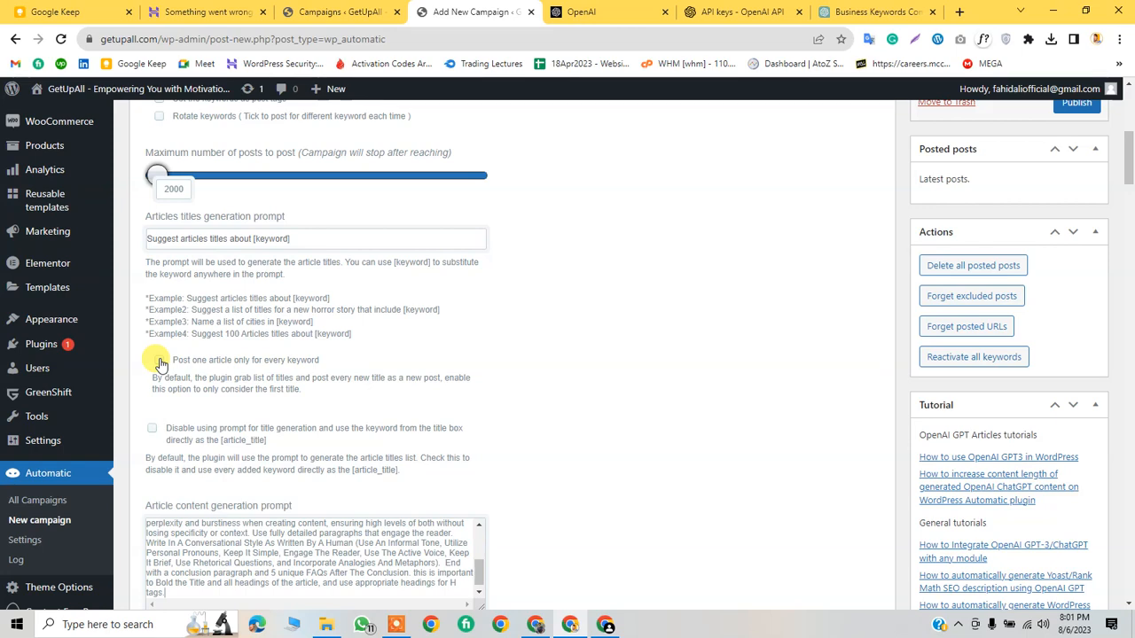
scroll("down", 3)
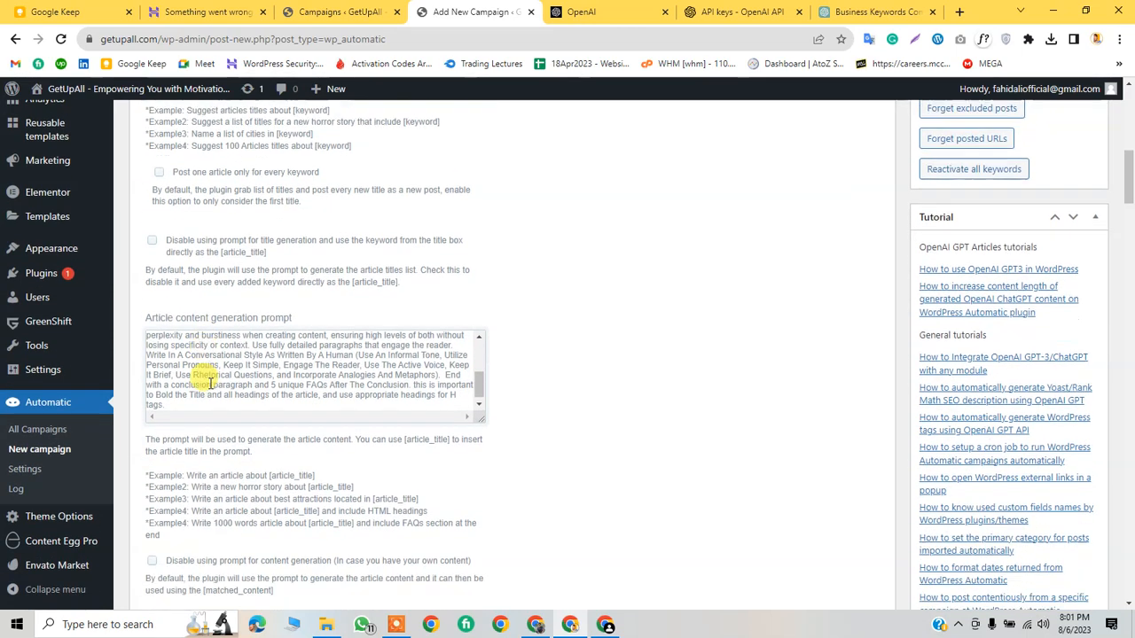
scroll("down", 3)
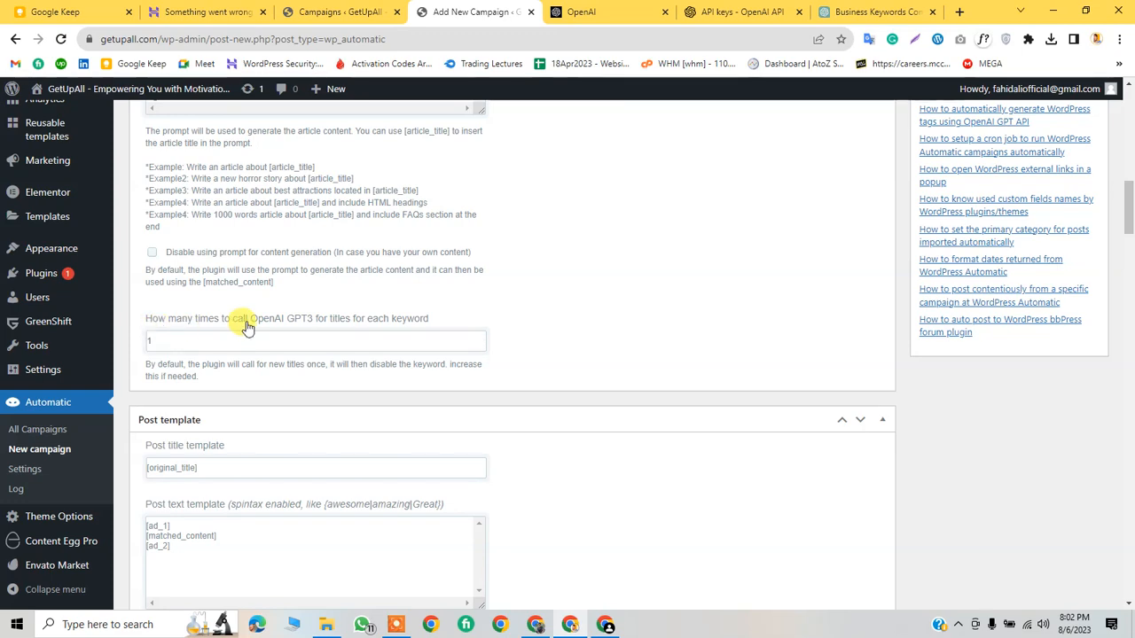
scroll("down", 3)
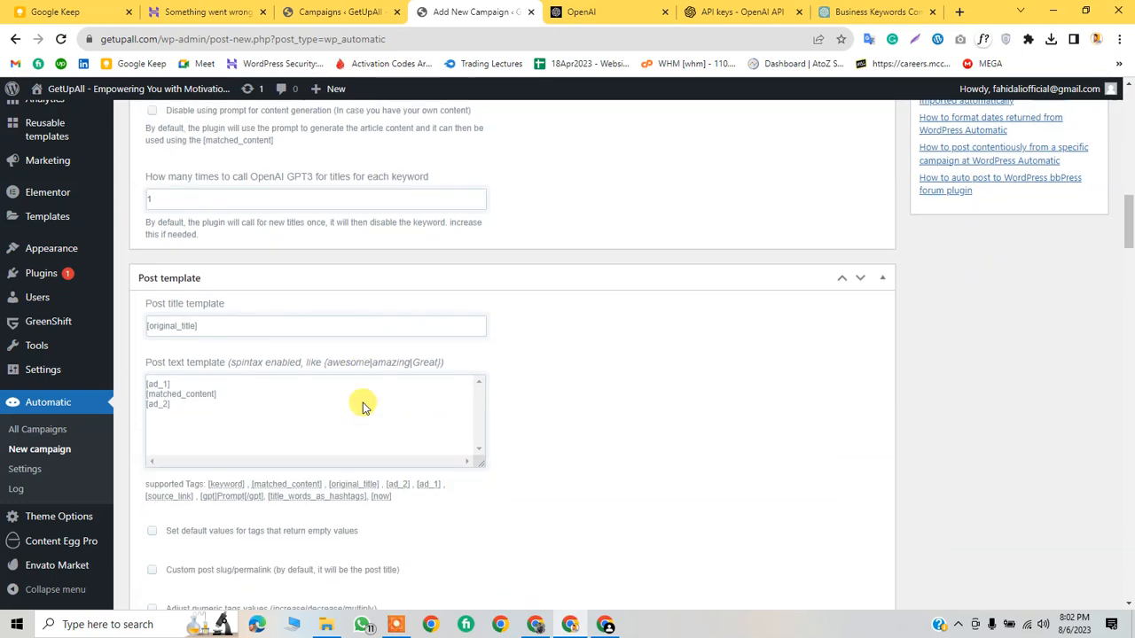
scroll("down", 3)
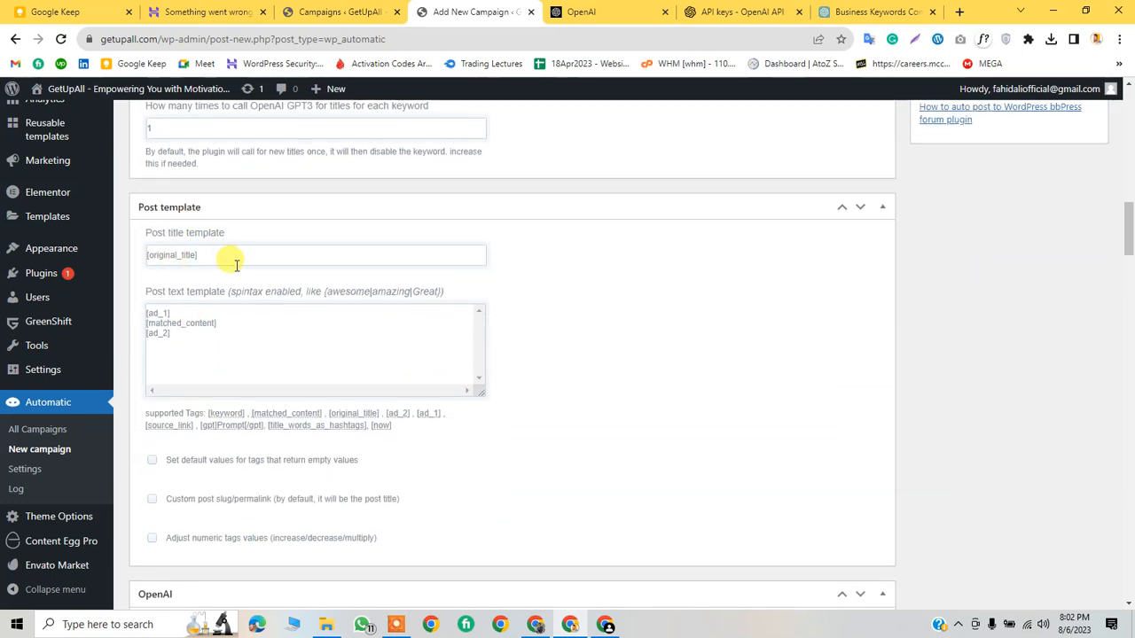
scroll("down", 3)
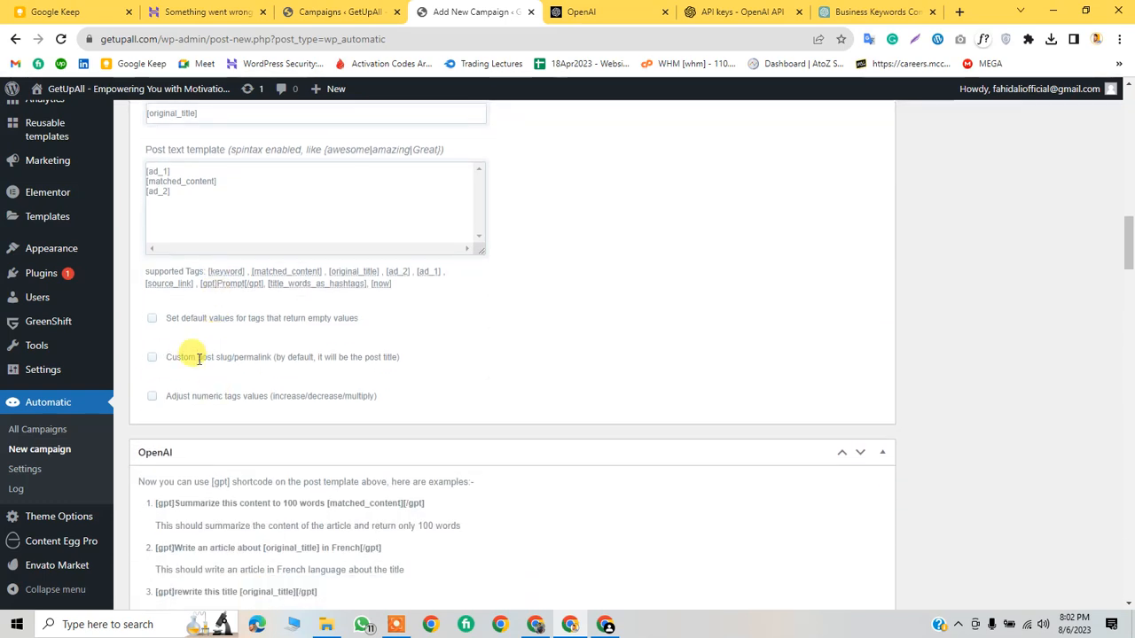
mouse_move(202, 364)
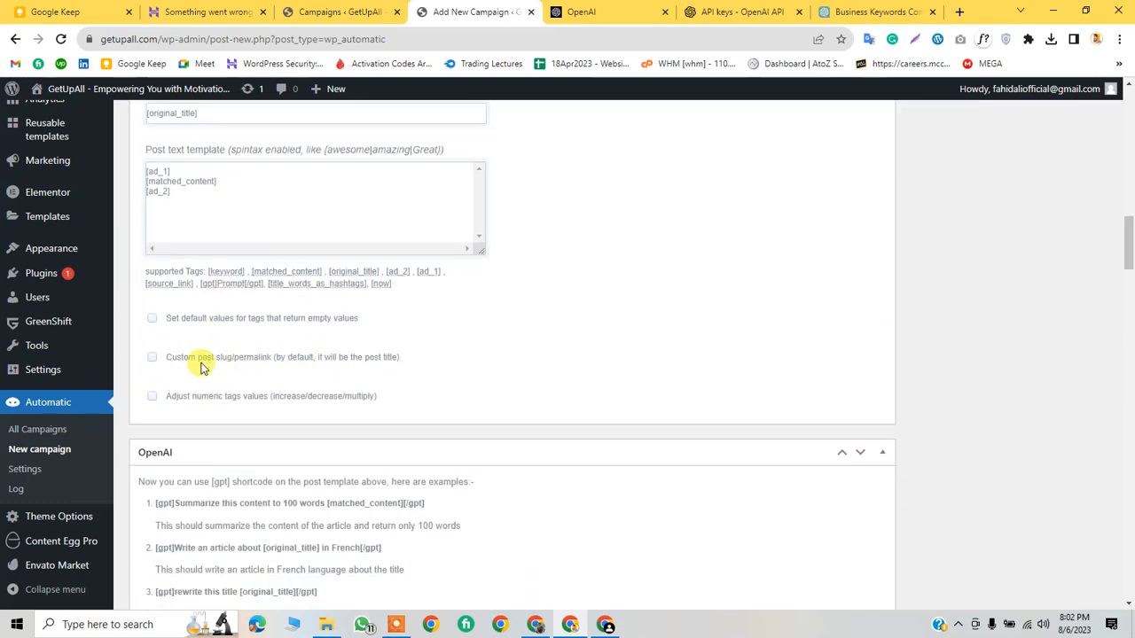
mouse_move(260, 442)
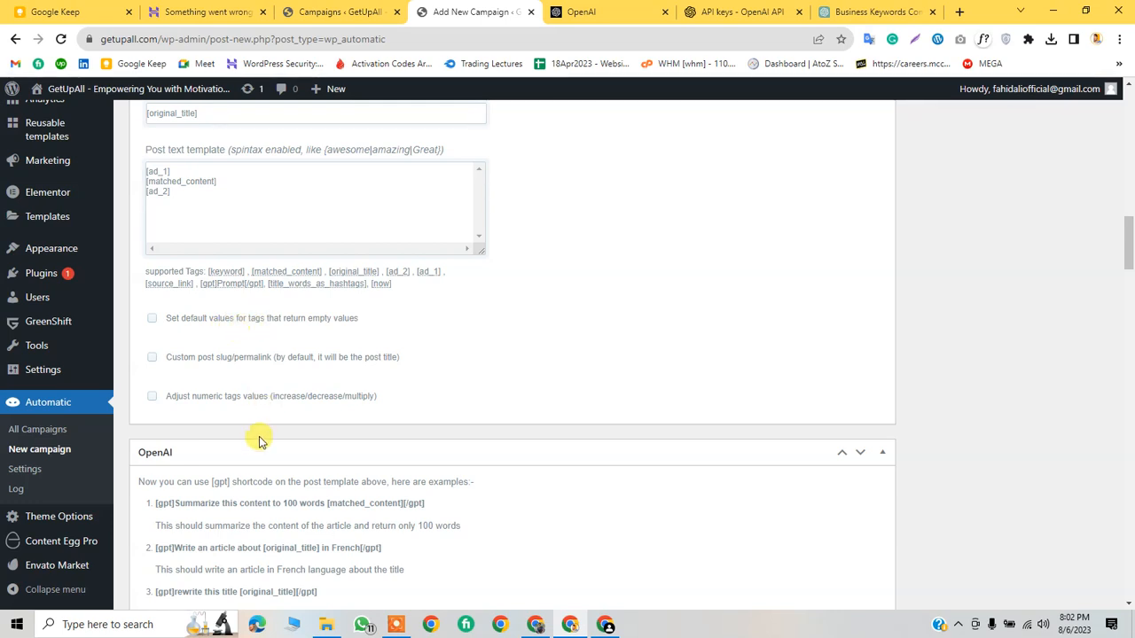
scroll("down", 3)
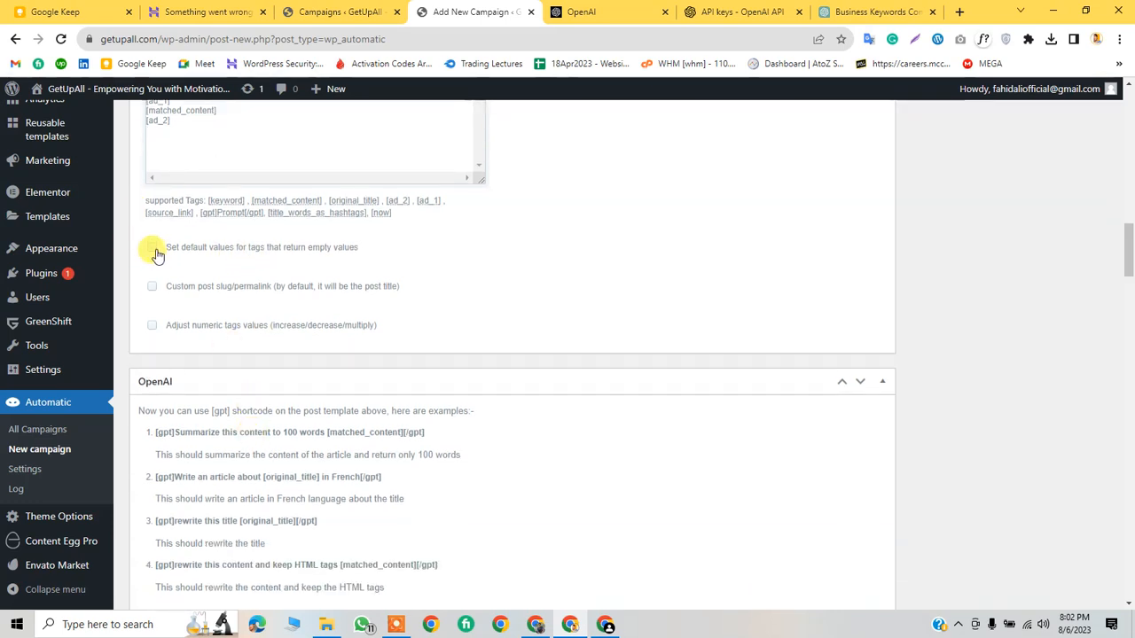
mouse_move(224, 291)
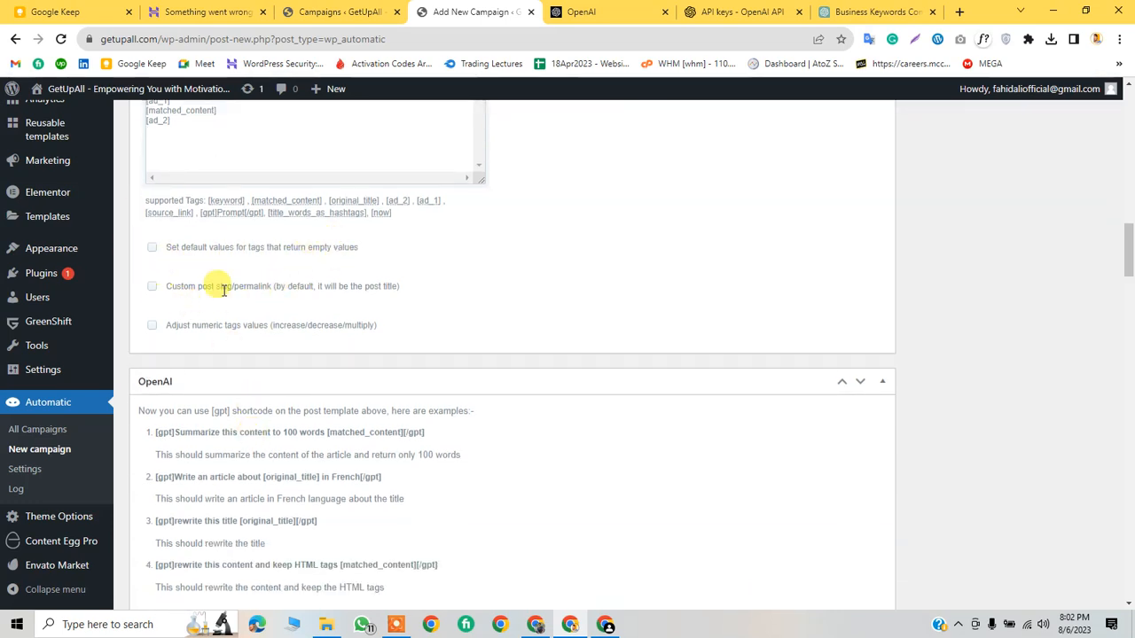
mouse_move(237, 224)
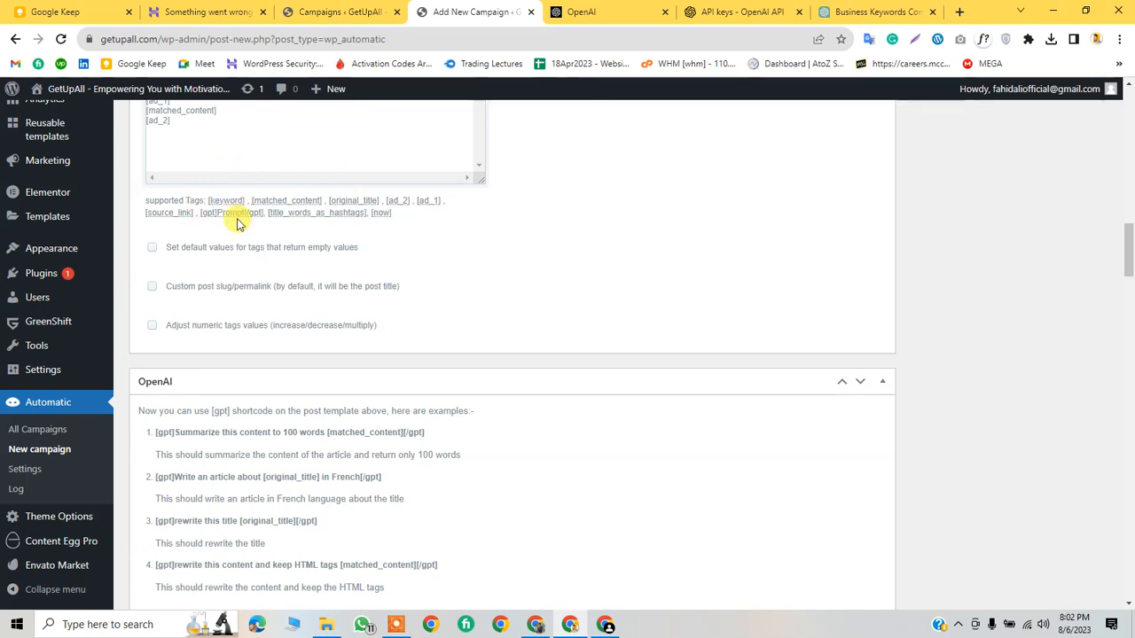
scroll("down", 3)
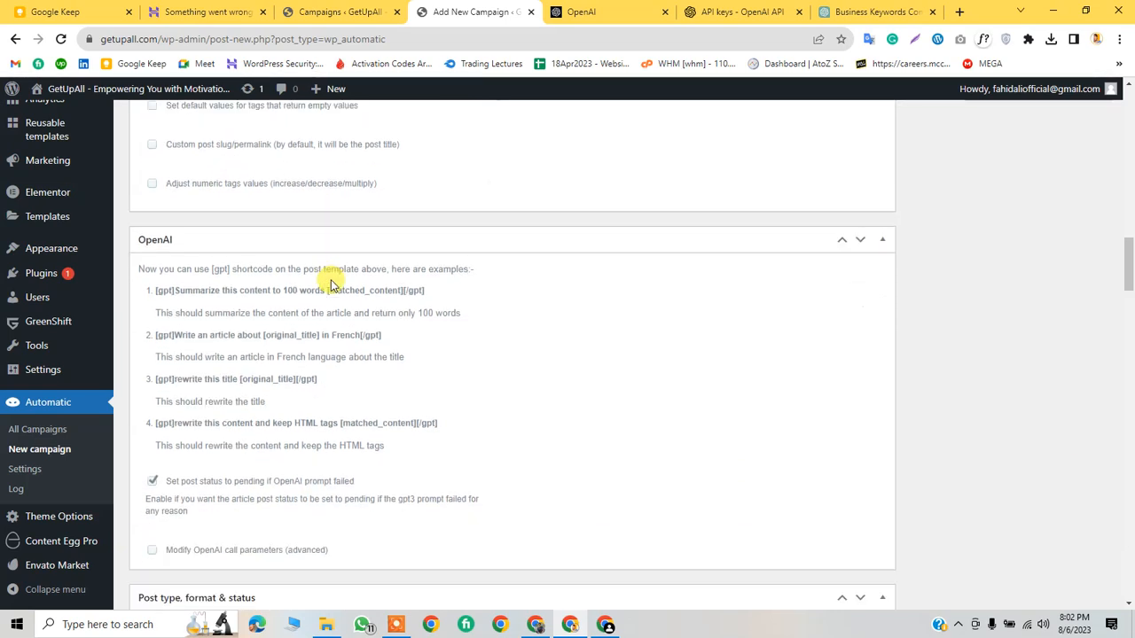
scroll("down", 3)
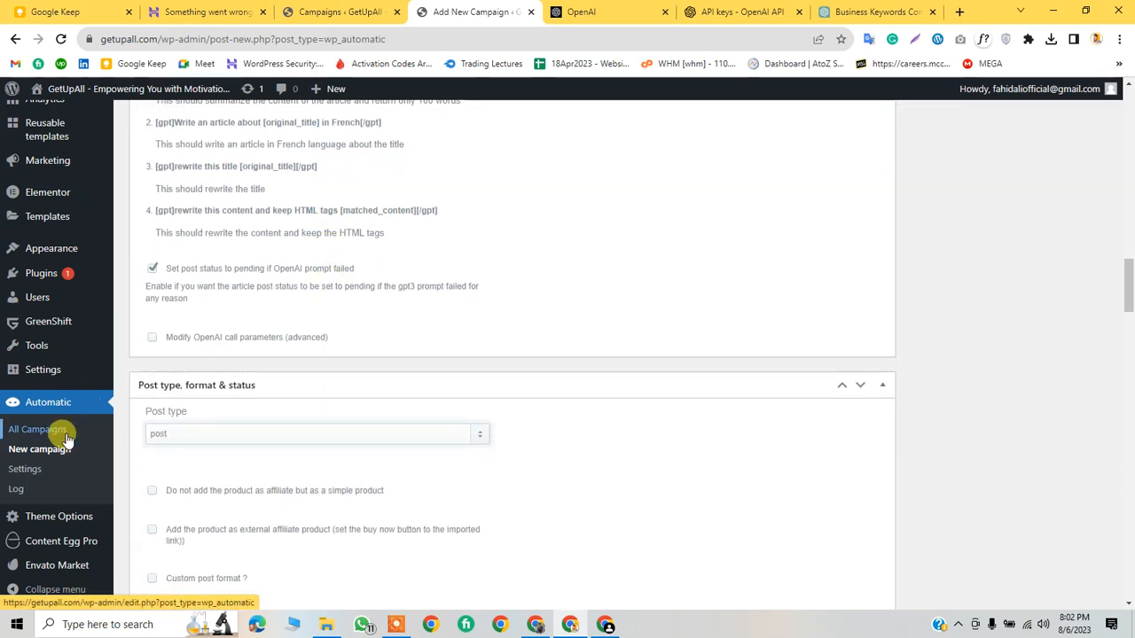
left_click(37, 429)
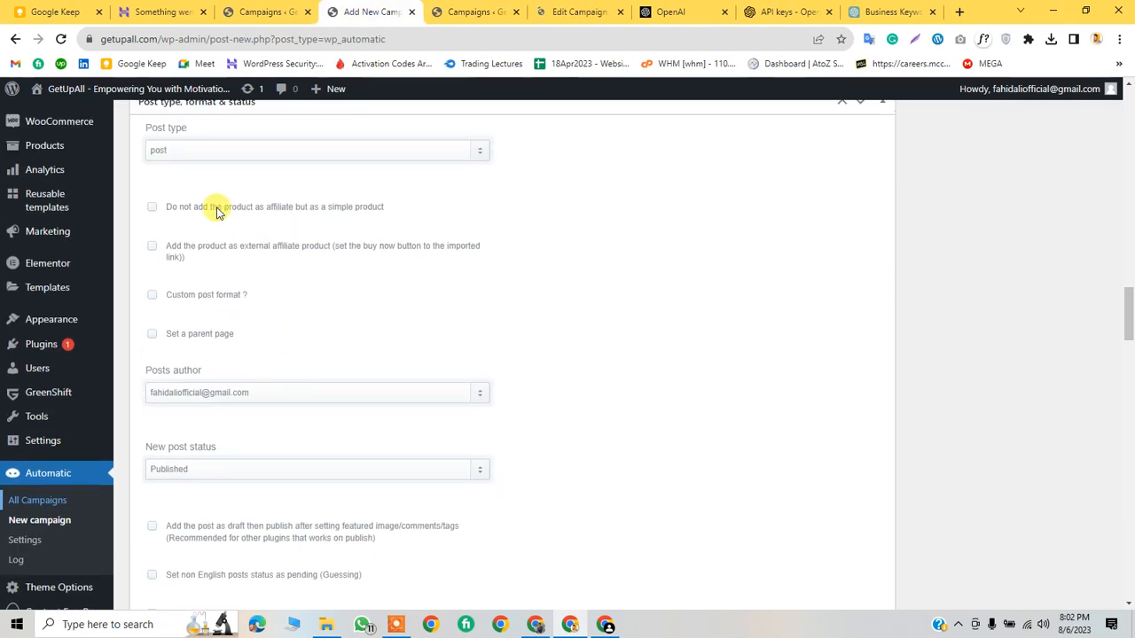
mouse_move(379, 209)
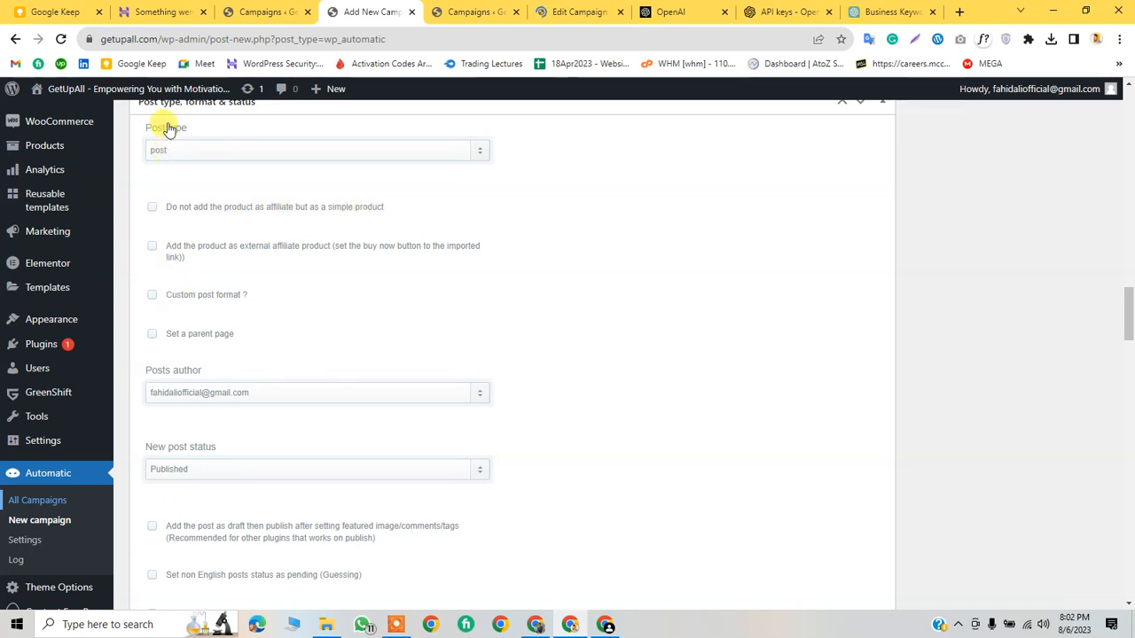
scroll("down", 3)
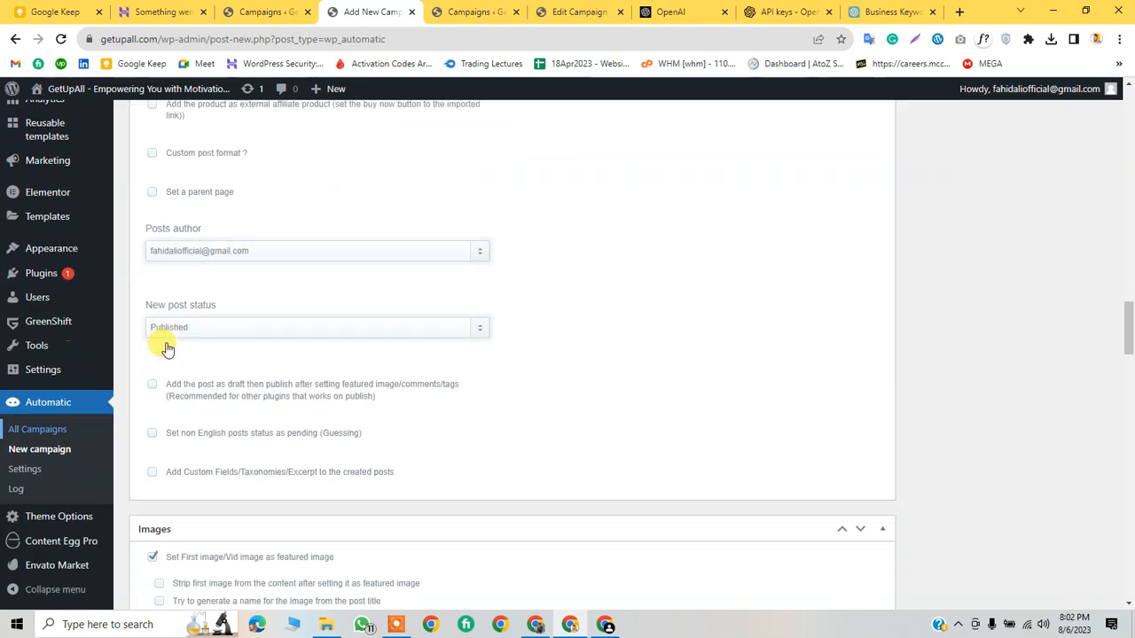
scroll("down", 3)
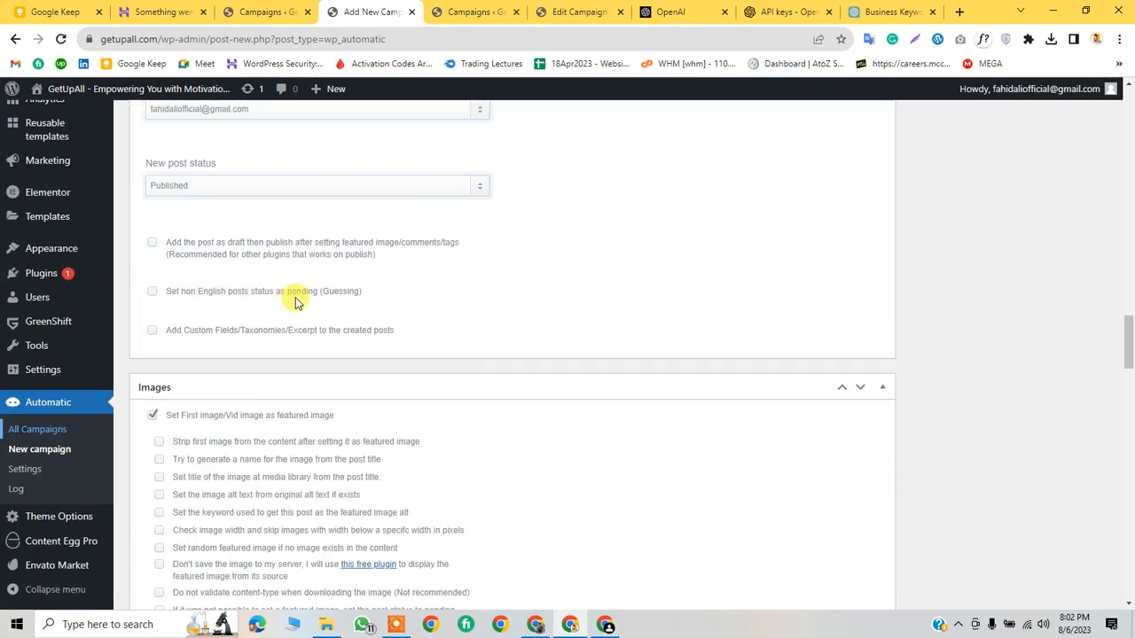
mouse_move(183, 322)
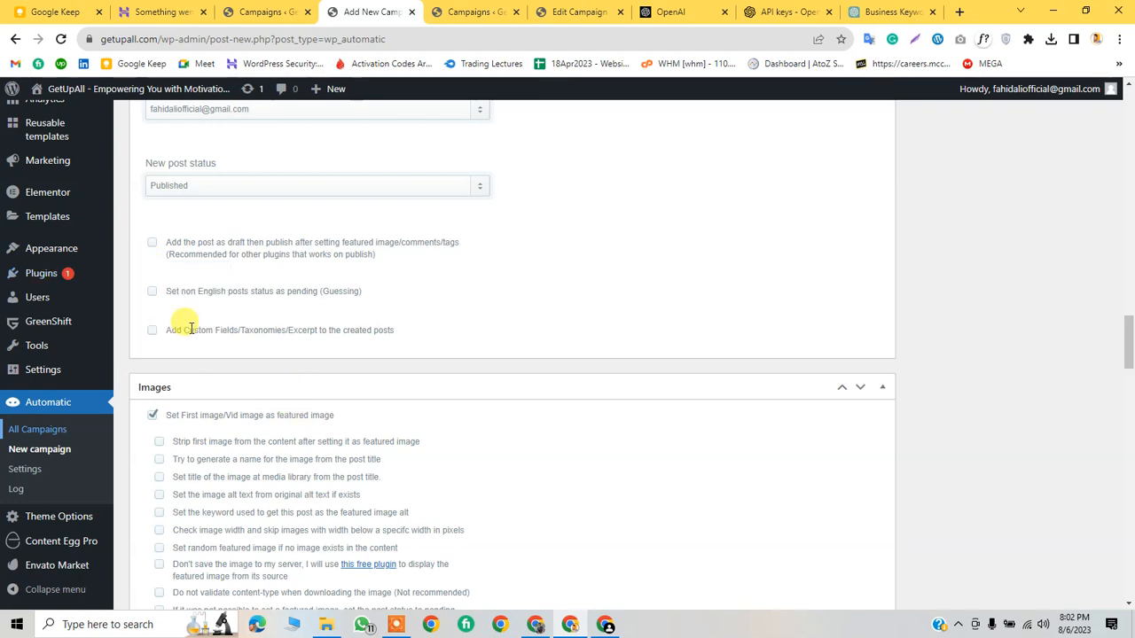
Step: Enable stripping the first image and naming and titling images from the post title
scroll("down", 3)
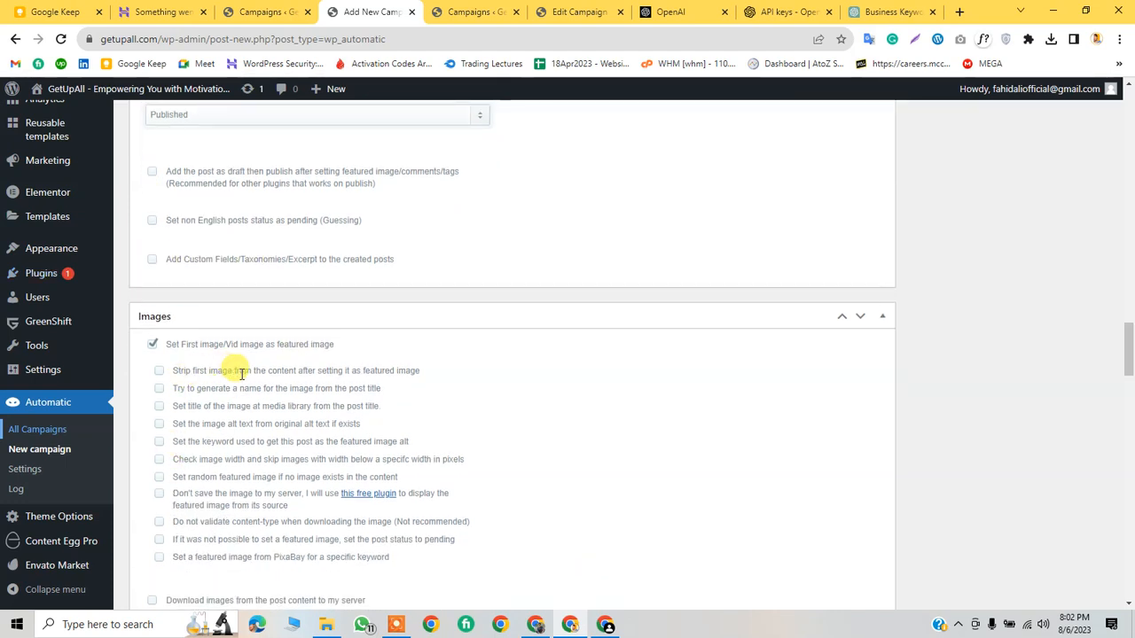
mouse_move(366, 388)
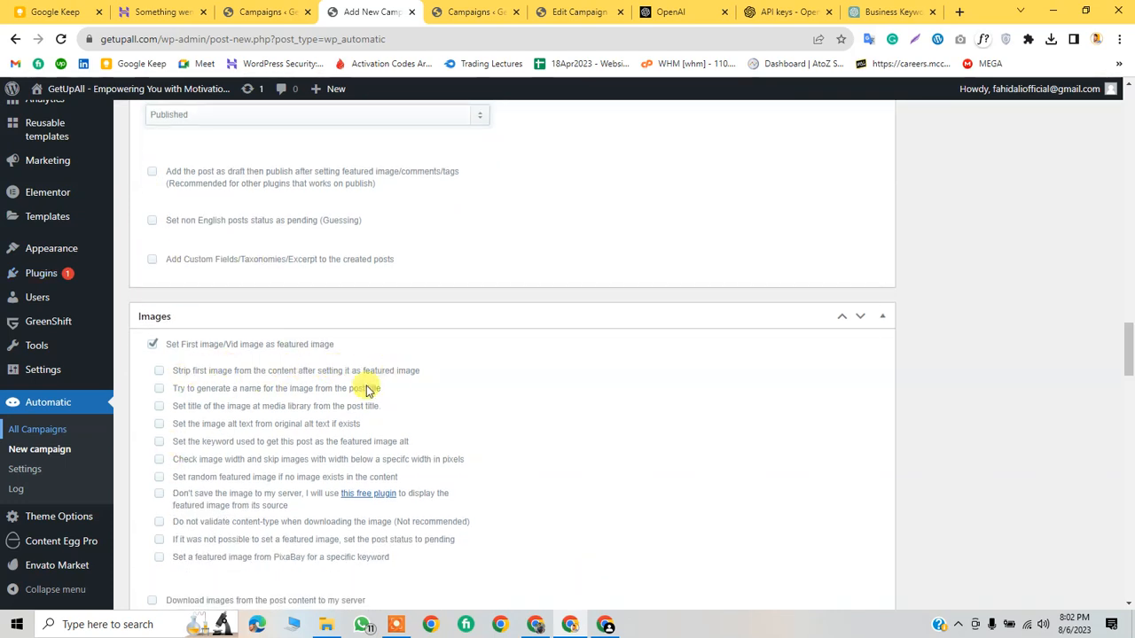
left_click(160, 370)
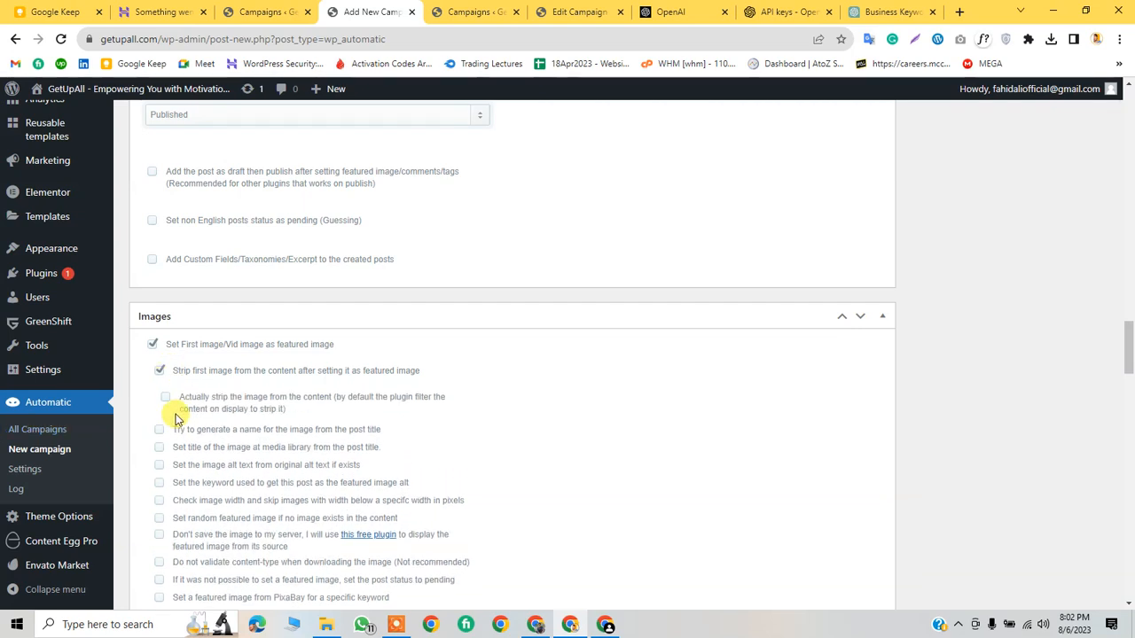
mouse_move(364, 394)
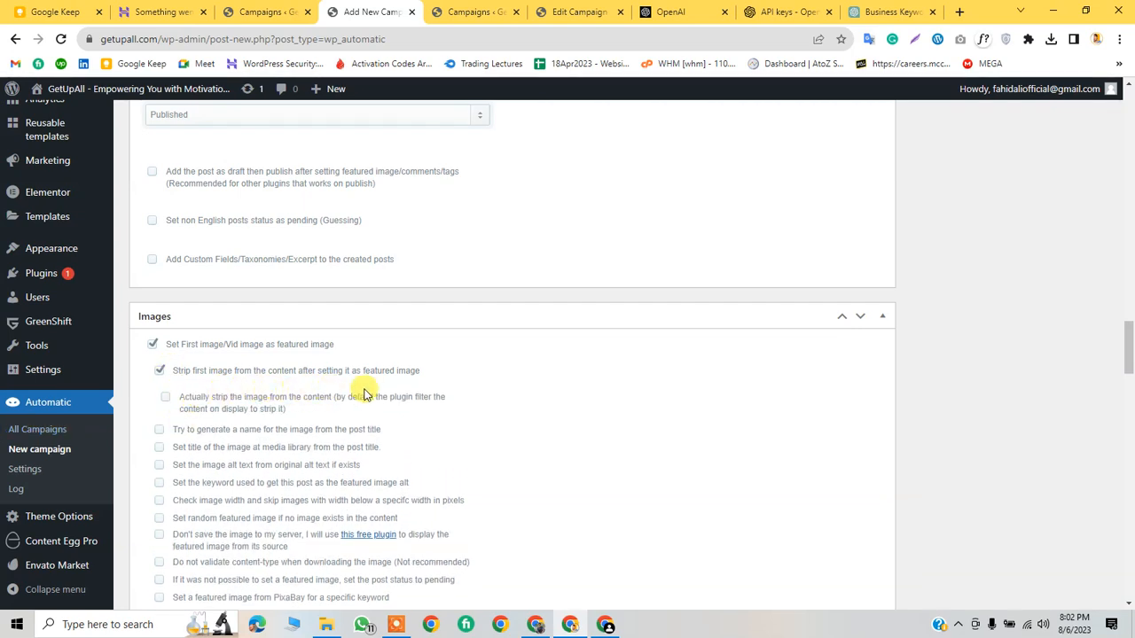
mouse_move(230, 413)
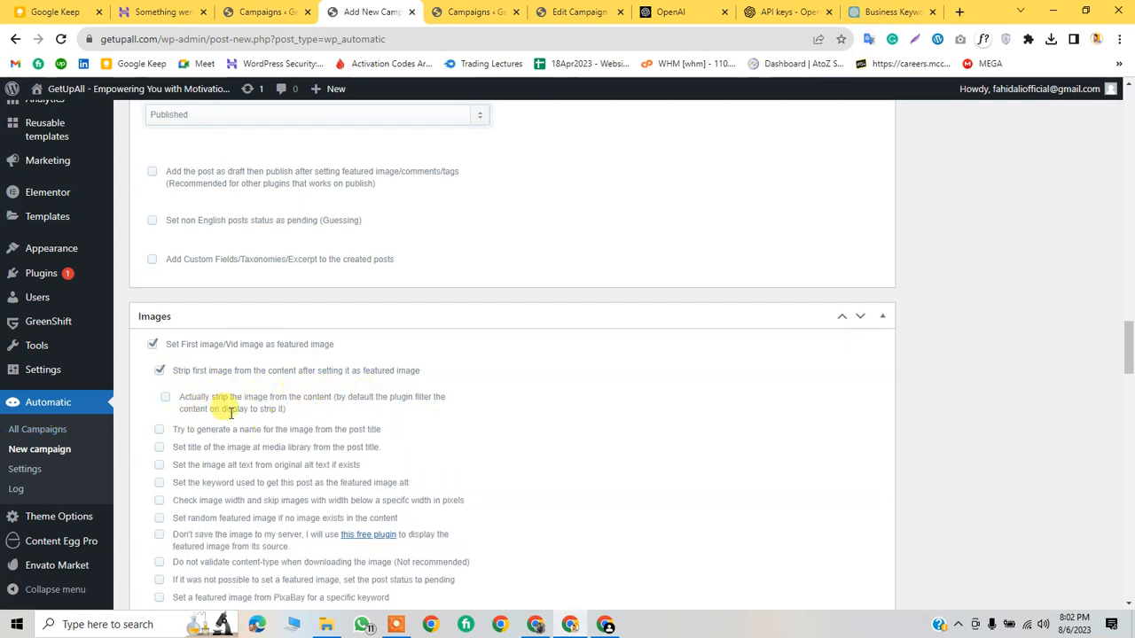
scroll("down", 3)
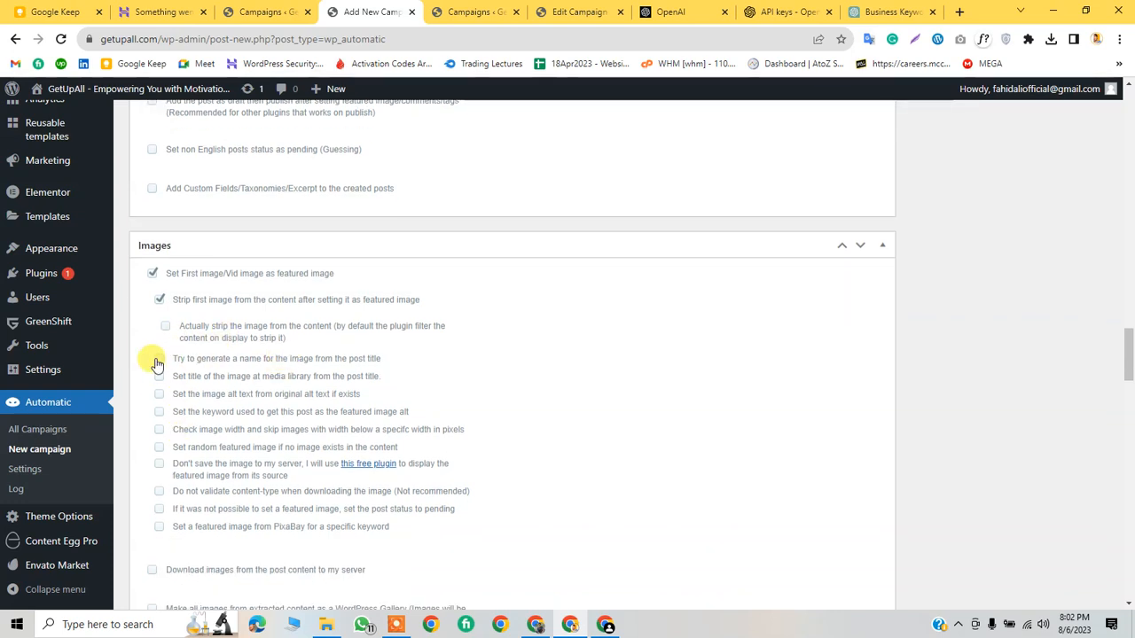
left_click(159, 358)
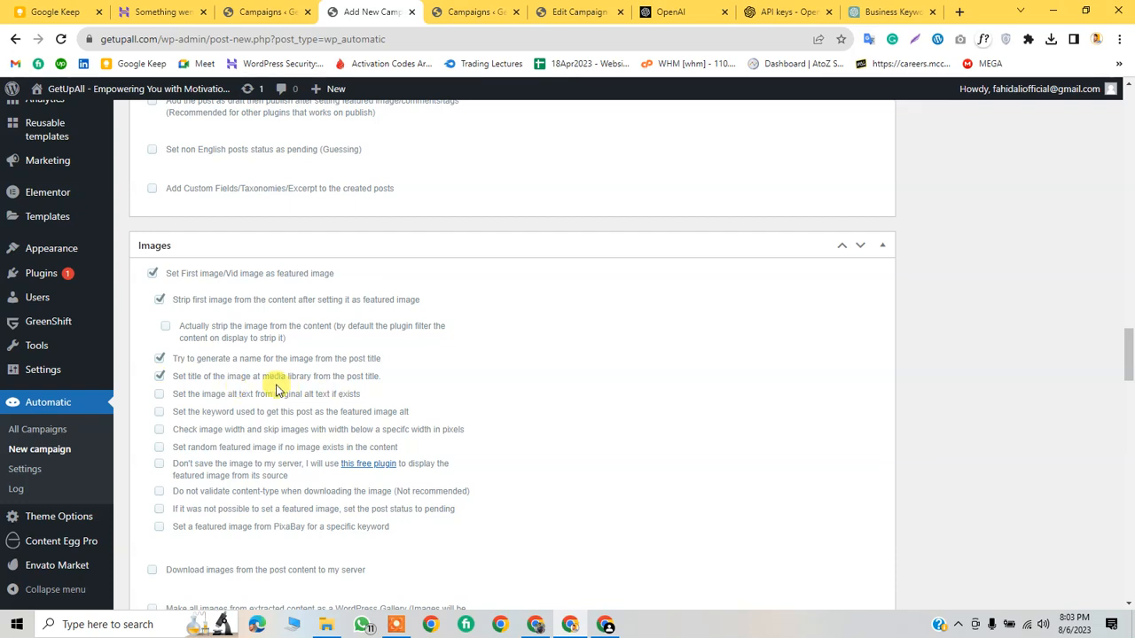
mouse_move(213, 396)
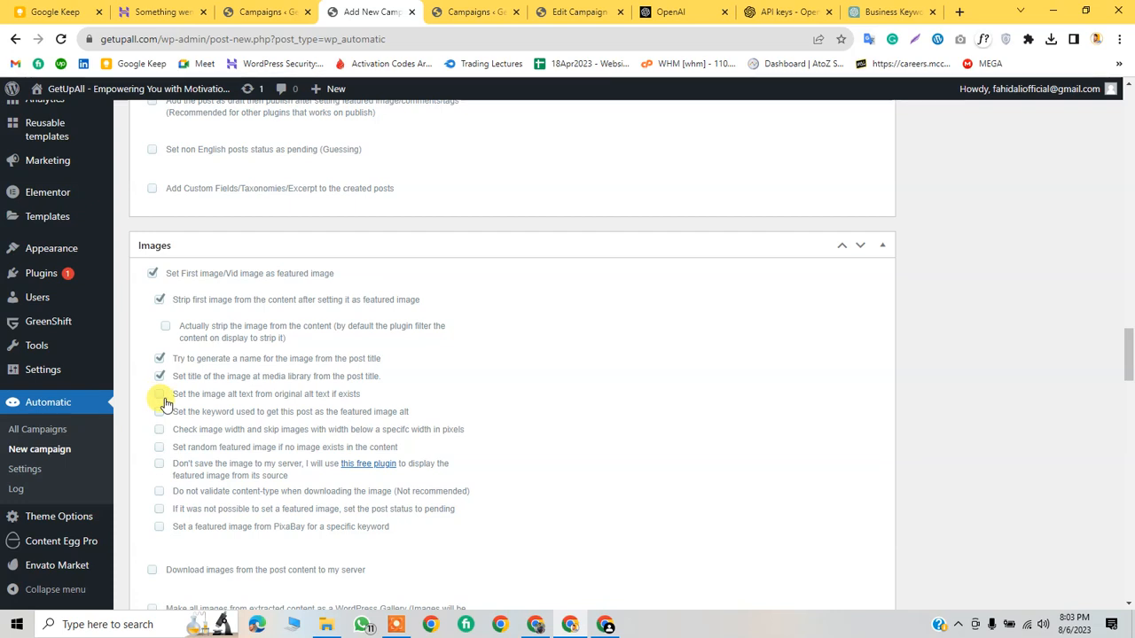
Step: Take image alt text from the original alt, falling back to the post title, and enable keyword featured alt
left_click(161, 394)
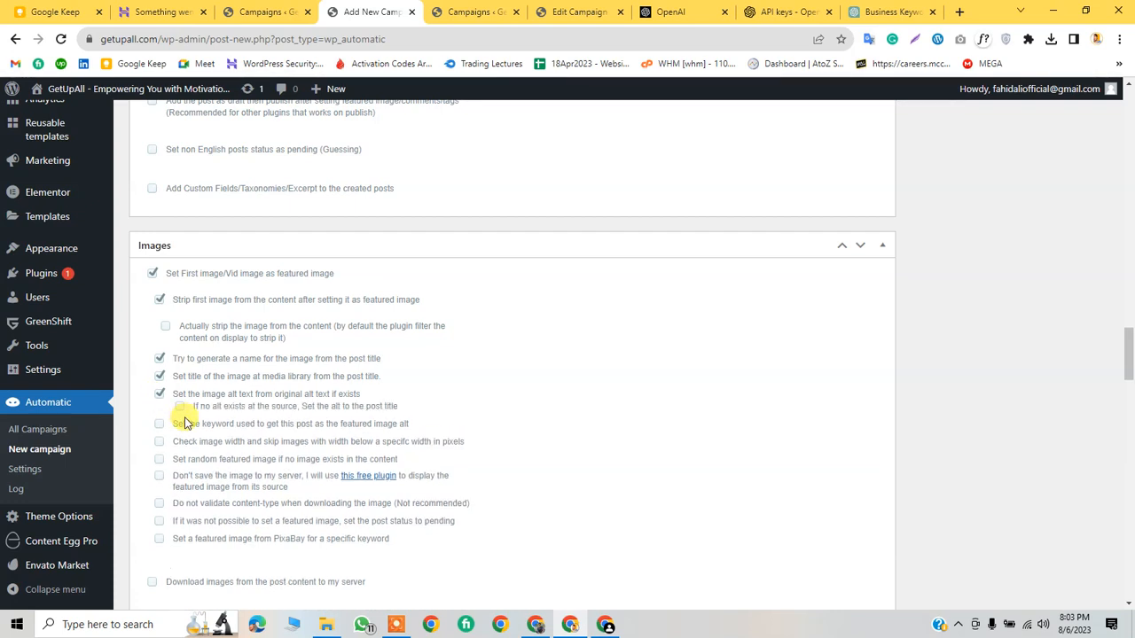
left_click(181, 406)
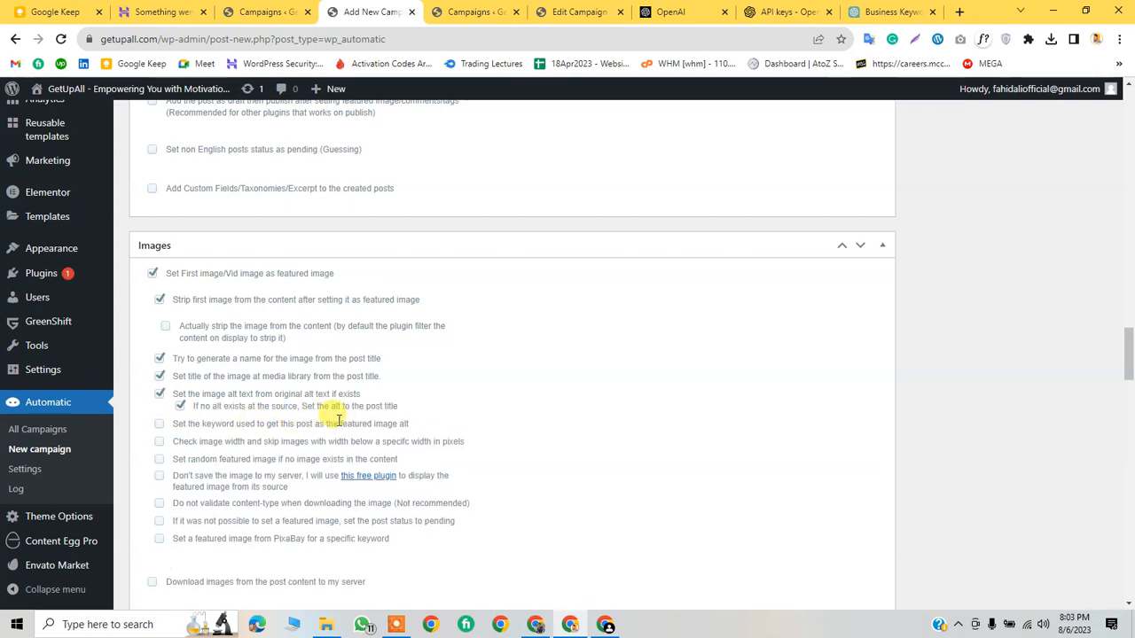
scroll("down", 3)
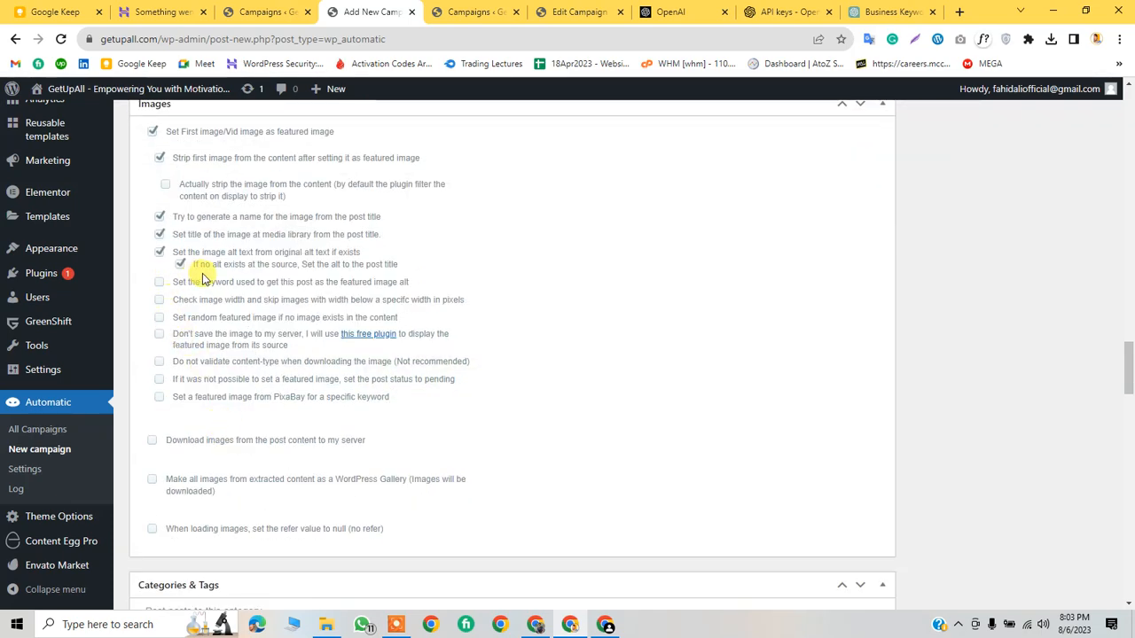
mouse_move(321, 292)
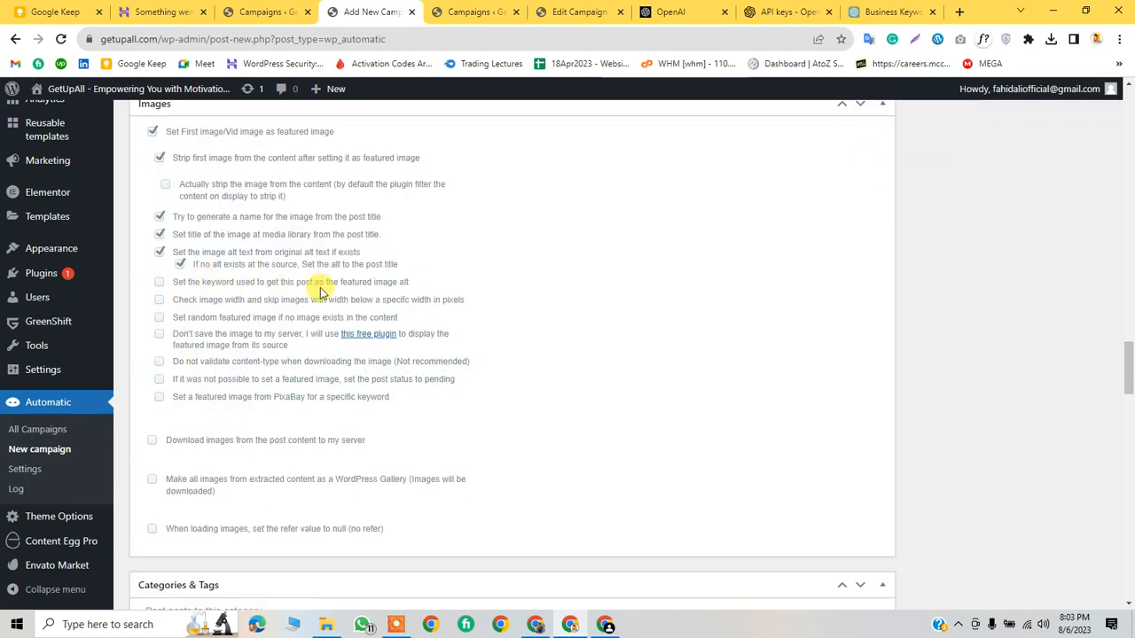
mouse_move(348, 292)
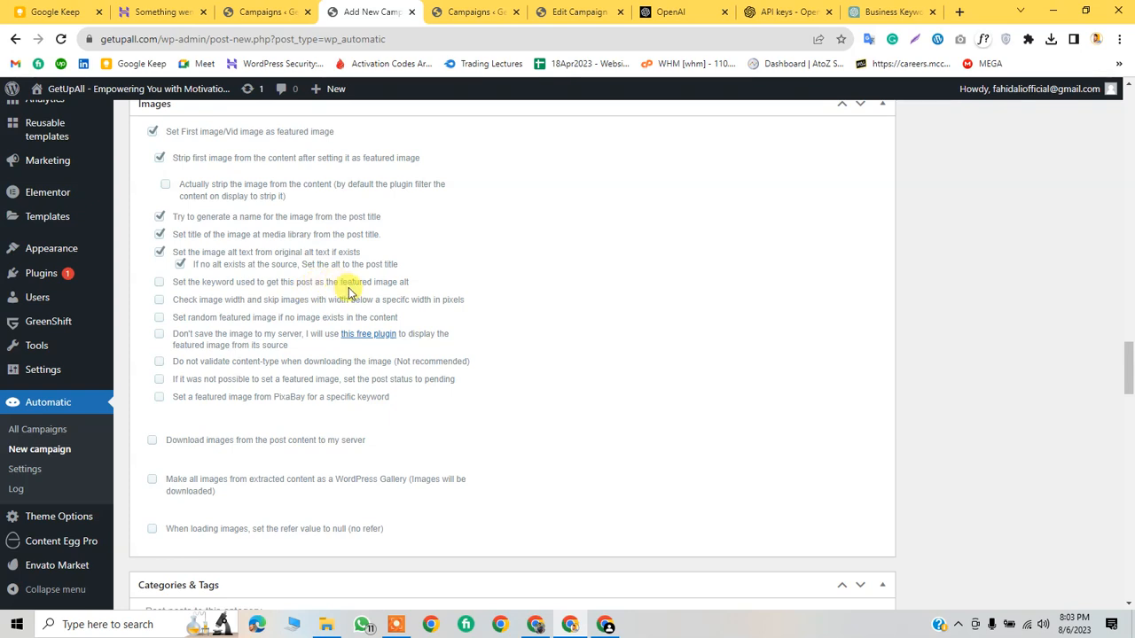
scroll("down", 3)
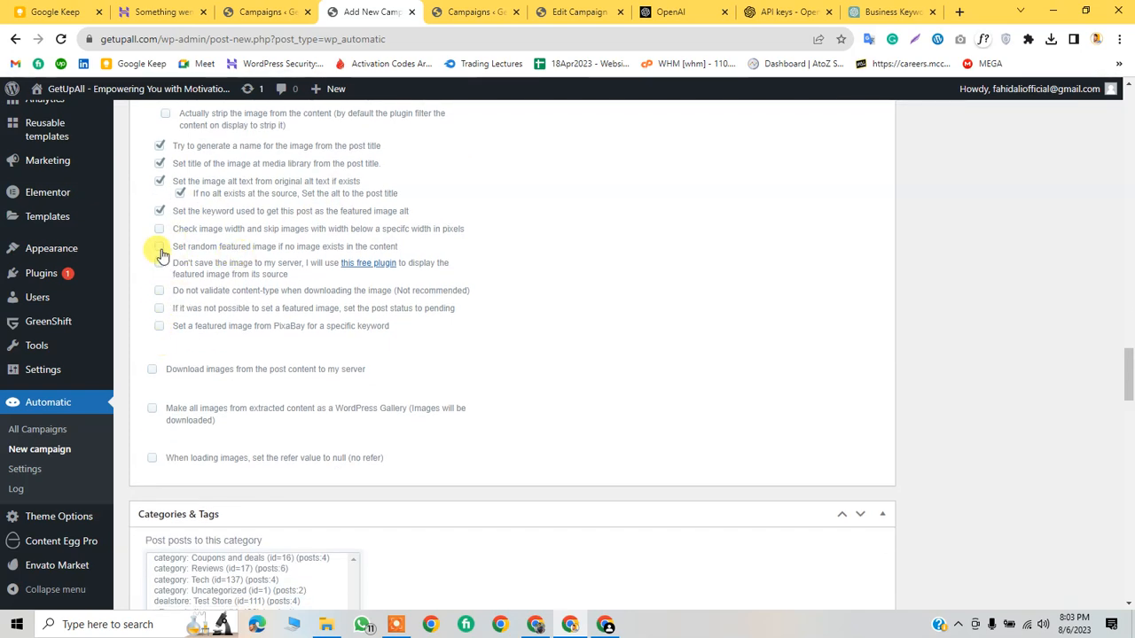
left_click(159, 247)
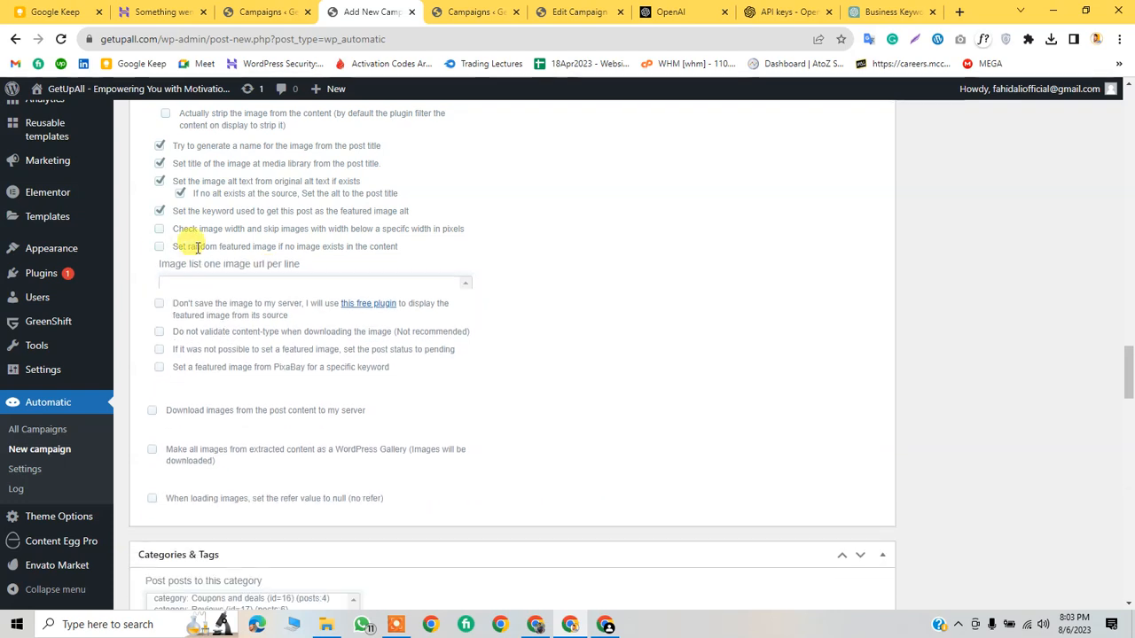
scroll("down", 3)
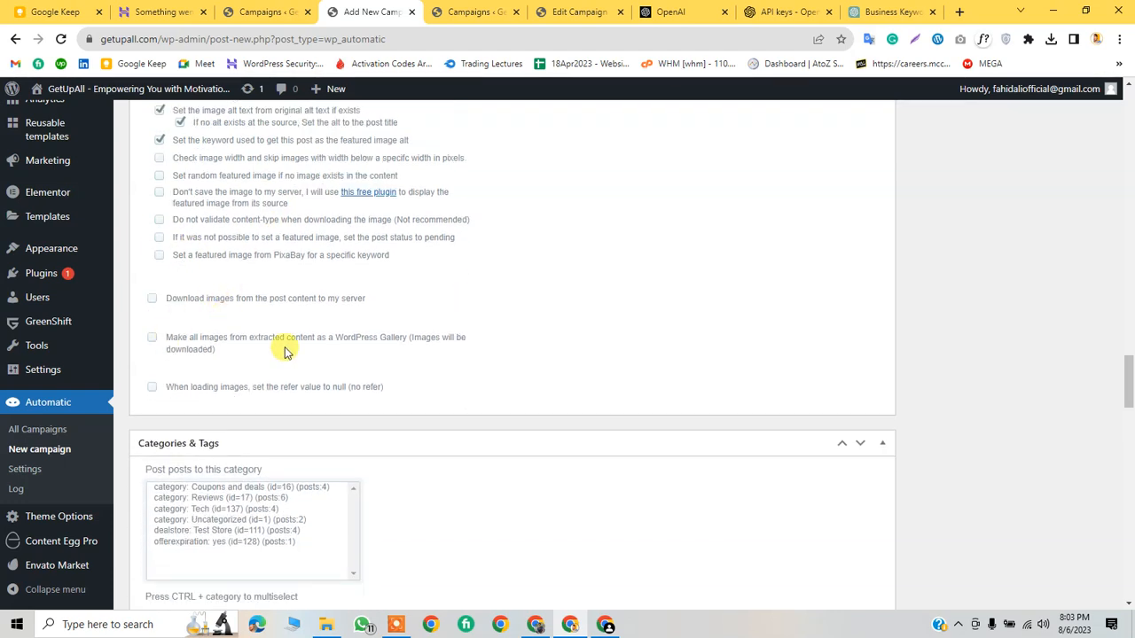
scroll("down", 3)
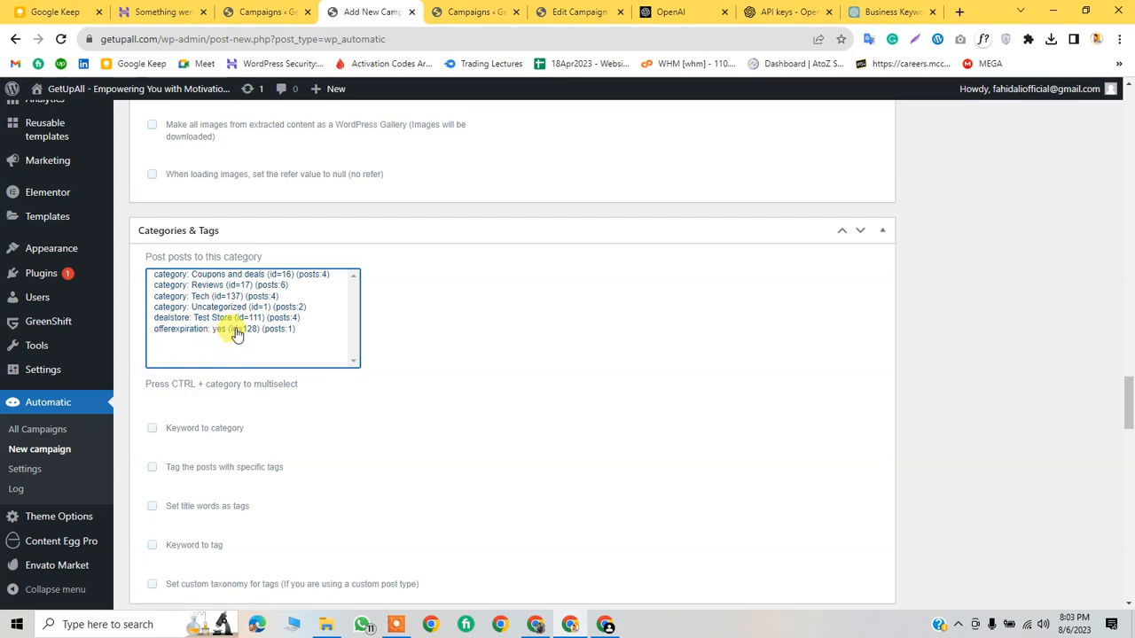
mouse_move(218, 359)
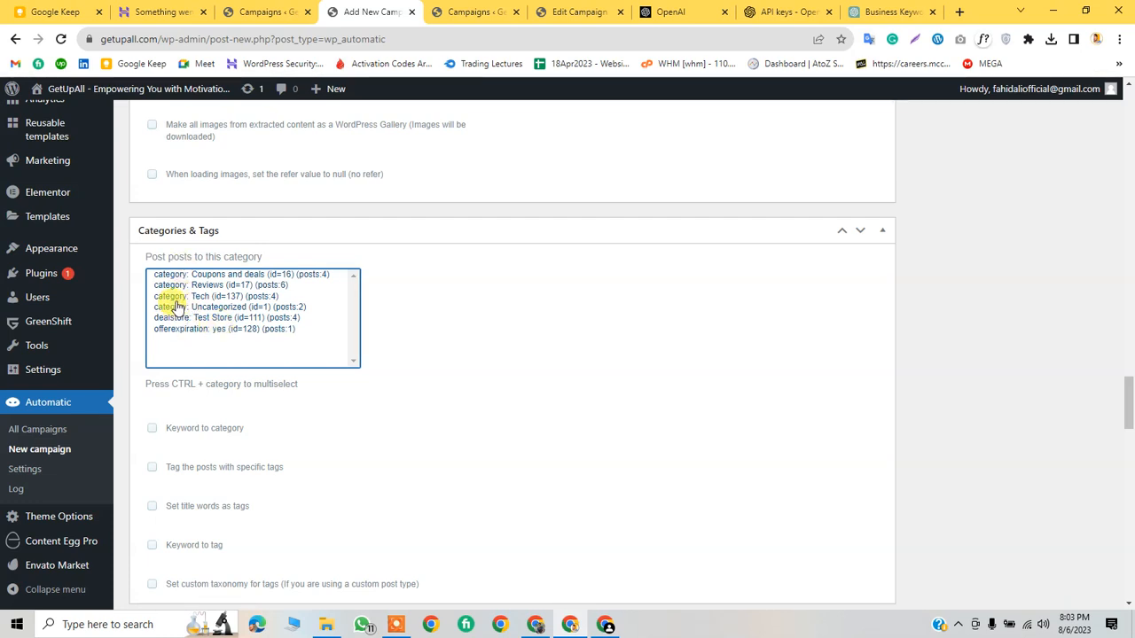
scroll("down", 3)
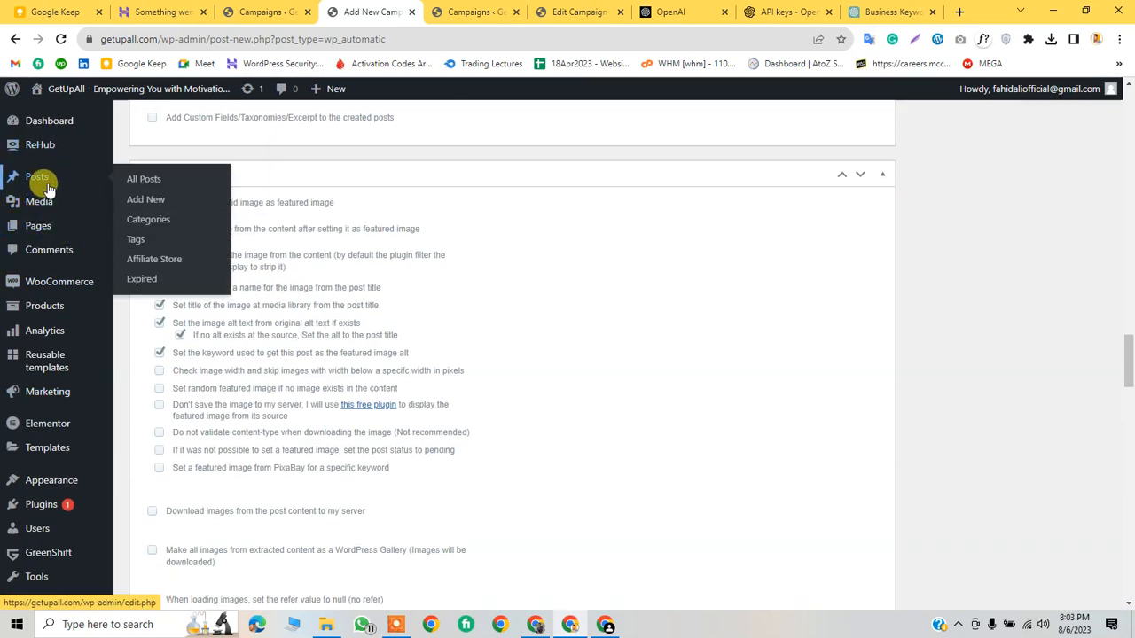
Step: Add a 'business' post category under Posts > Categories and return to the campaign form
left_click(148, 219)
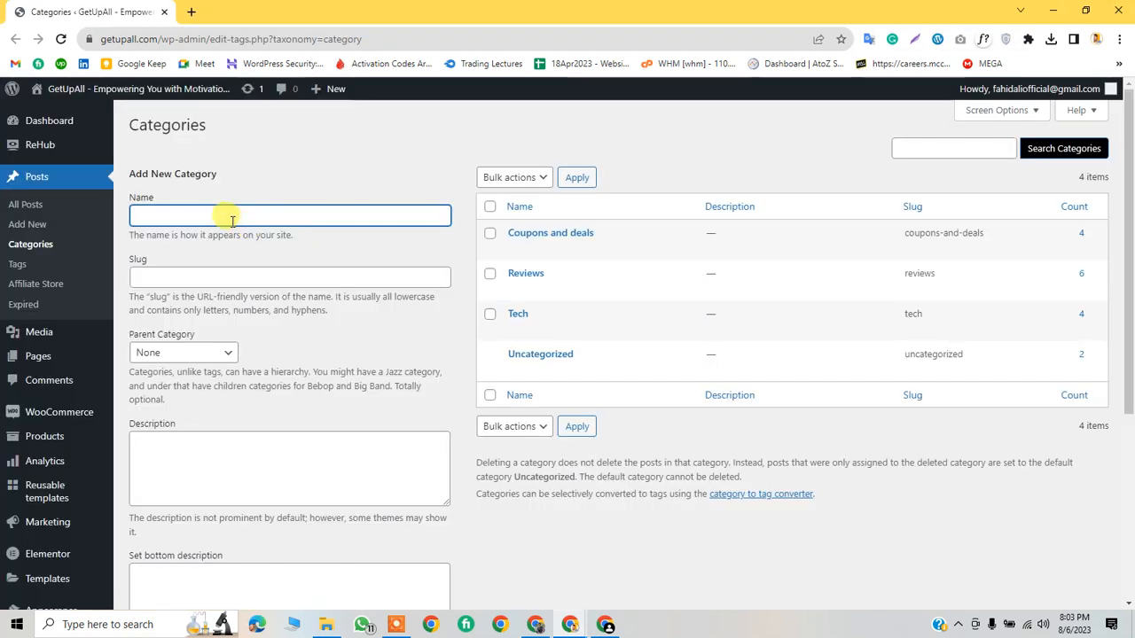
type("business")
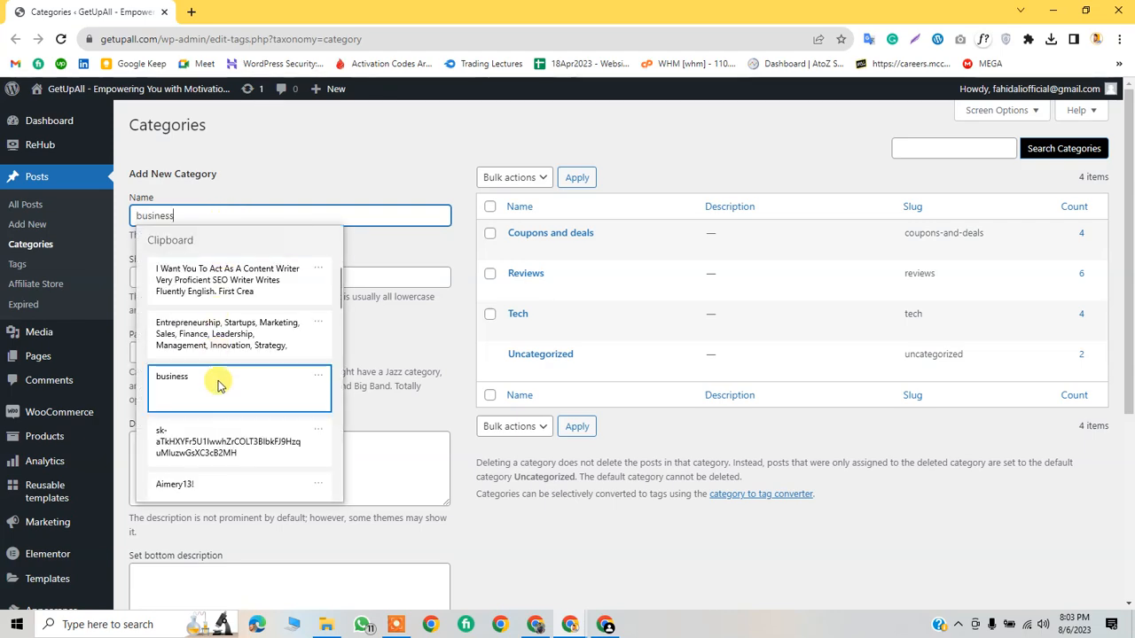
scroll("down", 3)
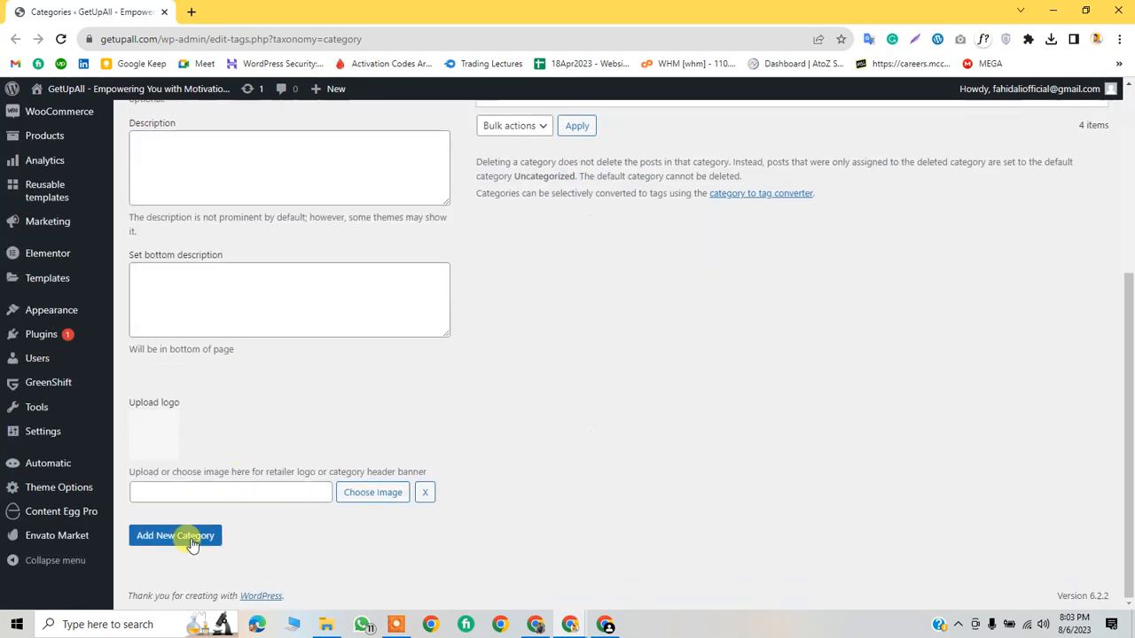
key("alt+tab")
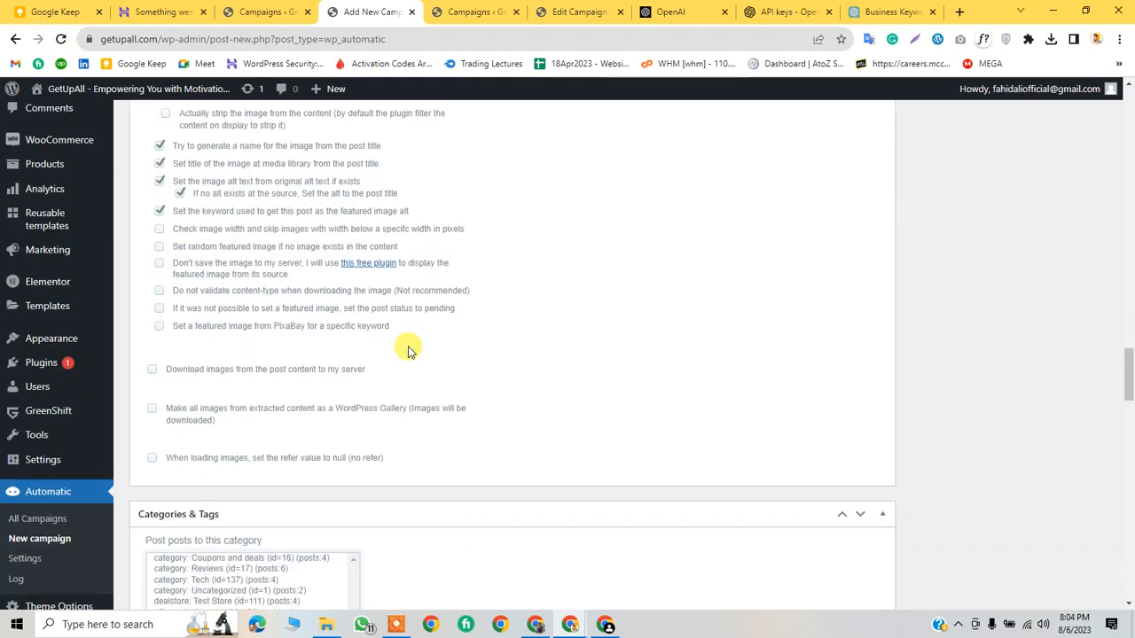
scroll("down", 3)
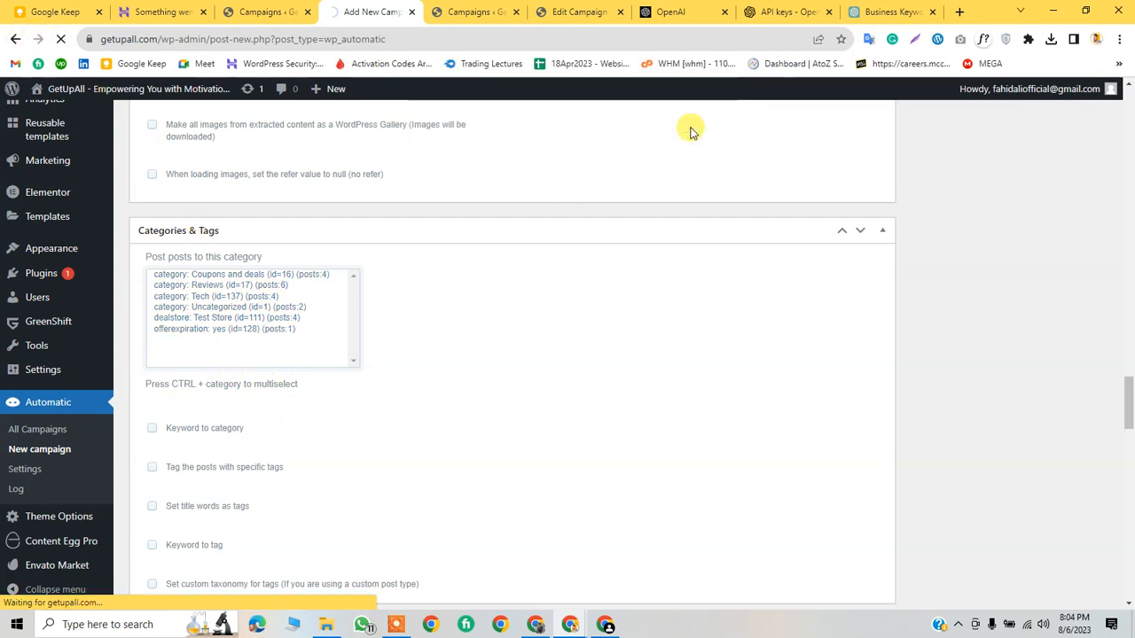
scroll("down", 3)
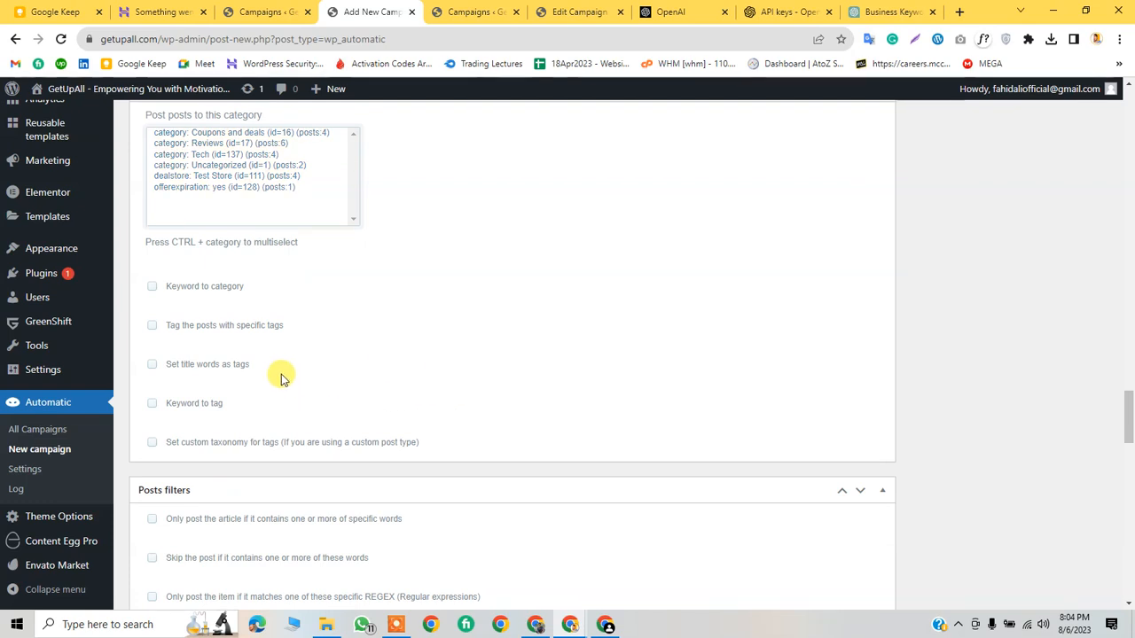
scroll("down", 3)
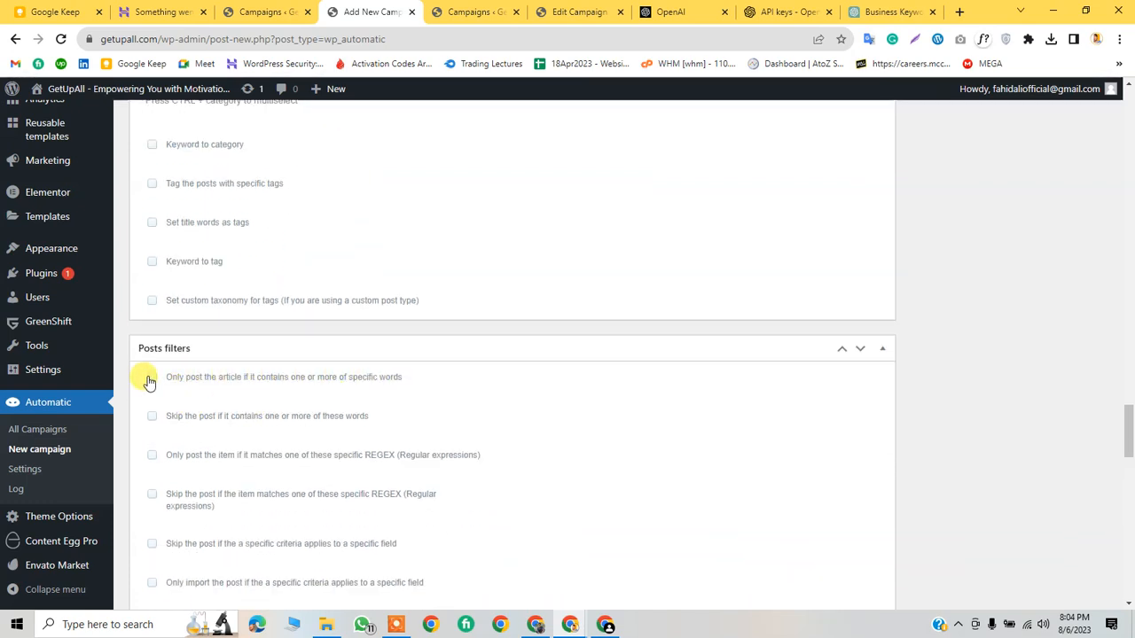
scroll("down", 3)
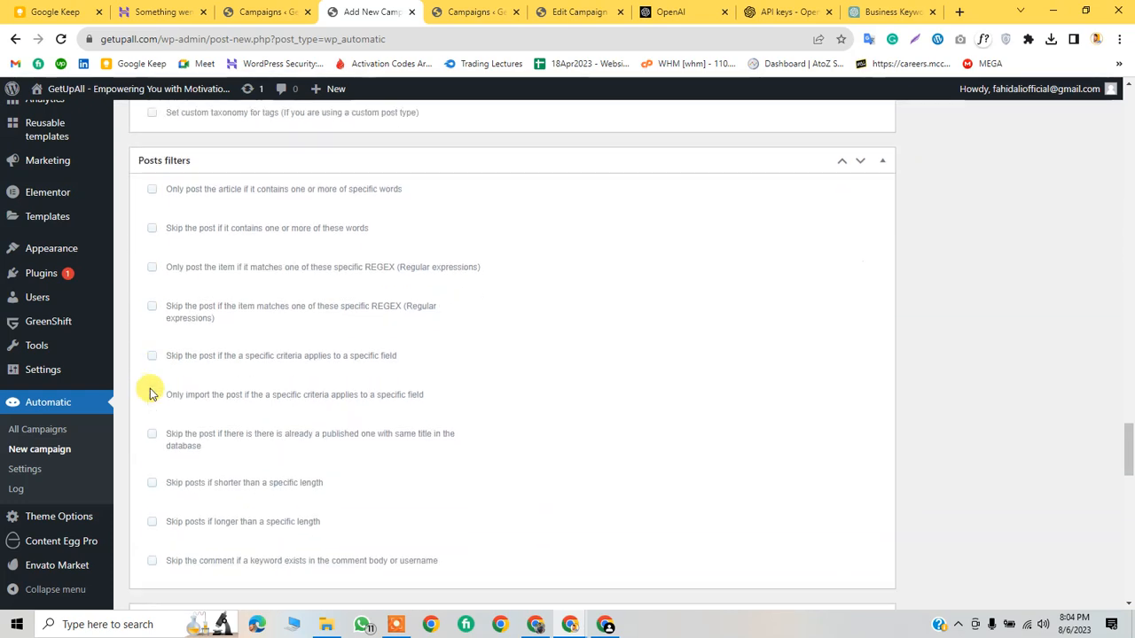
scroll("down", 3)
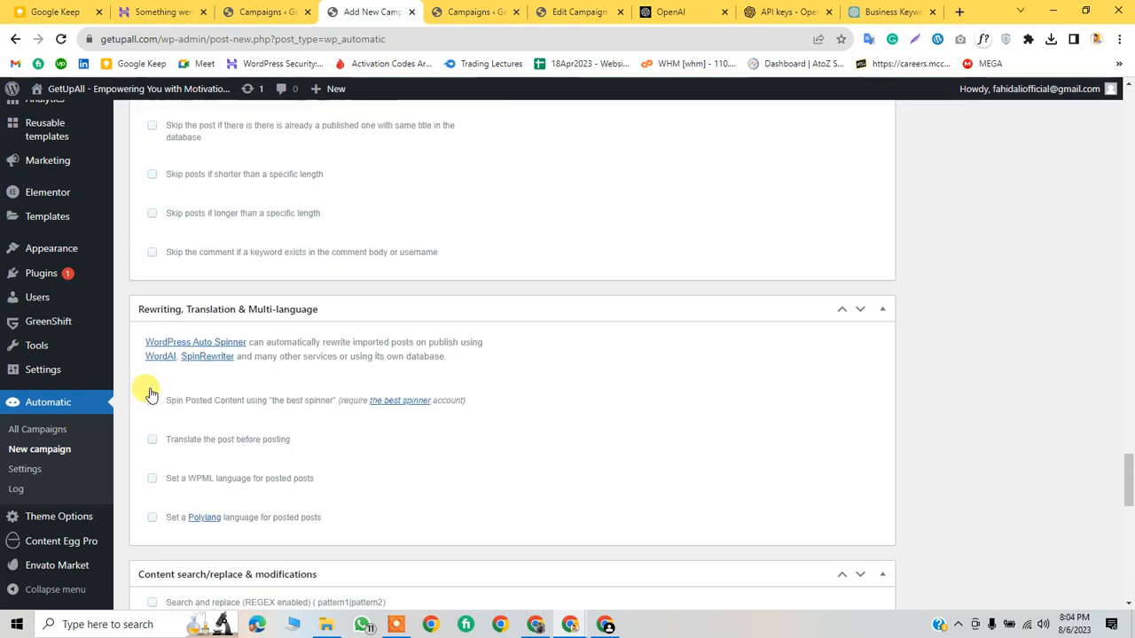
scroll("down", 3)
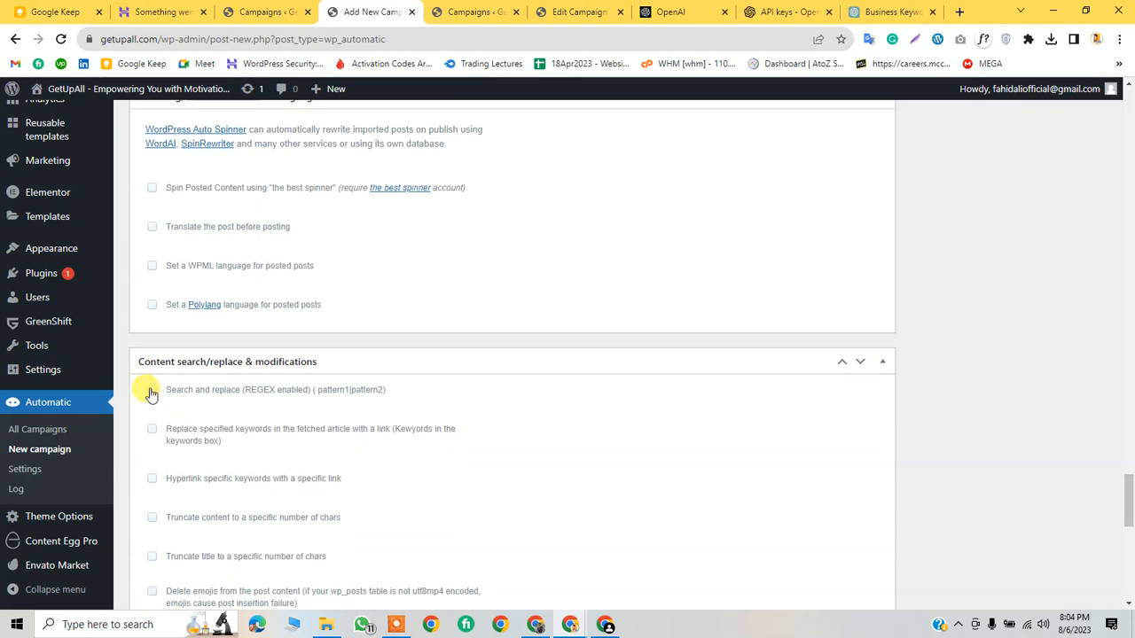
scroll("down", 3)
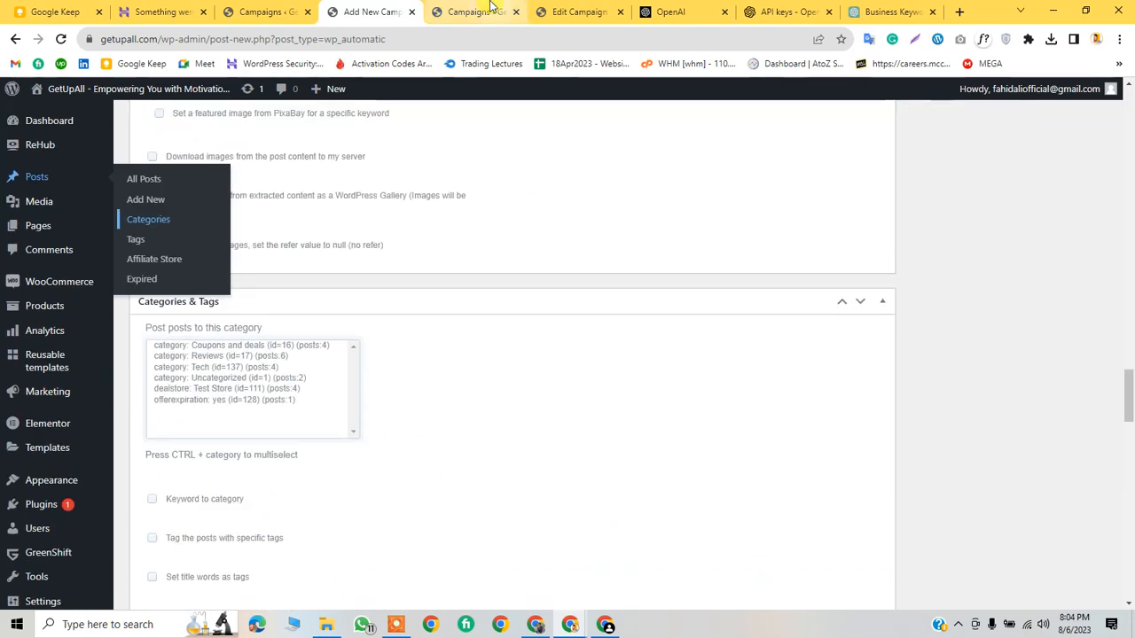
Step: Scroll through the existing Product campaign's settings for comparison
left_click(576, 12)
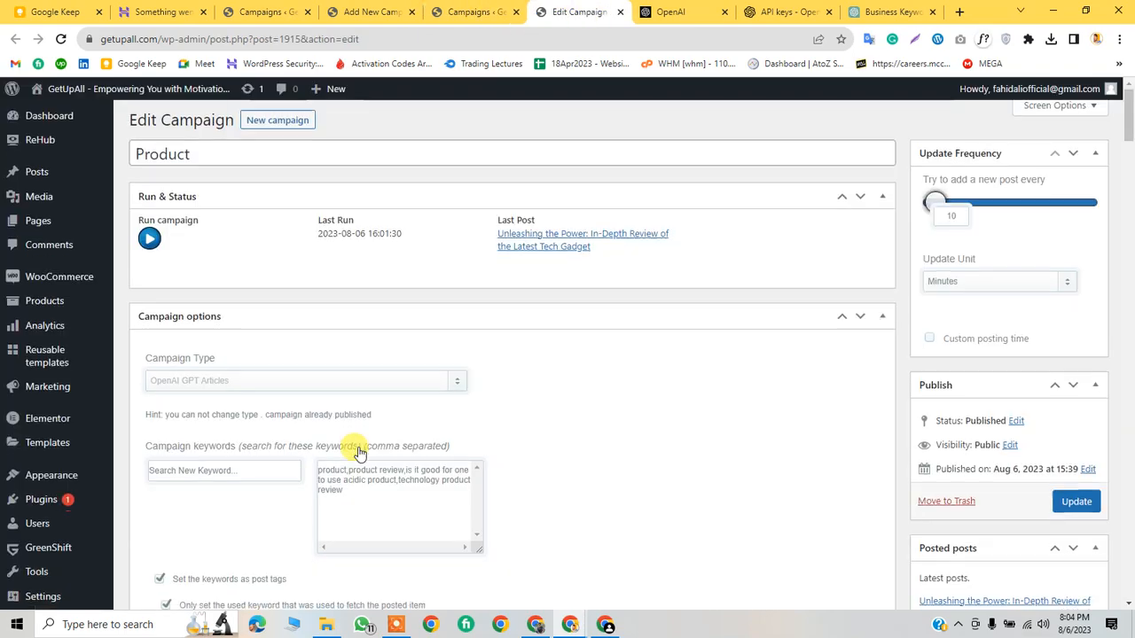
scroll("down", 3)
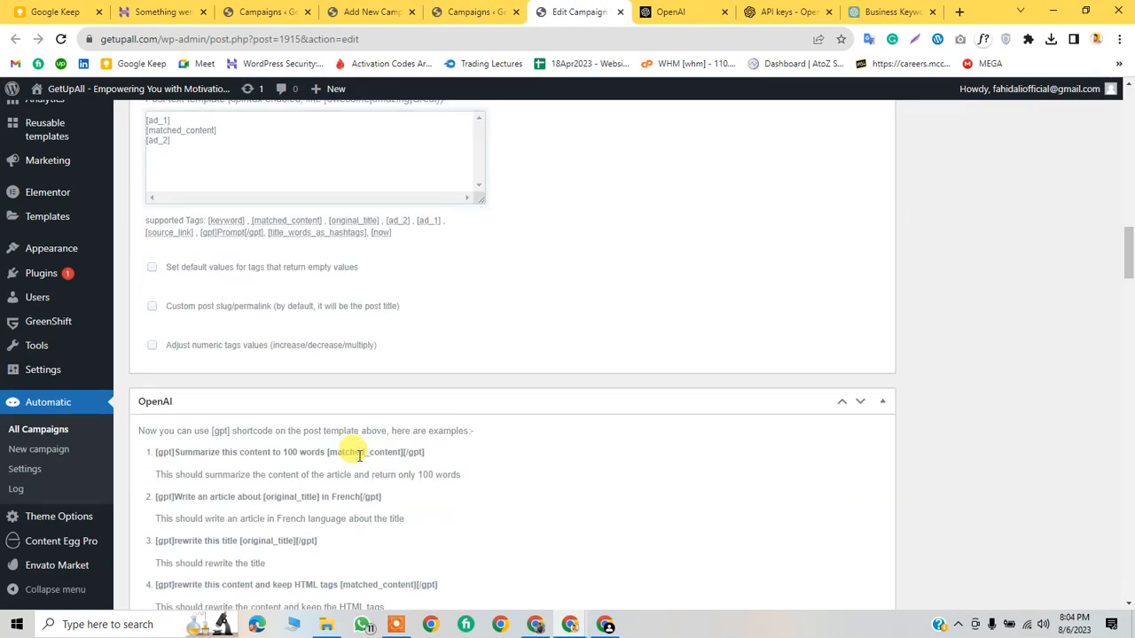
scroll("down", 3)
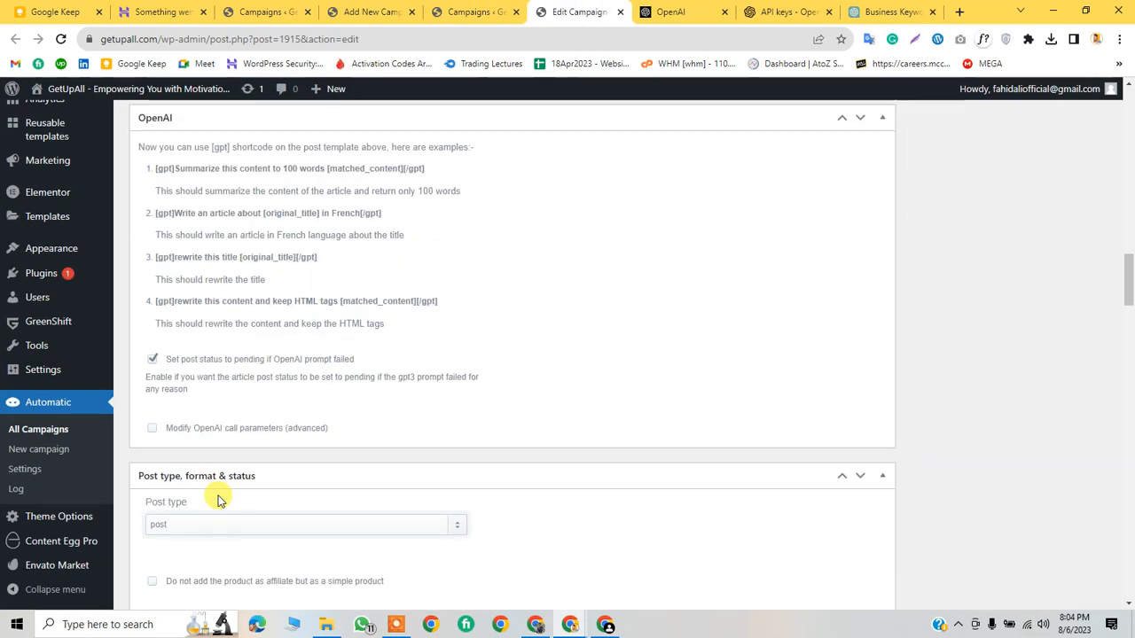
scroll("down", 3)
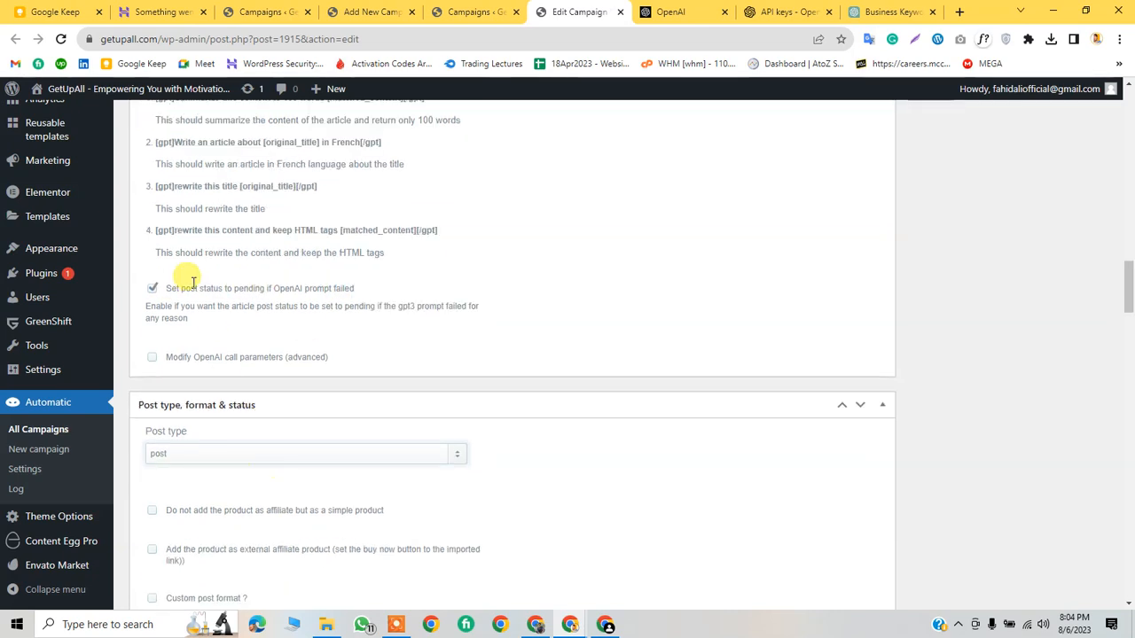
mouse_move(333, 300)
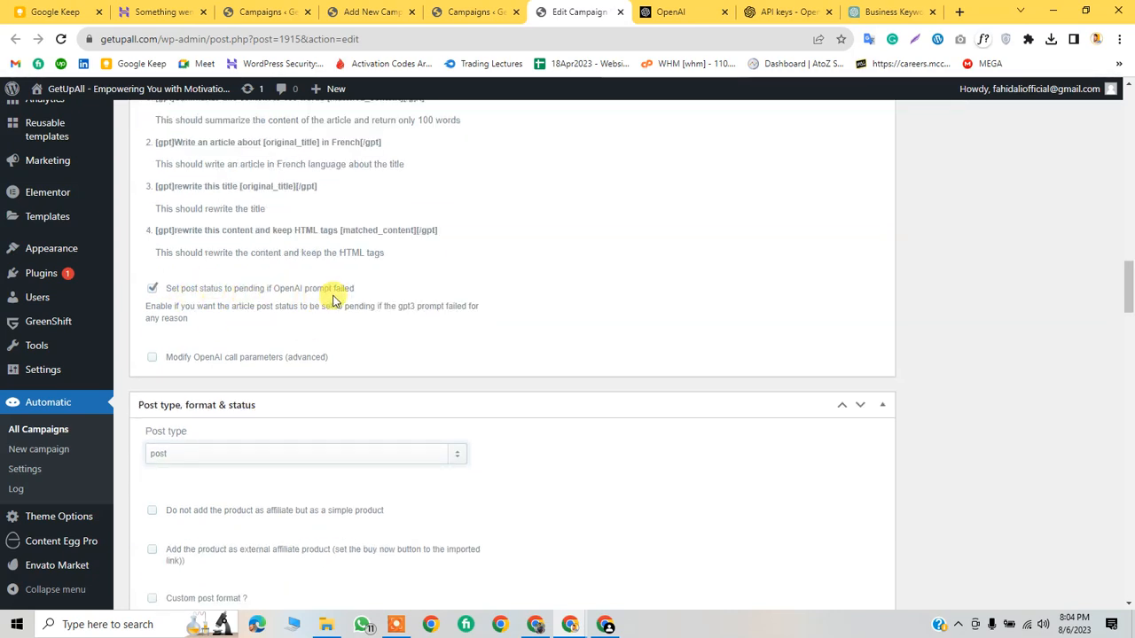
Step: Return to the new business campaign's settings and scroll through them
left_click(474, 12)
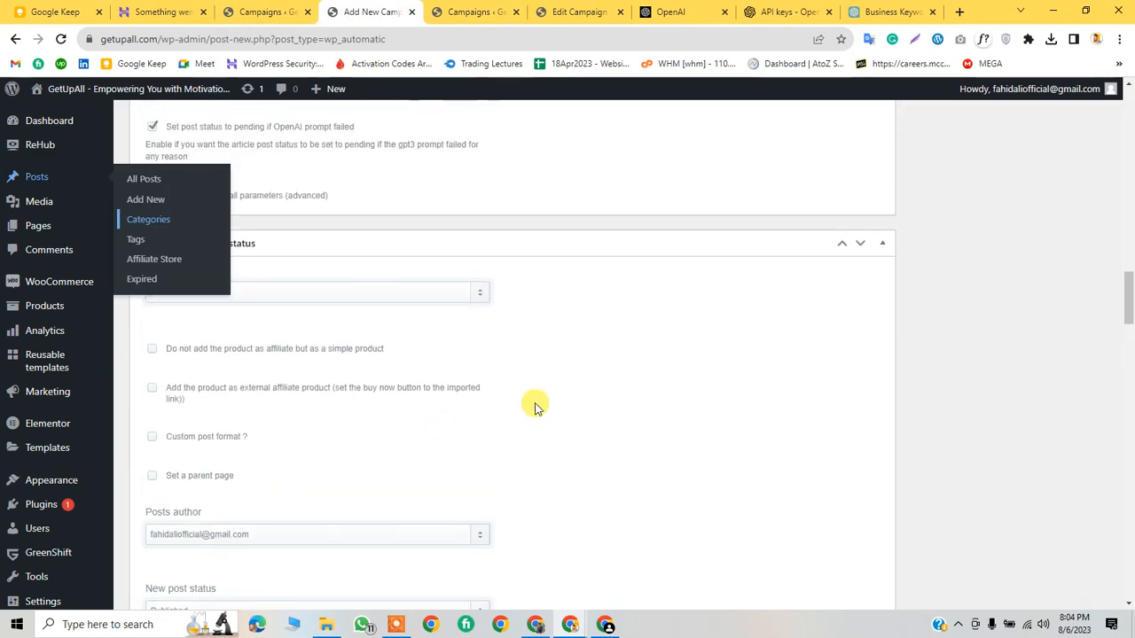
scroll("up", 3)
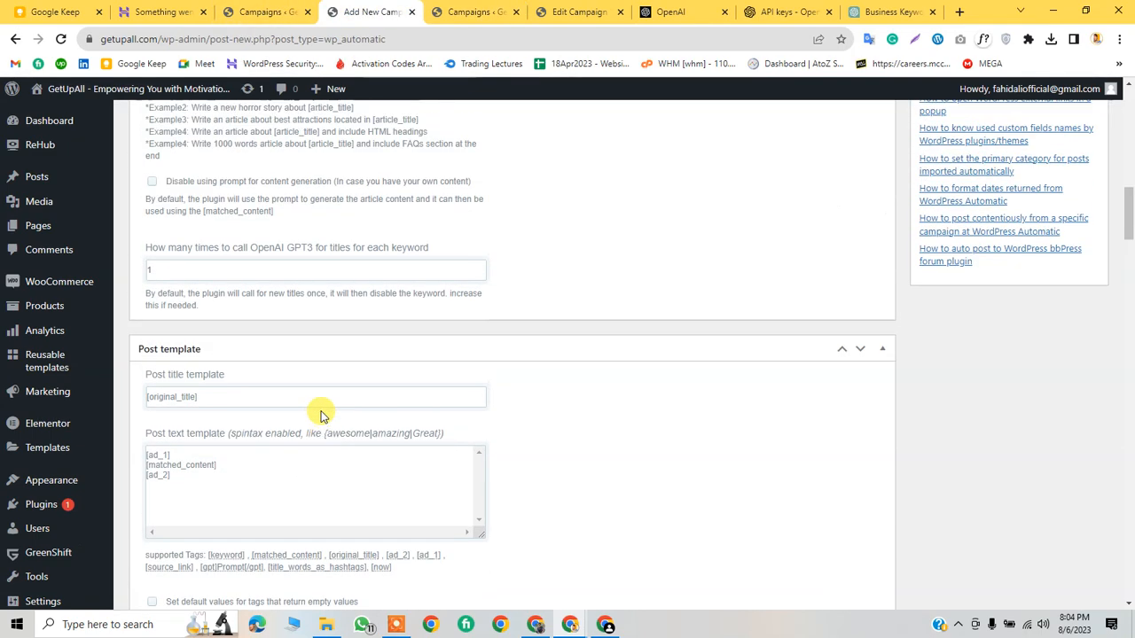
scroll("up", 3)
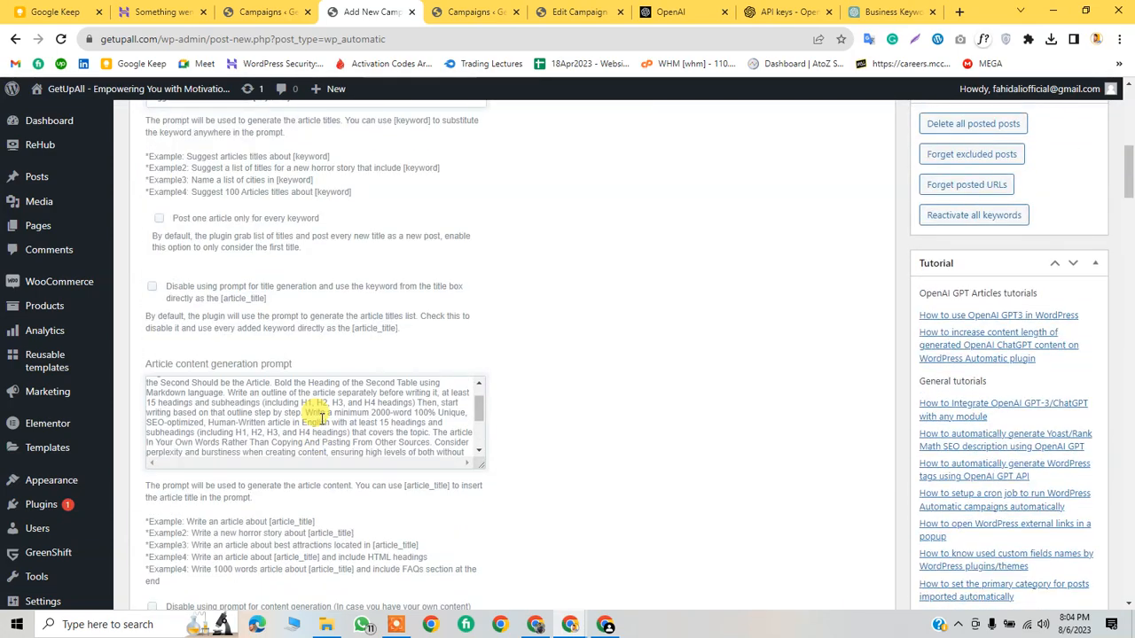
scroll("up", 3)
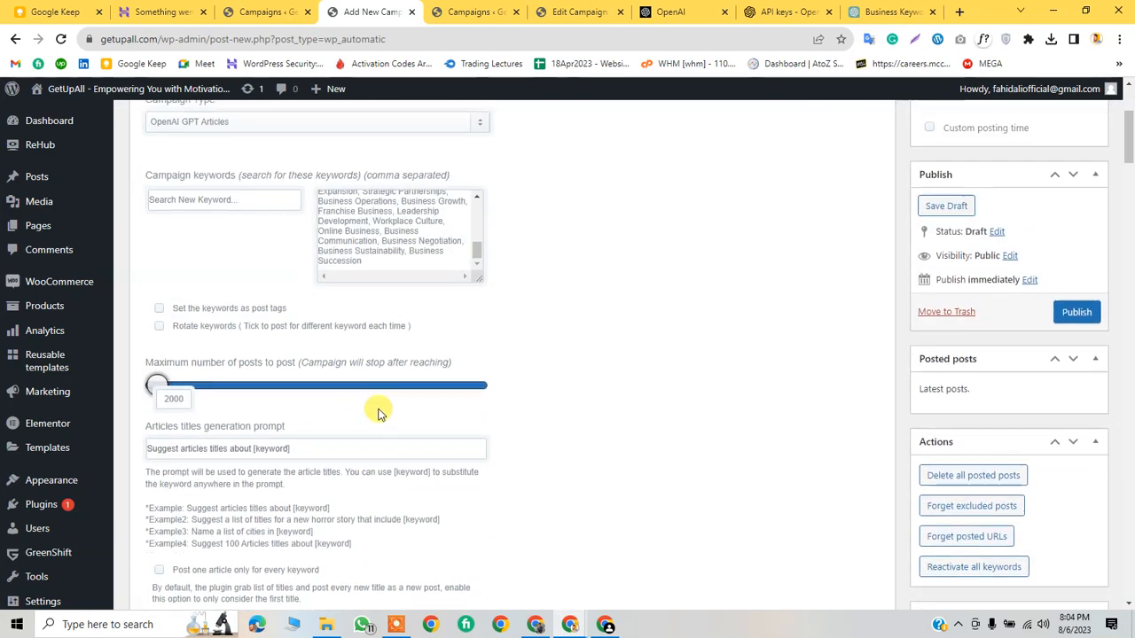
scroll("down", 3)
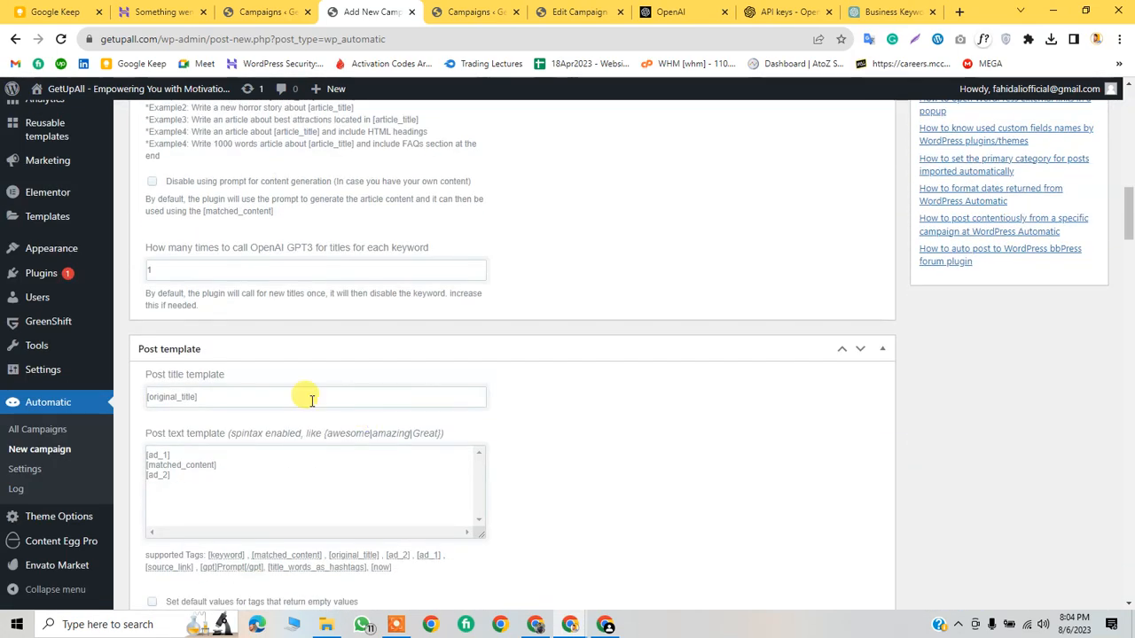
scroll("down", 3)
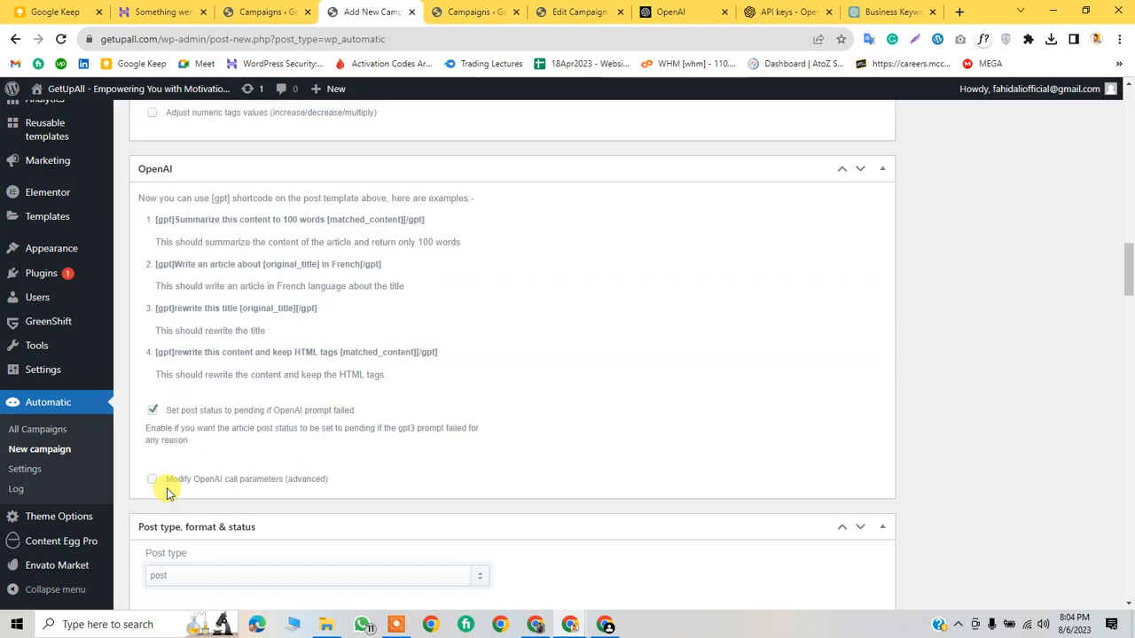
scroll("down", 3)
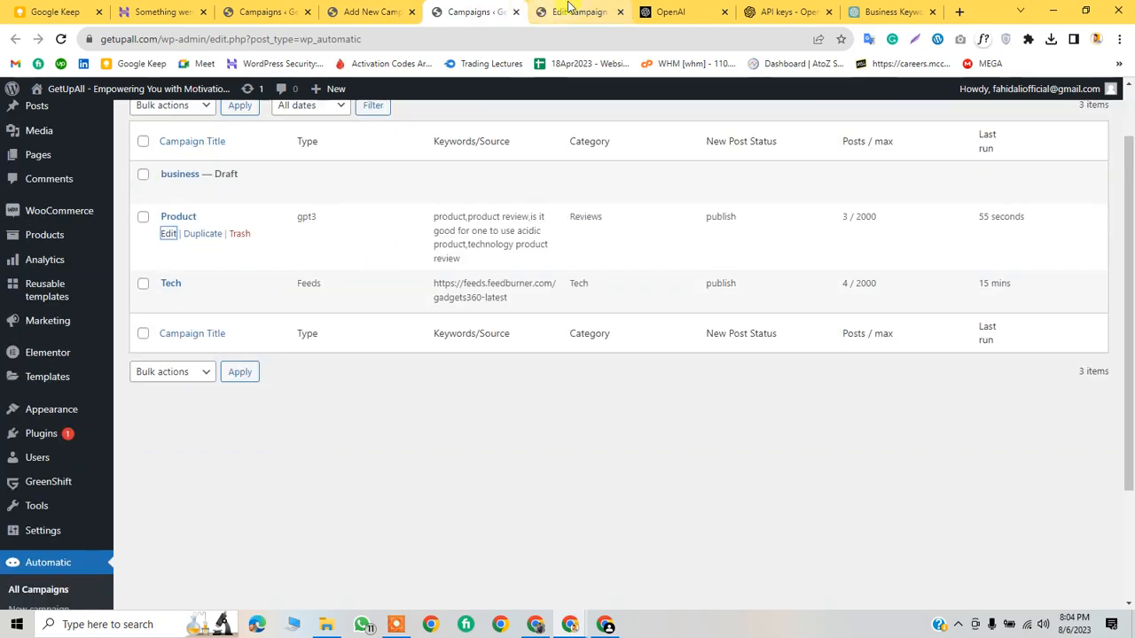
Step: Reopen the Product campaign's settings and compare its image, category and link options
left_click(167, 233)
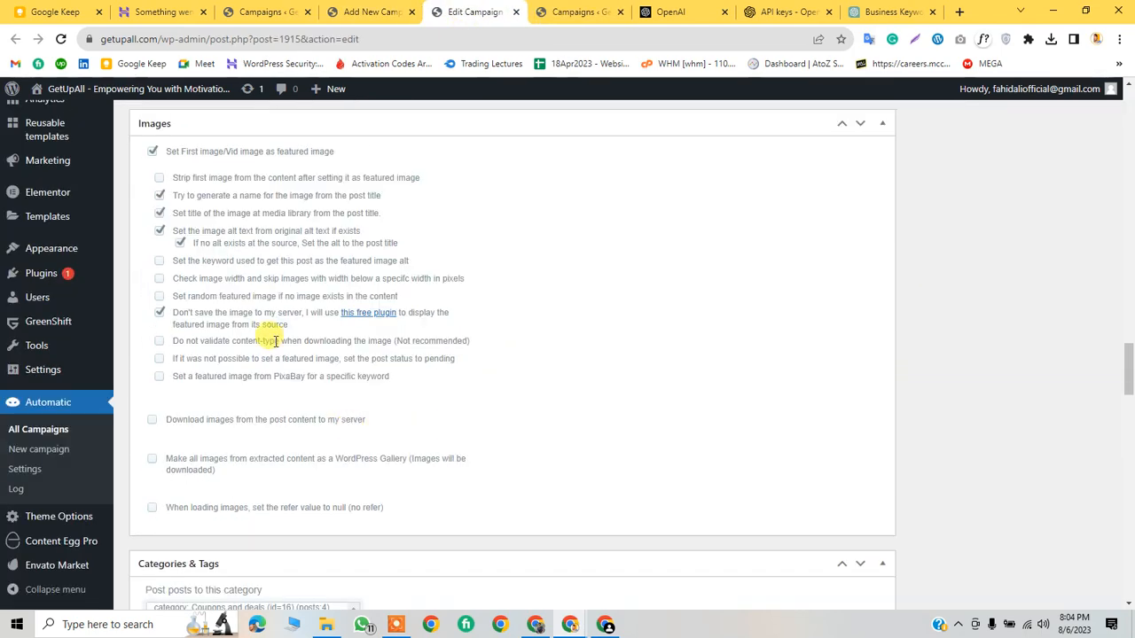
scroll("down", 3)
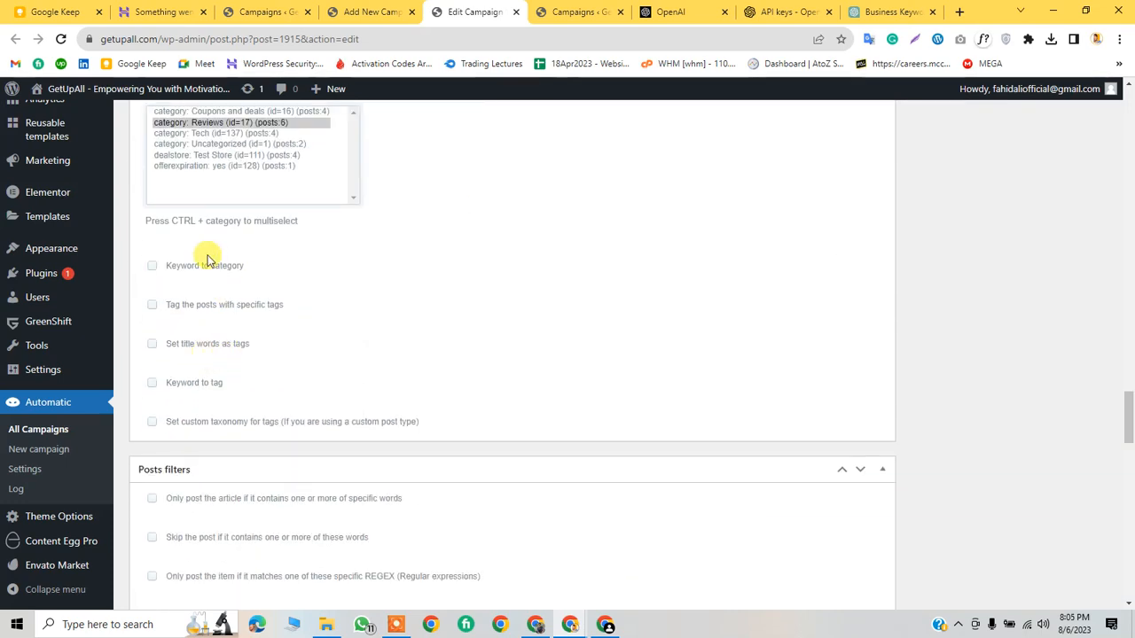
scroll("down", 3)
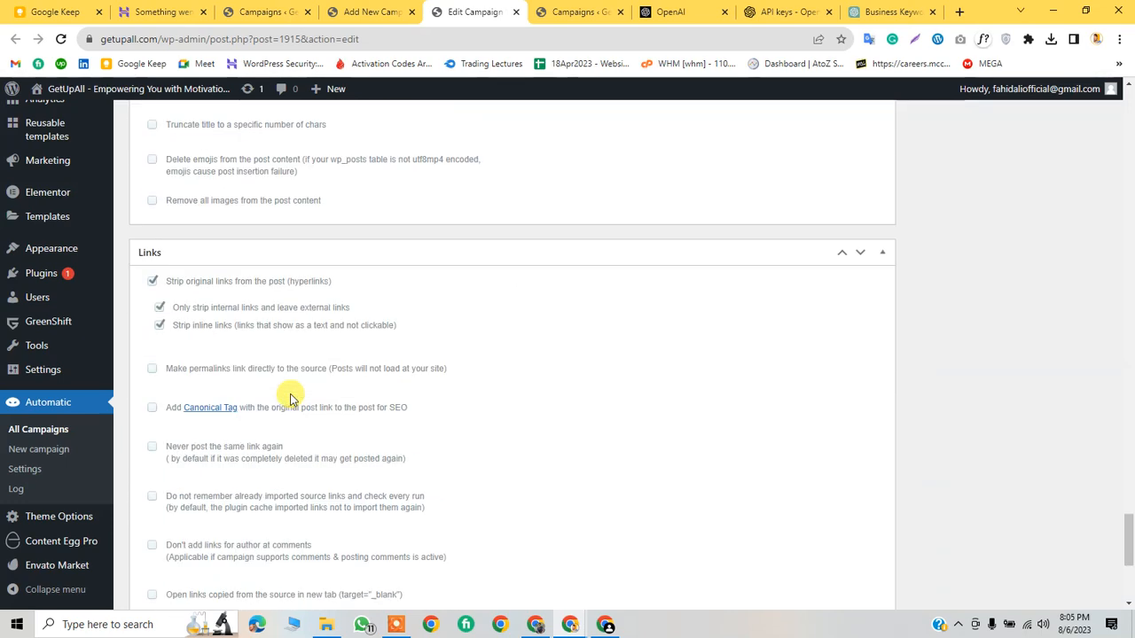
scroll("up", 3)
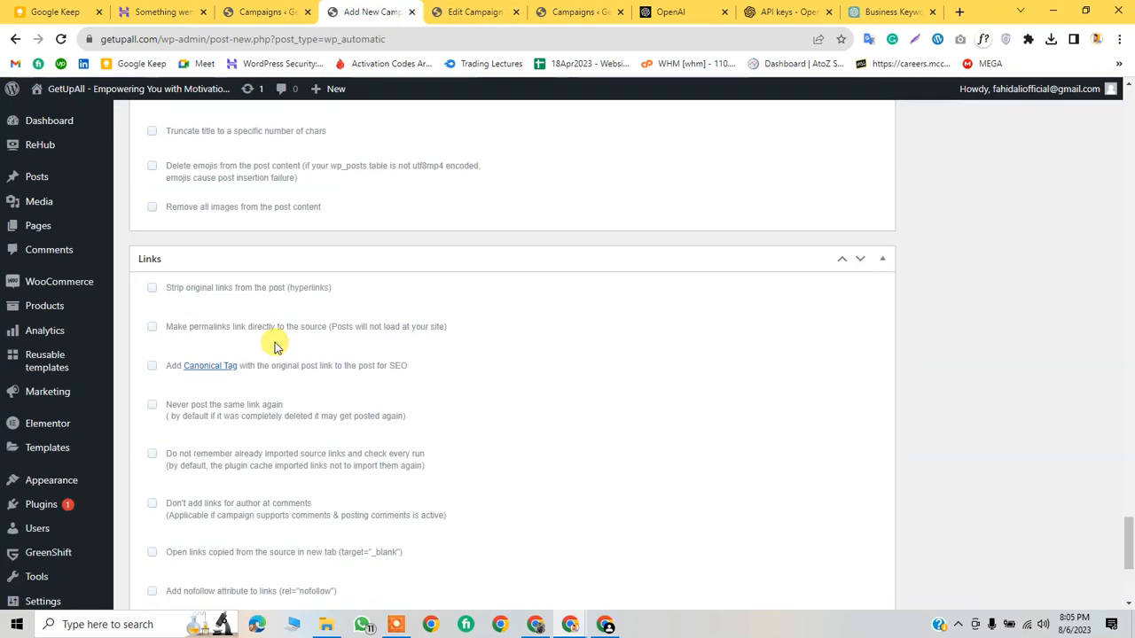
Step: Turn on stripping of original links, leaving the internal-links-only limit unticked
left_click(152, 287)
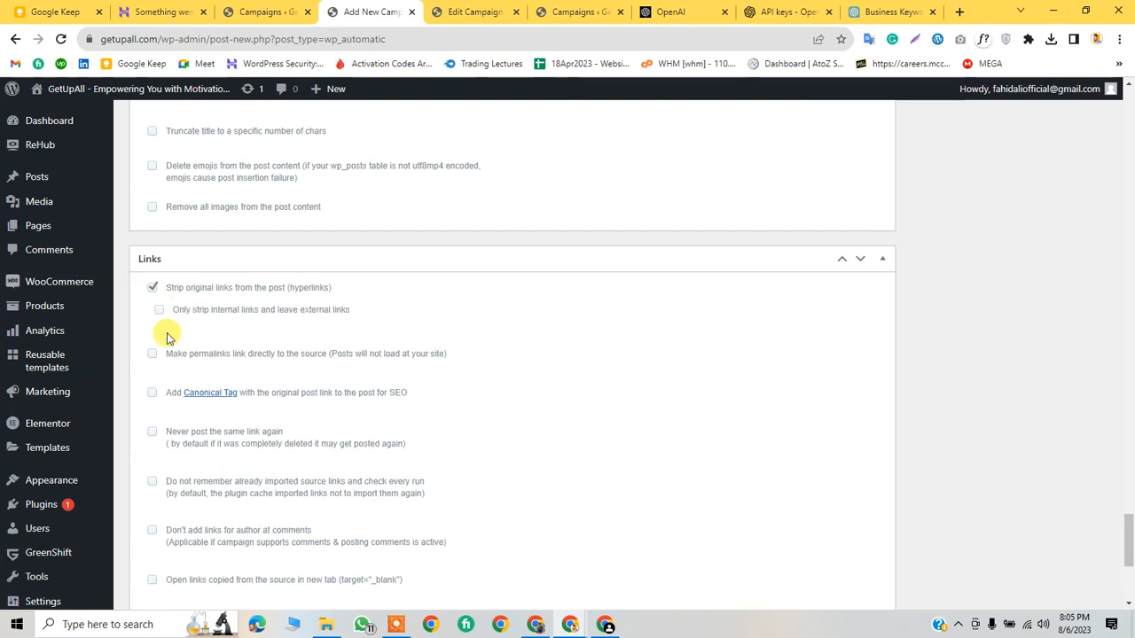
left_click(160, 313)
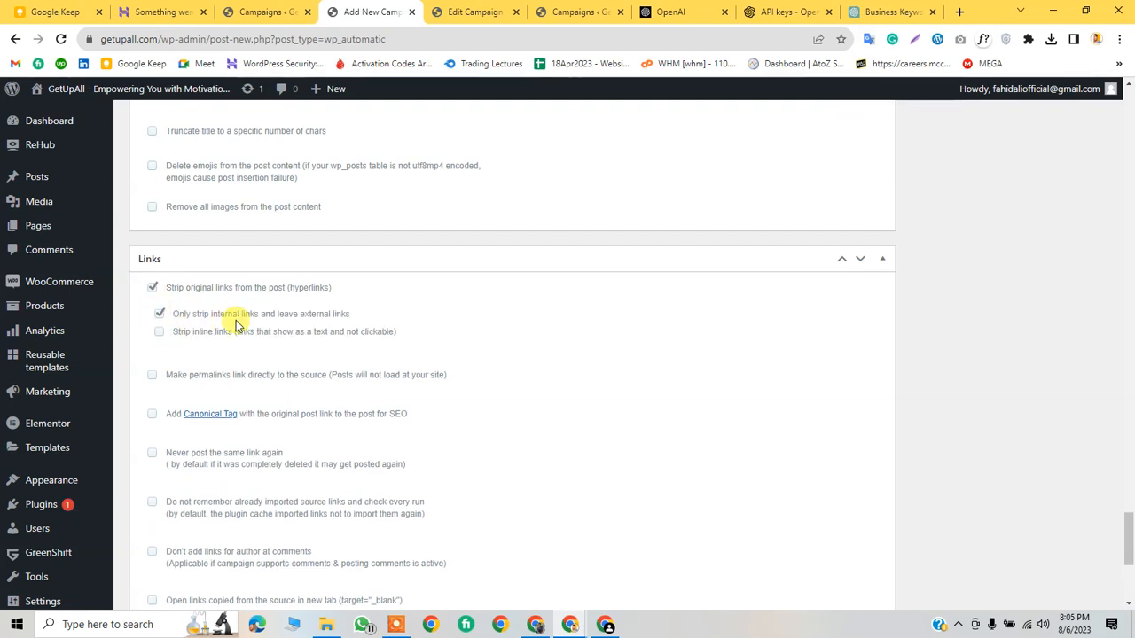
mouse_move(355, 327)
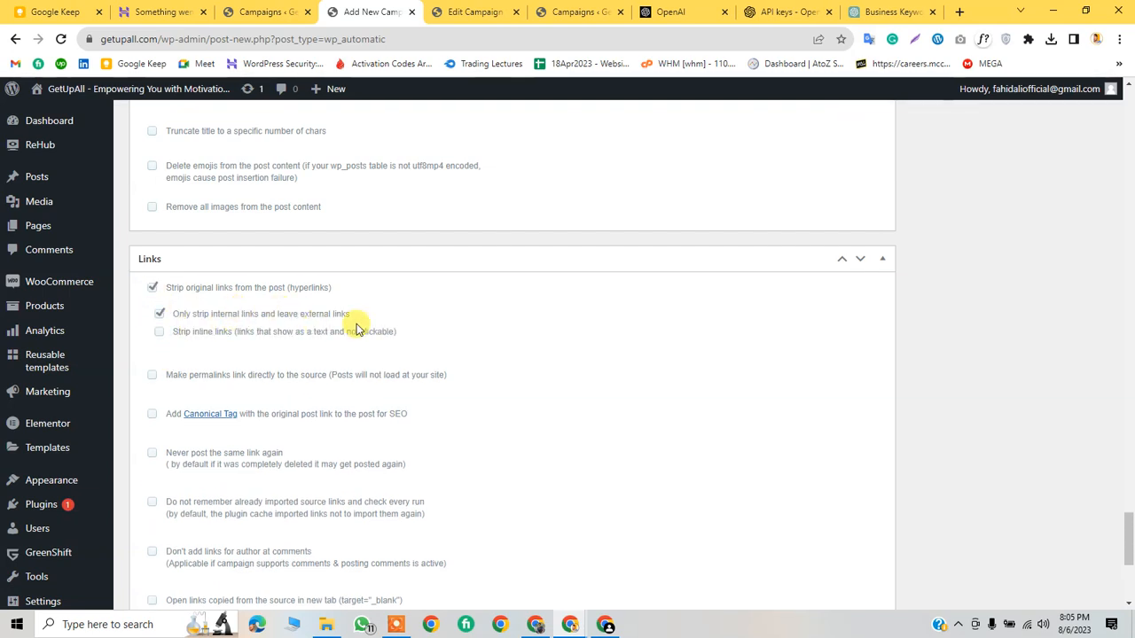
scroll("down", 3)
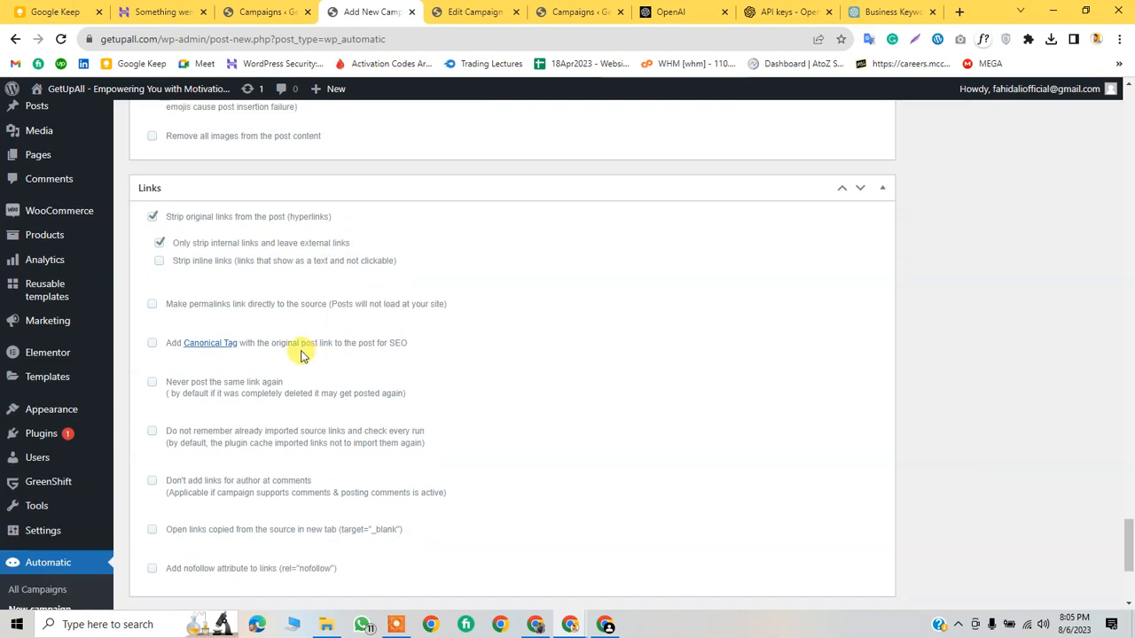
left_click(160, 243)
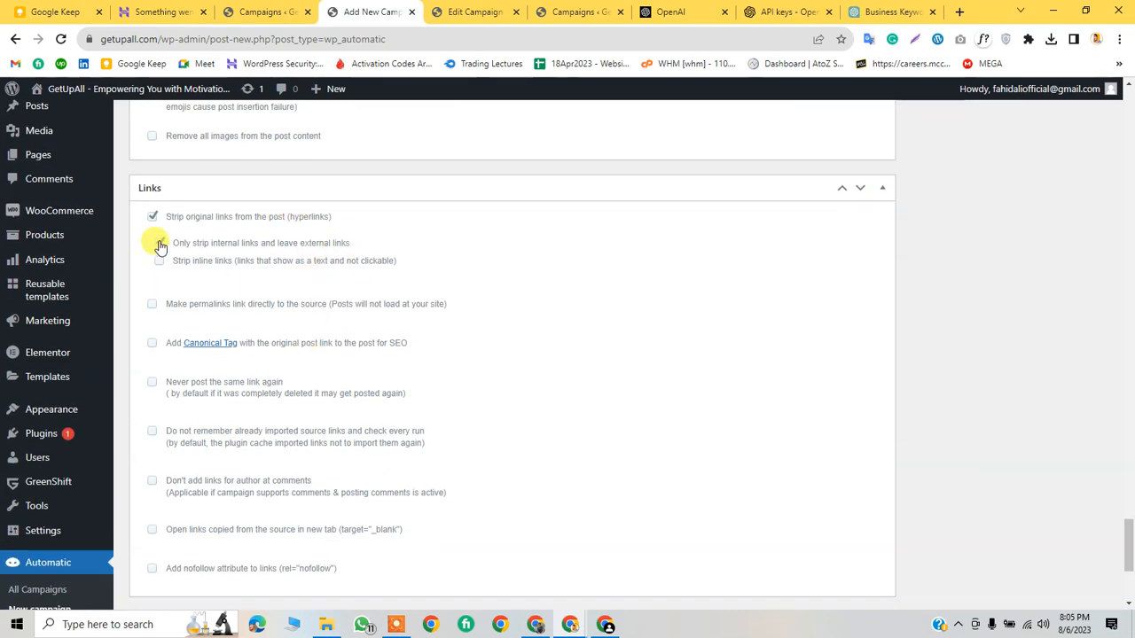
scroll("down", 3)
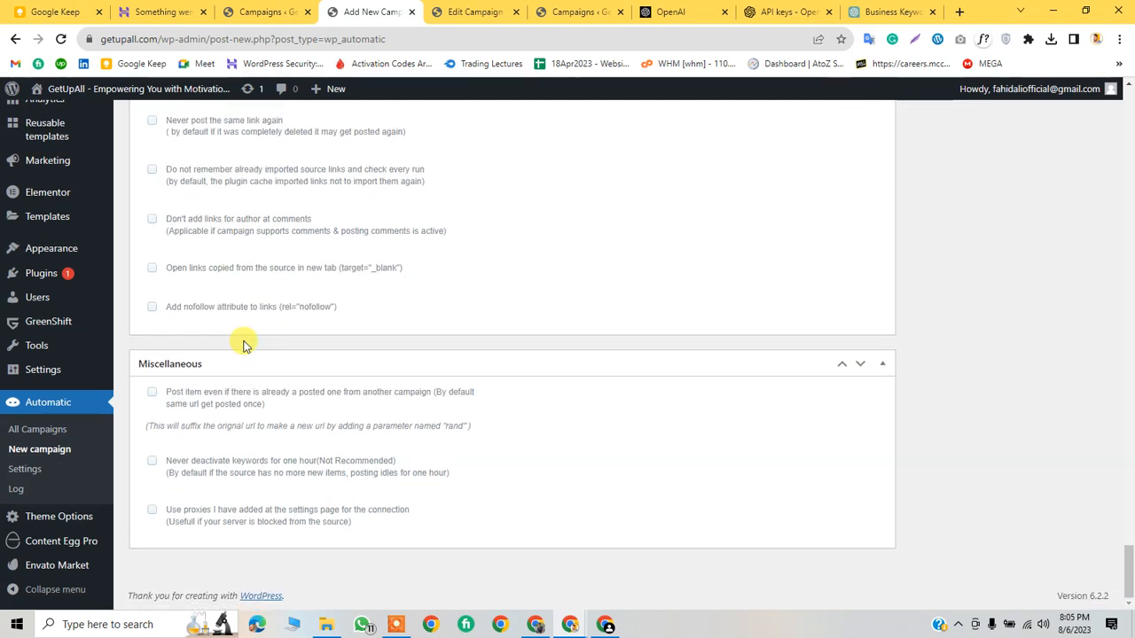
Step: Check the Product campaign's link settings, then scroll to its image settings
left_click(472, 12)
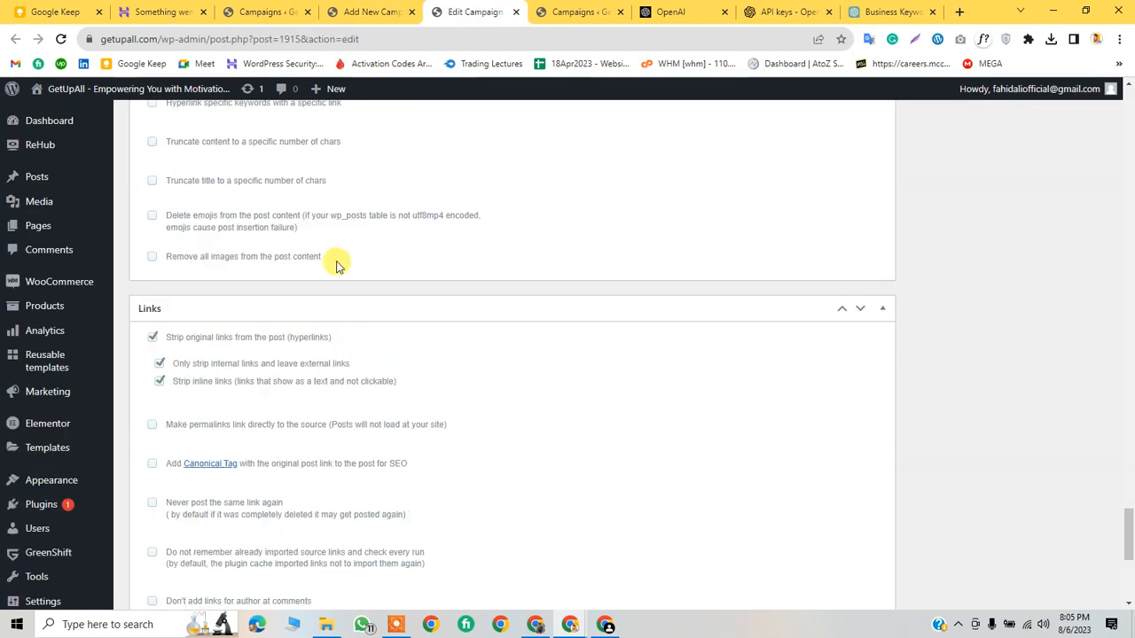
scroll("down", 3)
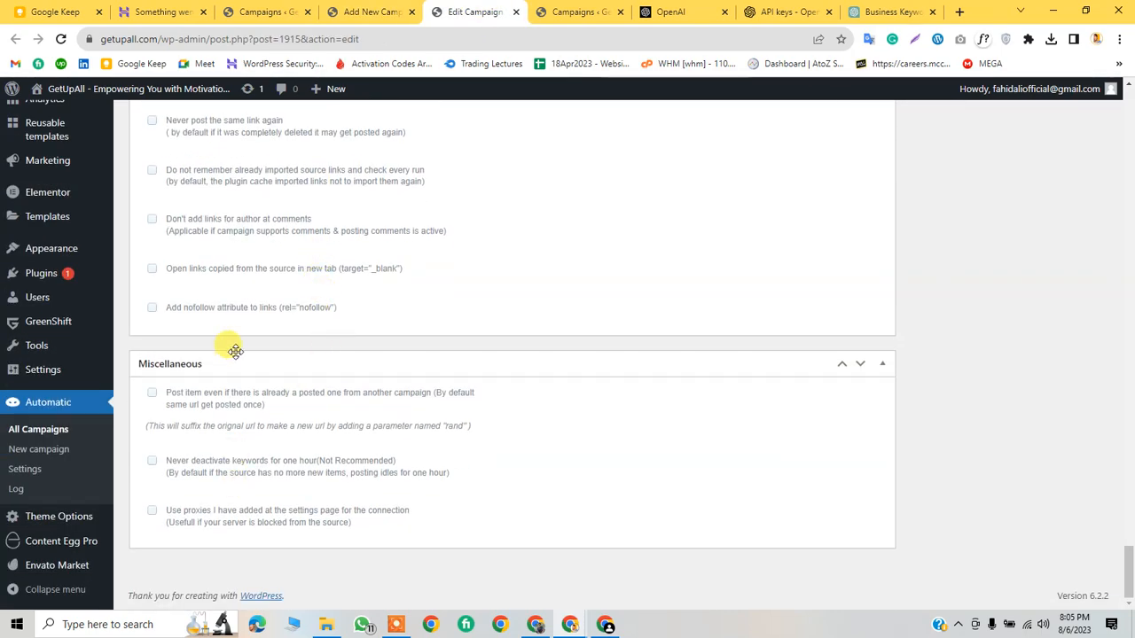
left_click(39, 448)
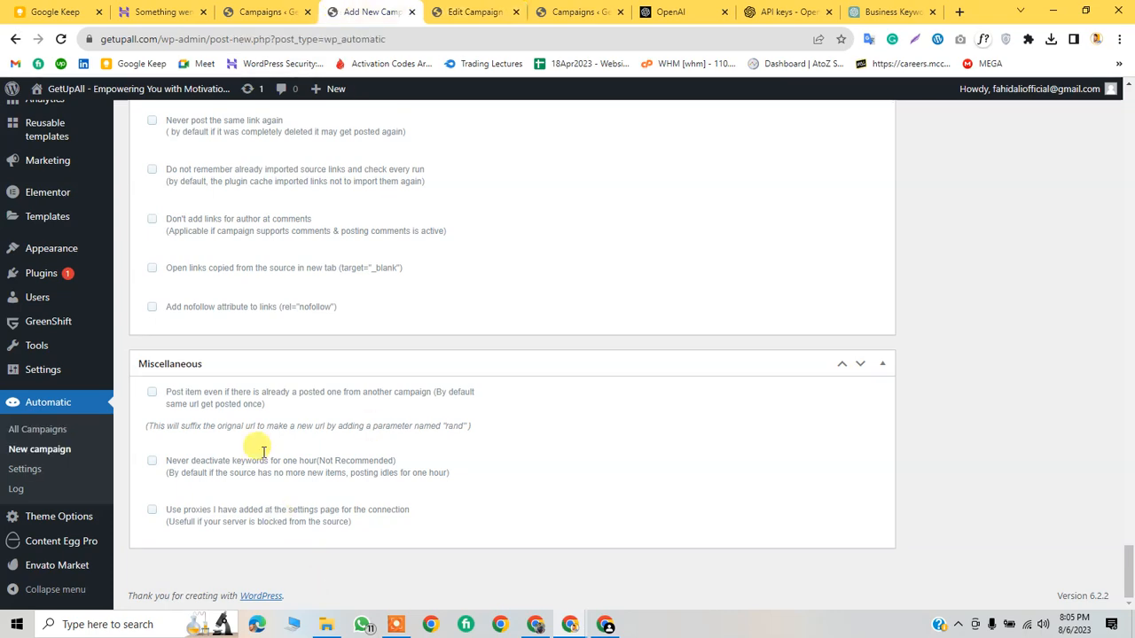
scroll("up", 3)
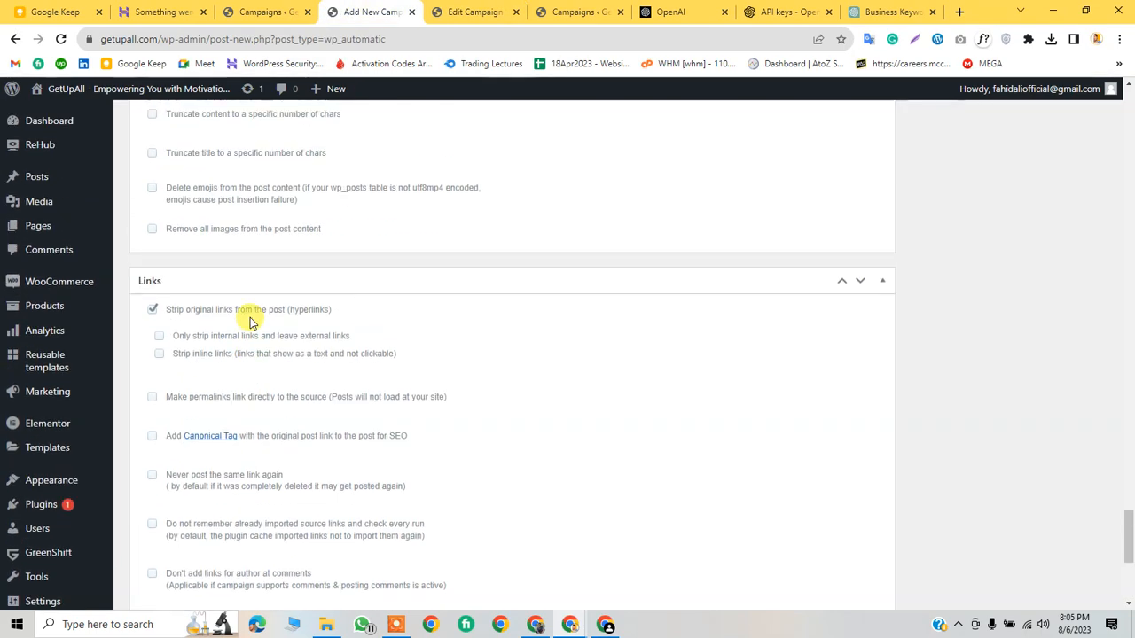
scroll("up", 3)
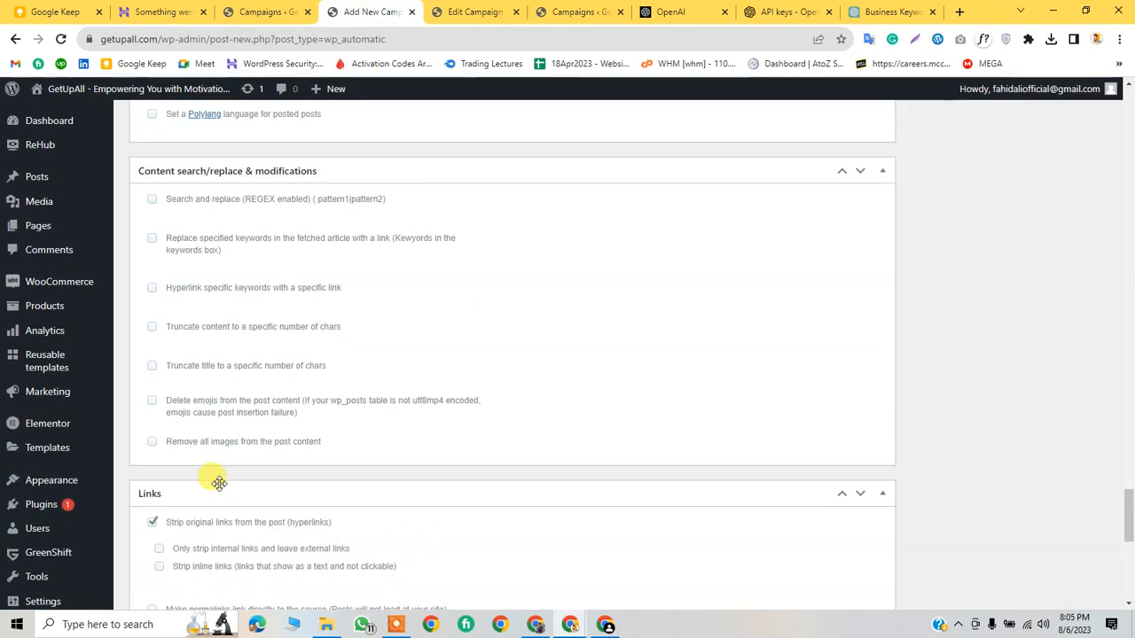
scroll("up", 3)
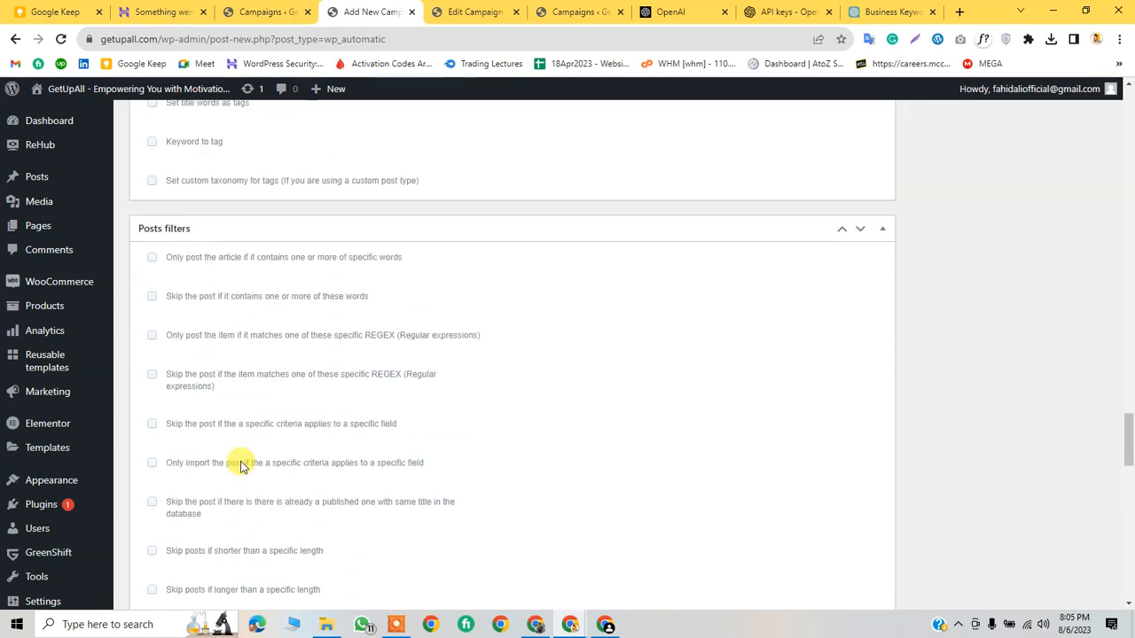
scroll("up", 3)
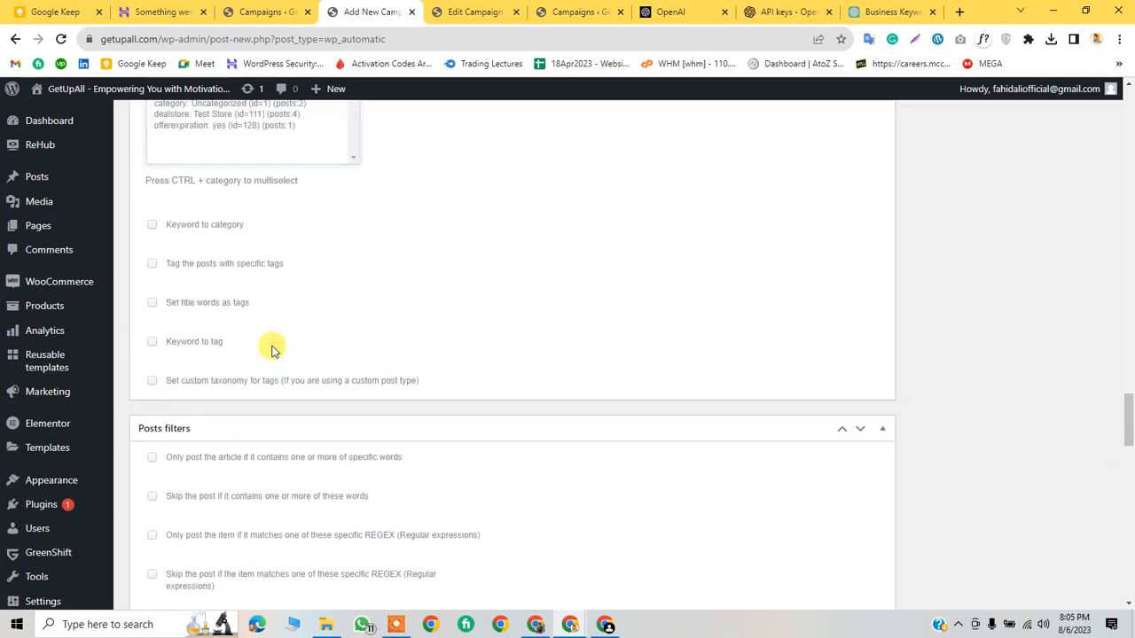
scroll("up", 3)
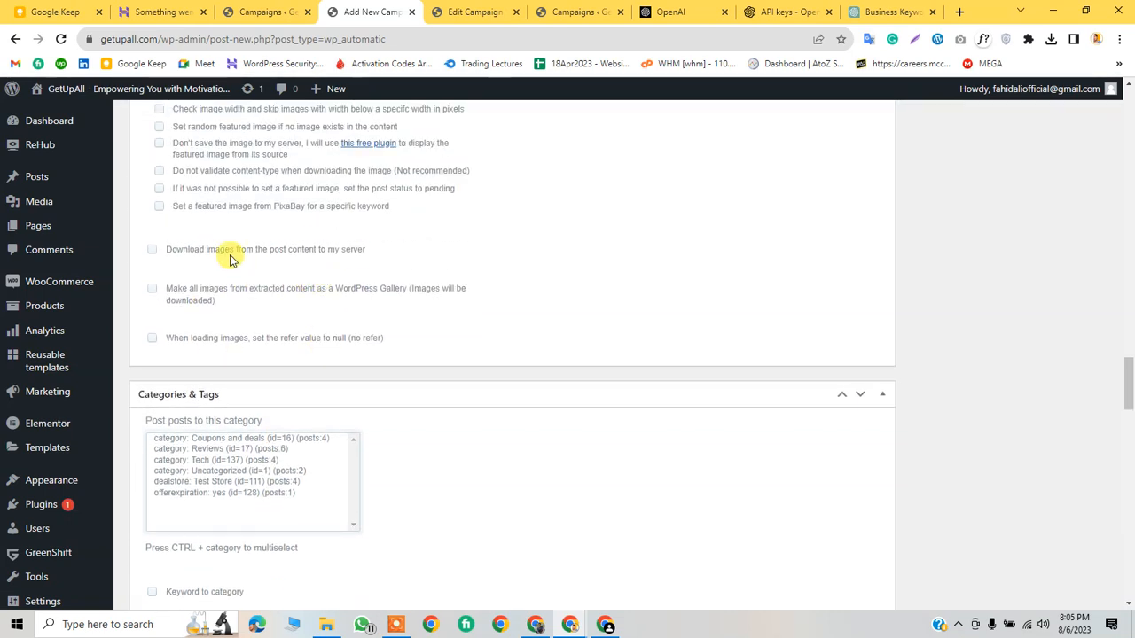
mouse_move(335, 272)
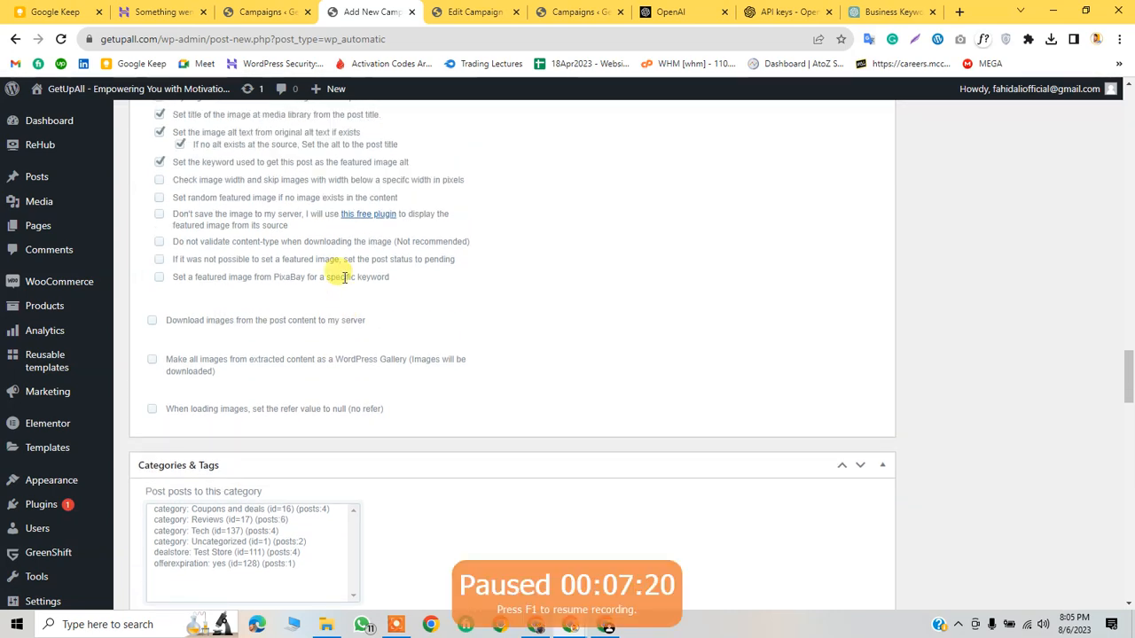
scroll("down", 3)
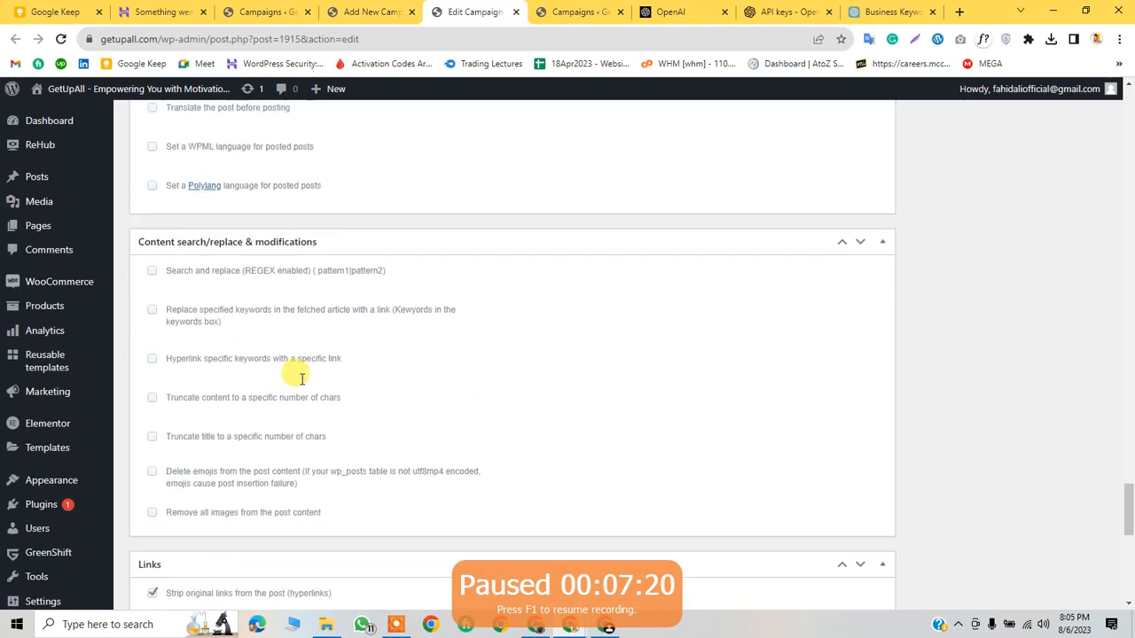
scroll("up", 3)
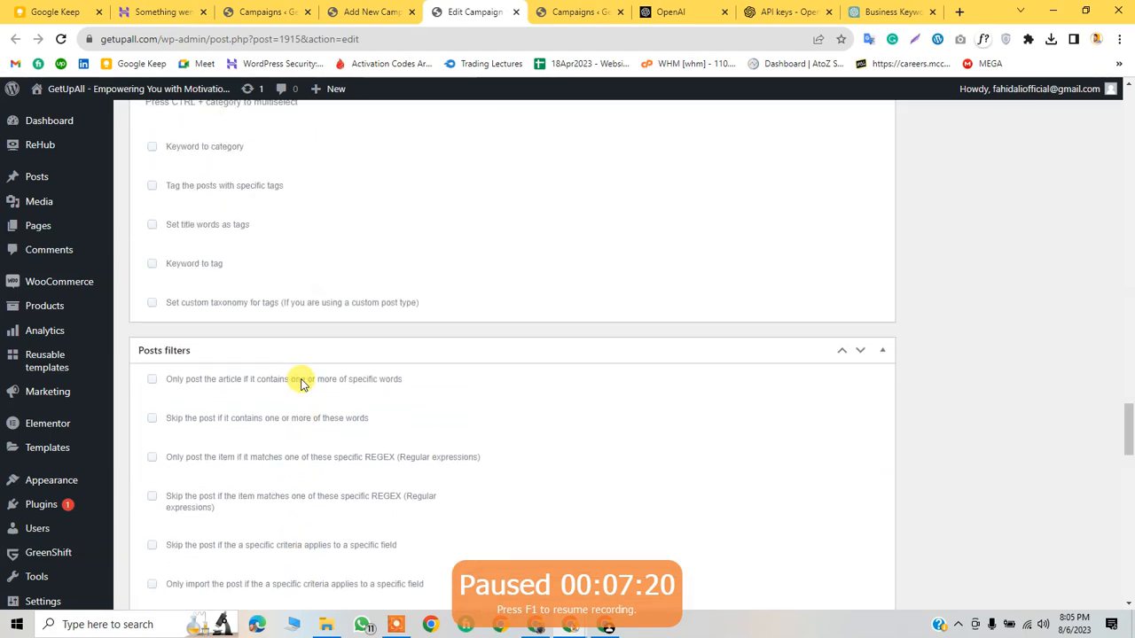
scroll("up", 3)
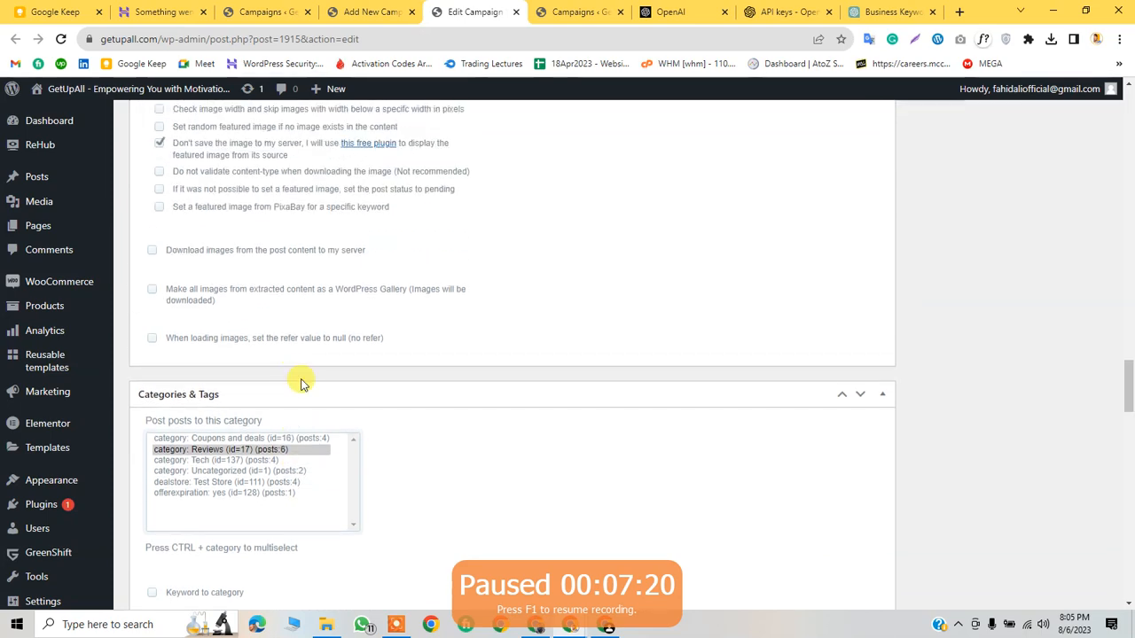
scroll("up", 3)
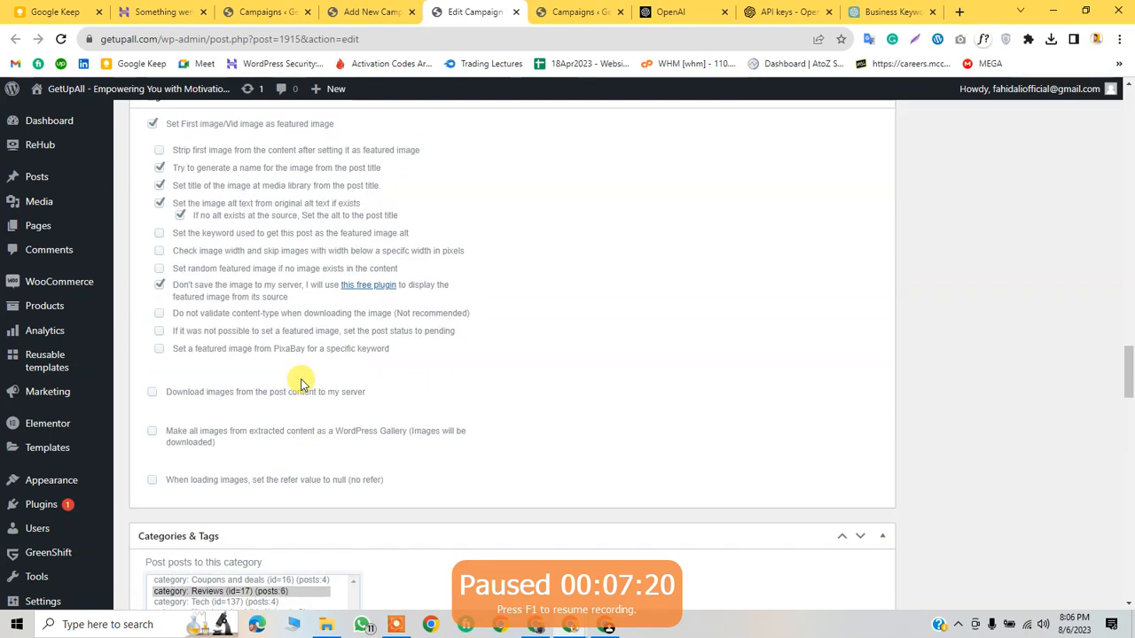
scroll("up", 3)
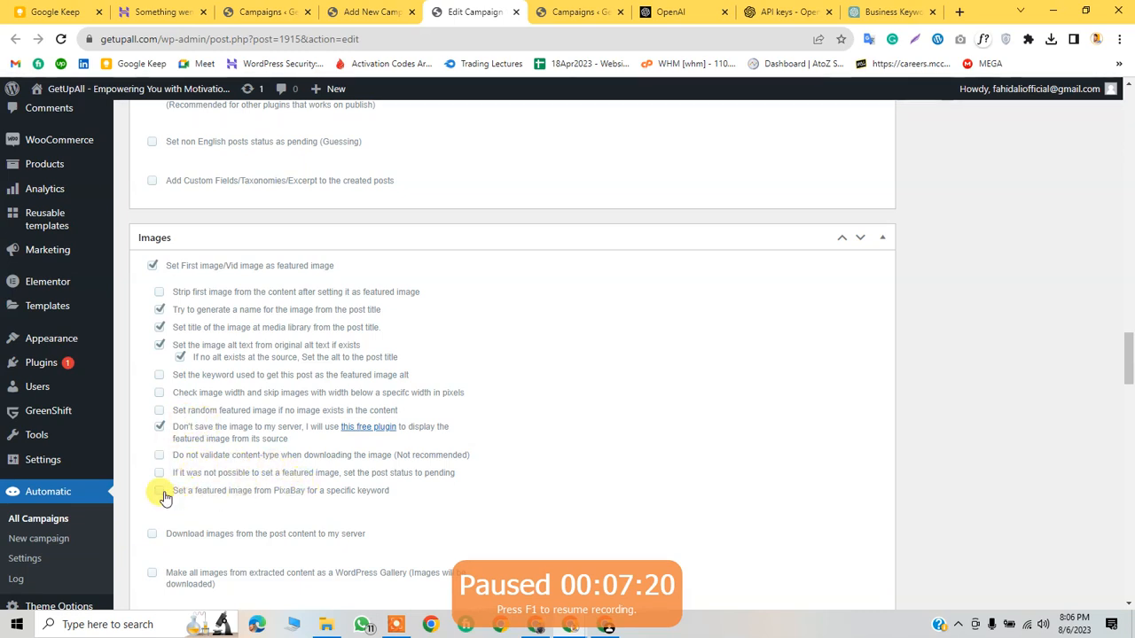
Step: Set PixaBay featured images for keyword 'products' on the Product campaign and update it
left_click(160, 490)
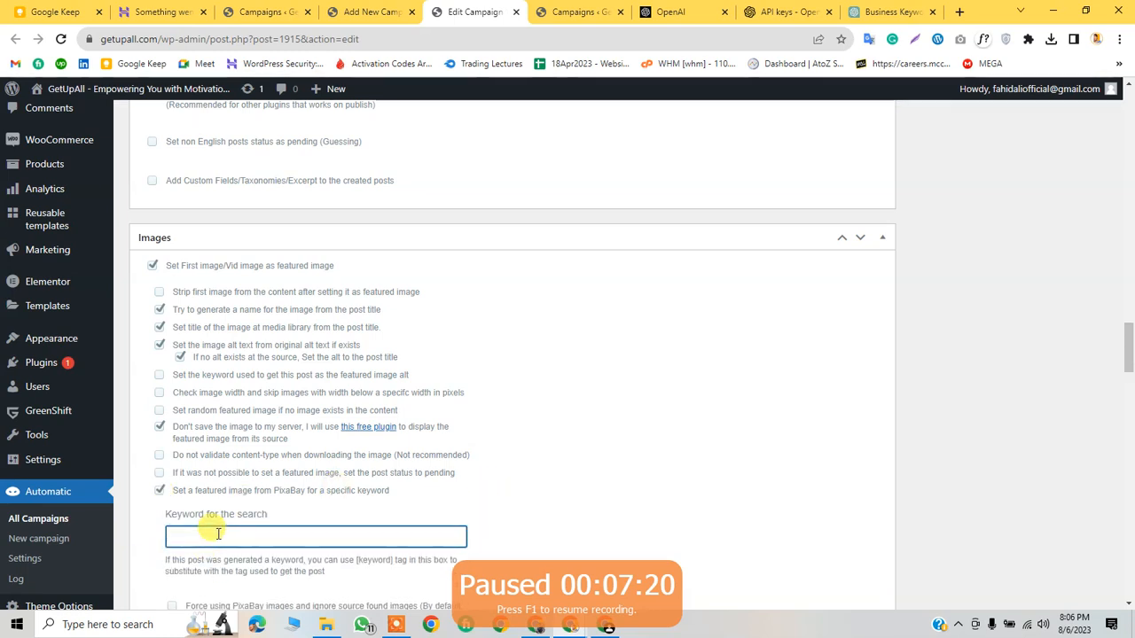
type("produ")
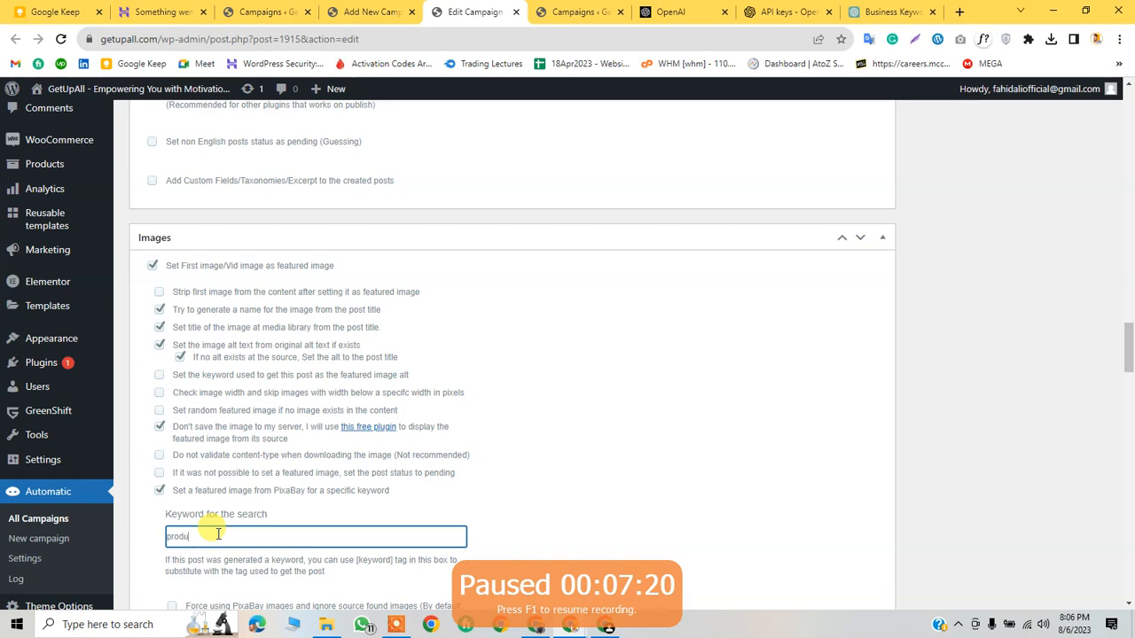
type("cts")
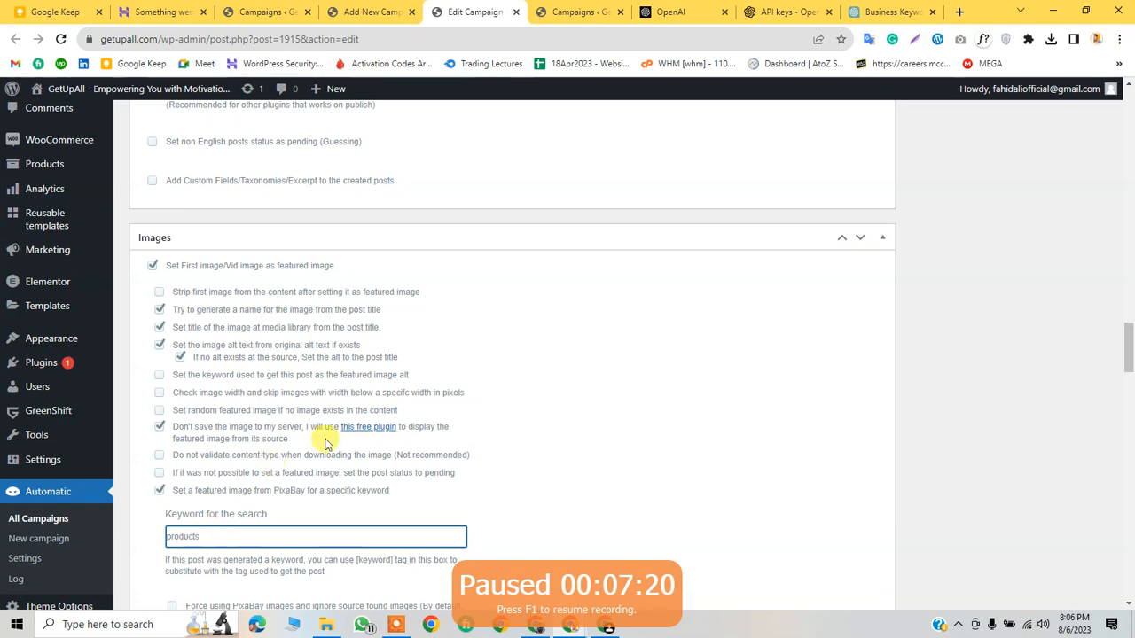
scroll("up", 3)
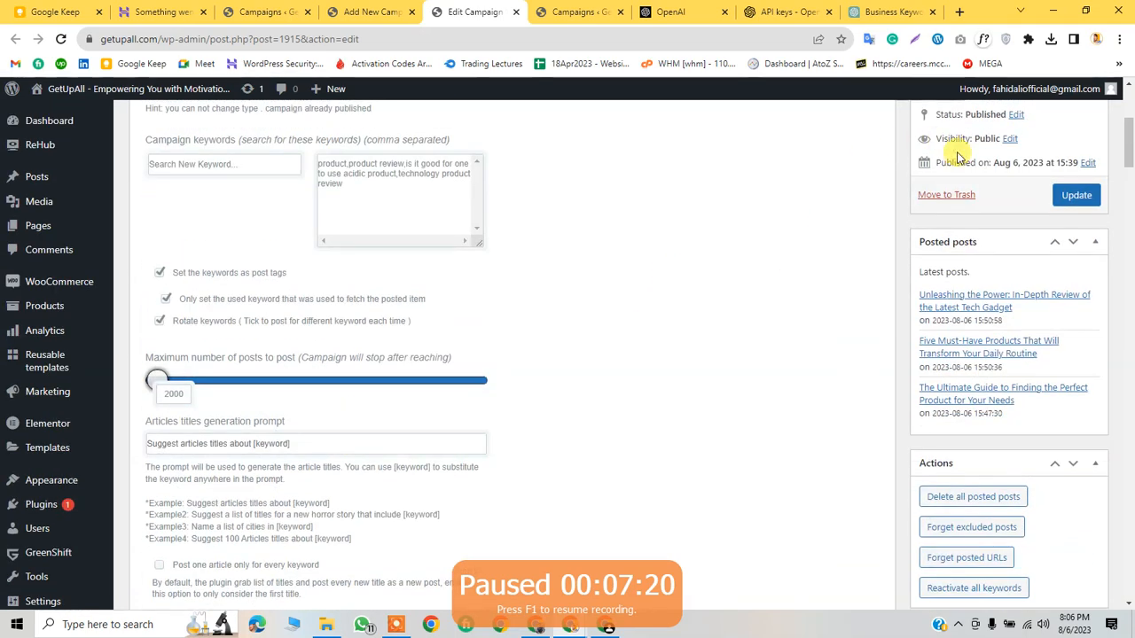
left_click(1076, 194)
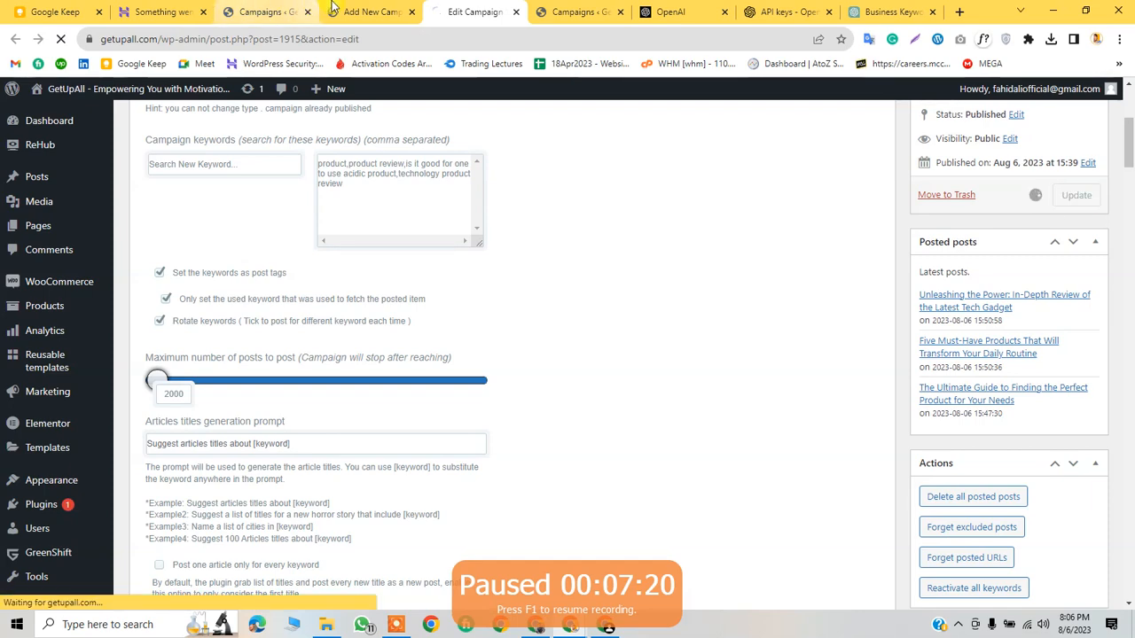
Step: Return to the business campaign form, now published with its first post
left_click(368, 11)
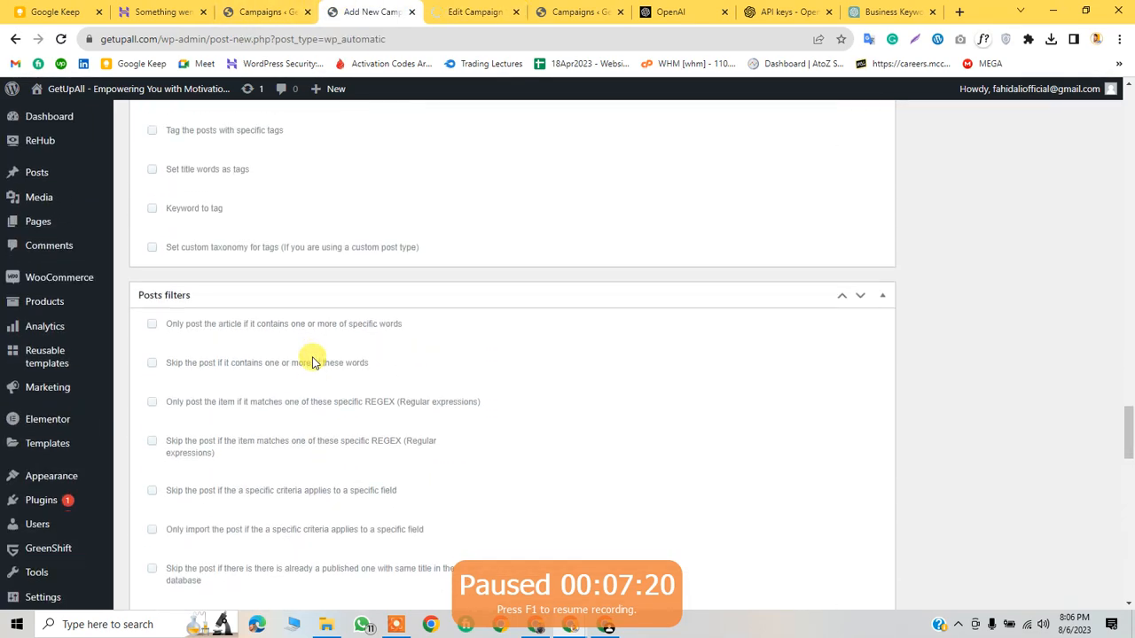
scroll("up", 3)
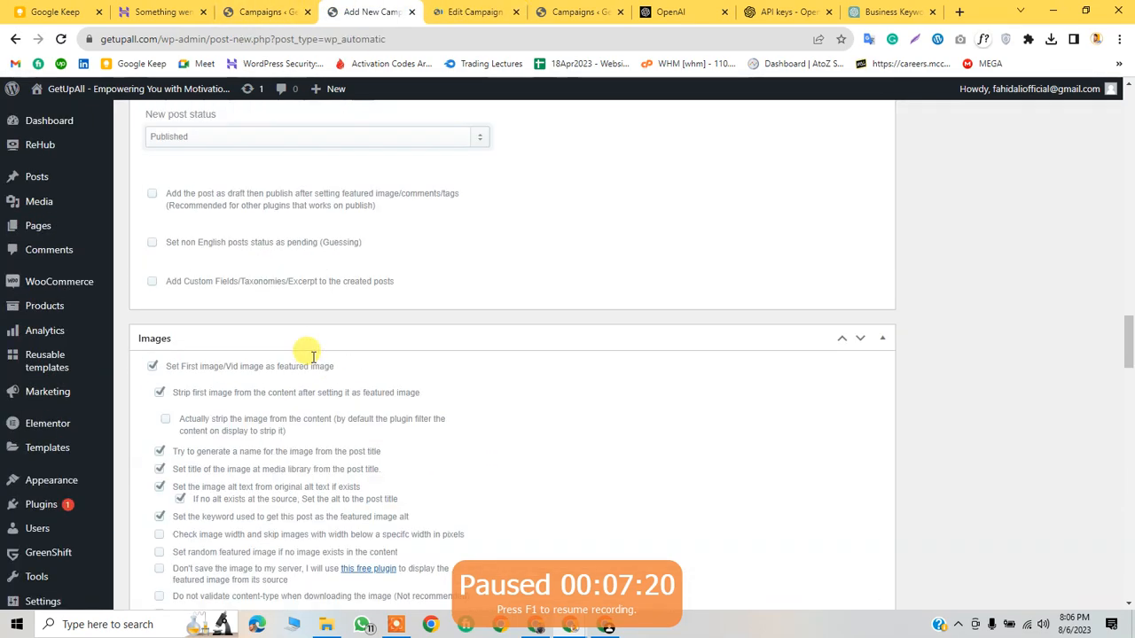
scroll("down", 3)
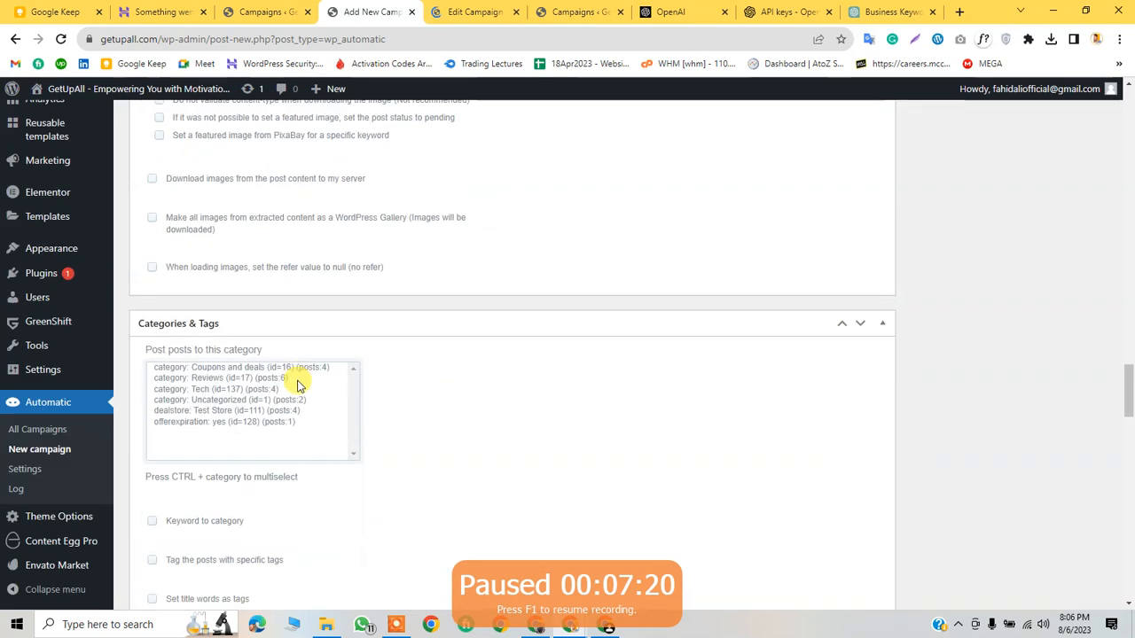
scroll("up", 3)
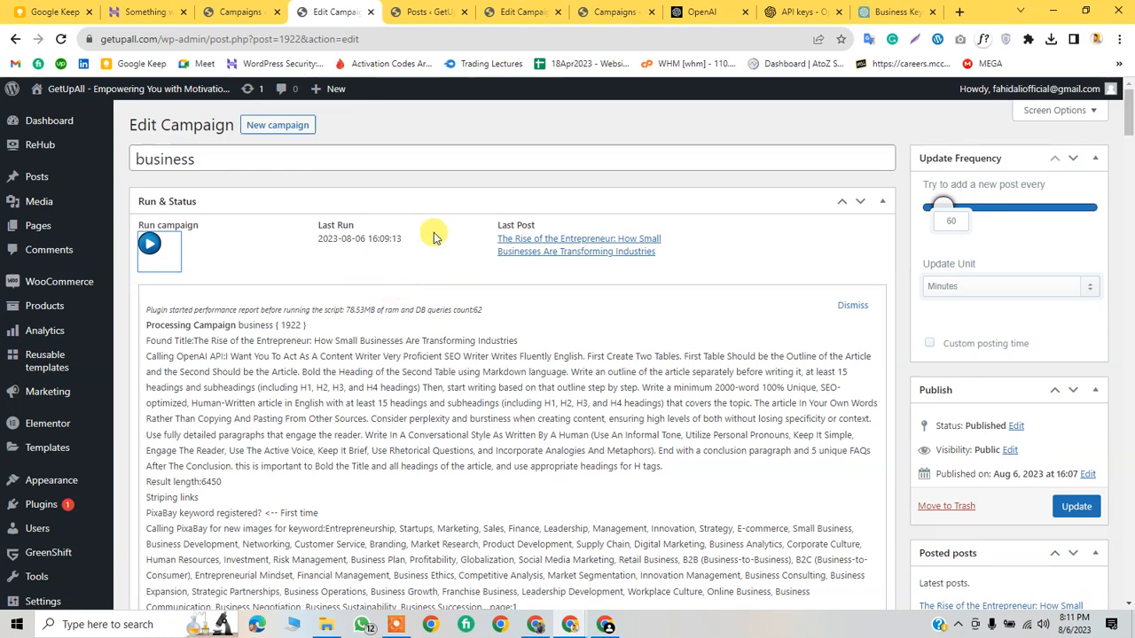
Step: Open the Last Post link in a new tab and read 'The Rise of the Entrepreneur'
right_click(576, 244)
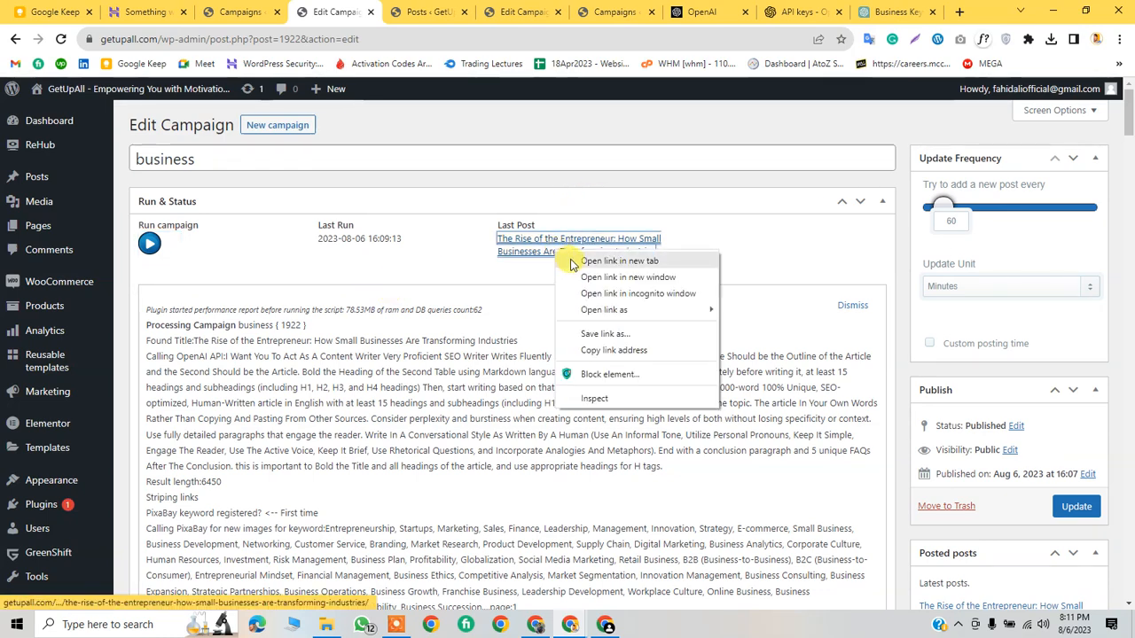
left_click(619, 261)
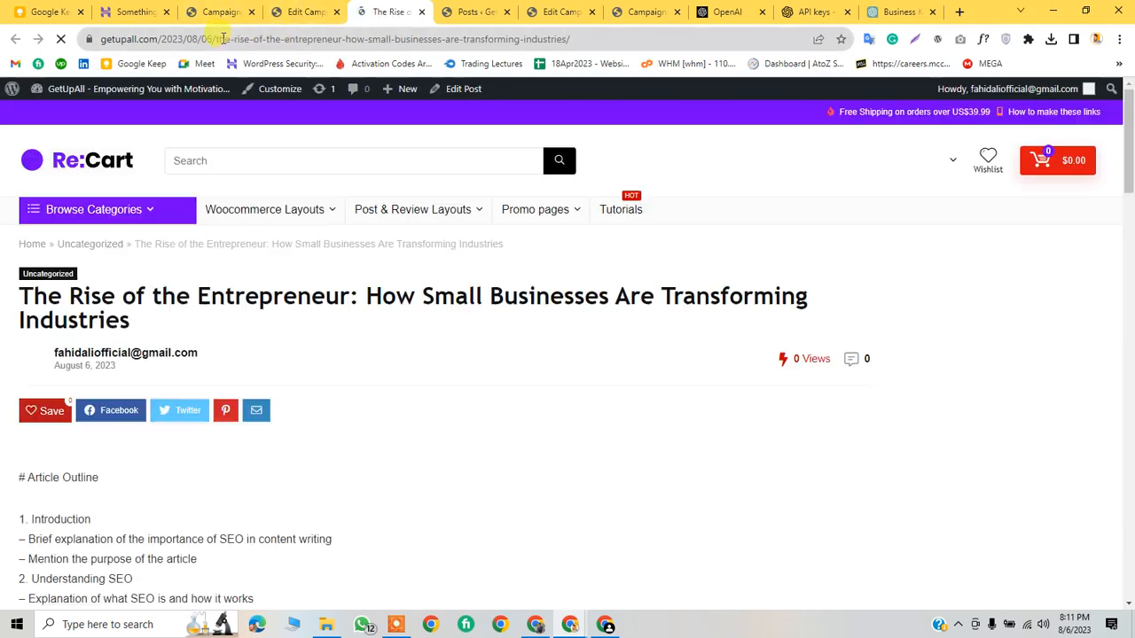
scroll("down", 3)
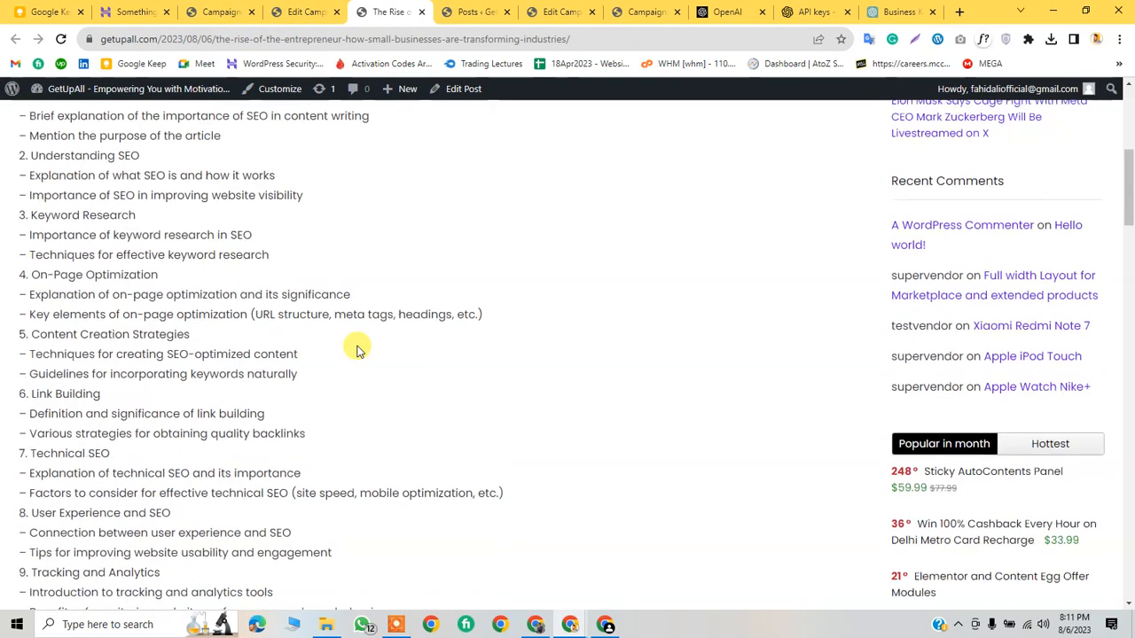
scroll("up", 3)
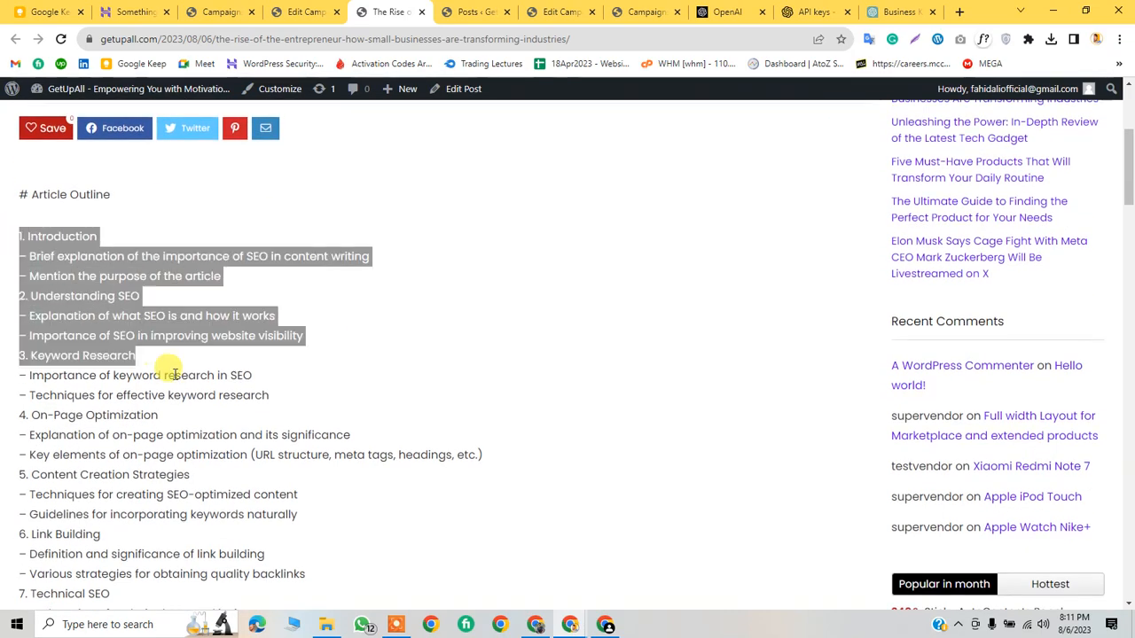
scroll("down", 3)
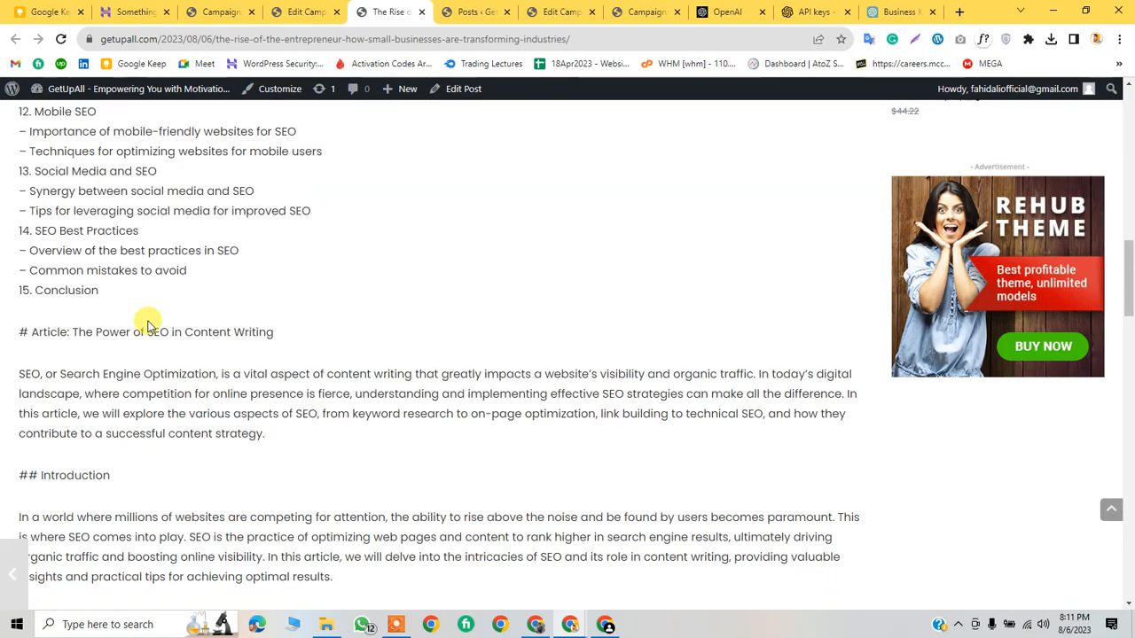
scroll("down", 3)
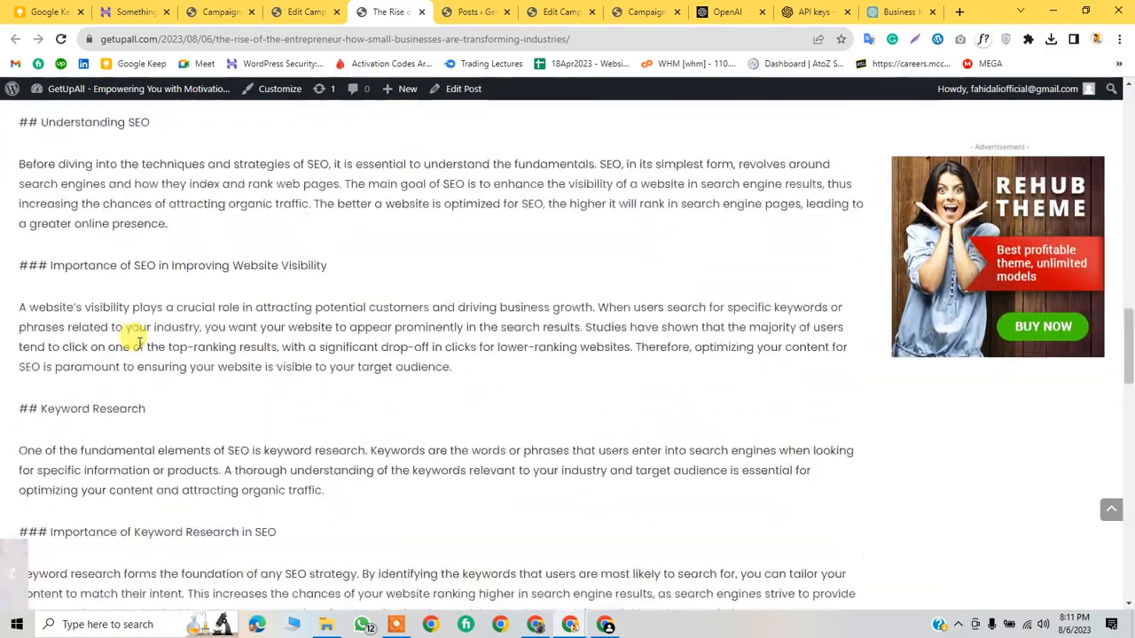
scroll("up", 3)
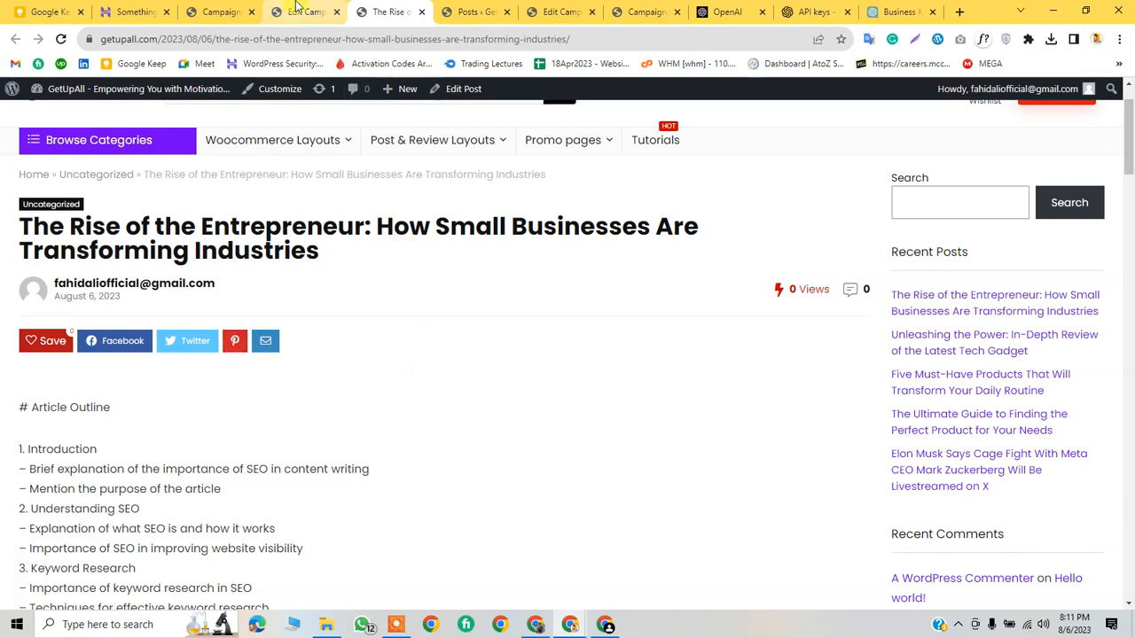
Step: Review the business campaign's run log, including the missing PixaBay API key error
left_click(304, 11)
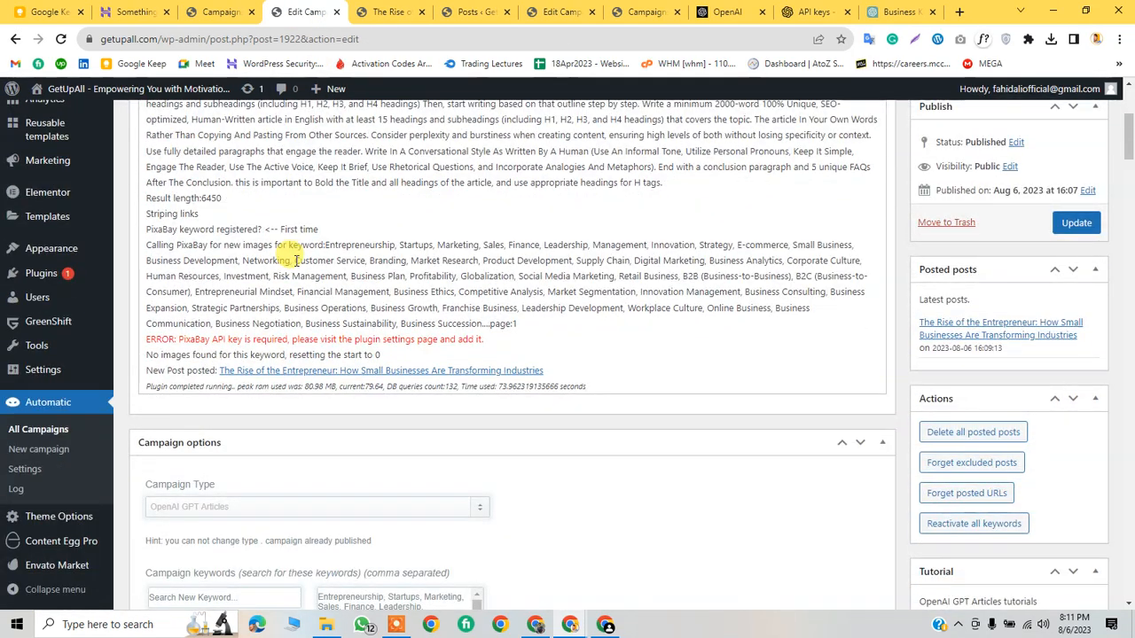
scroll("up", 3)
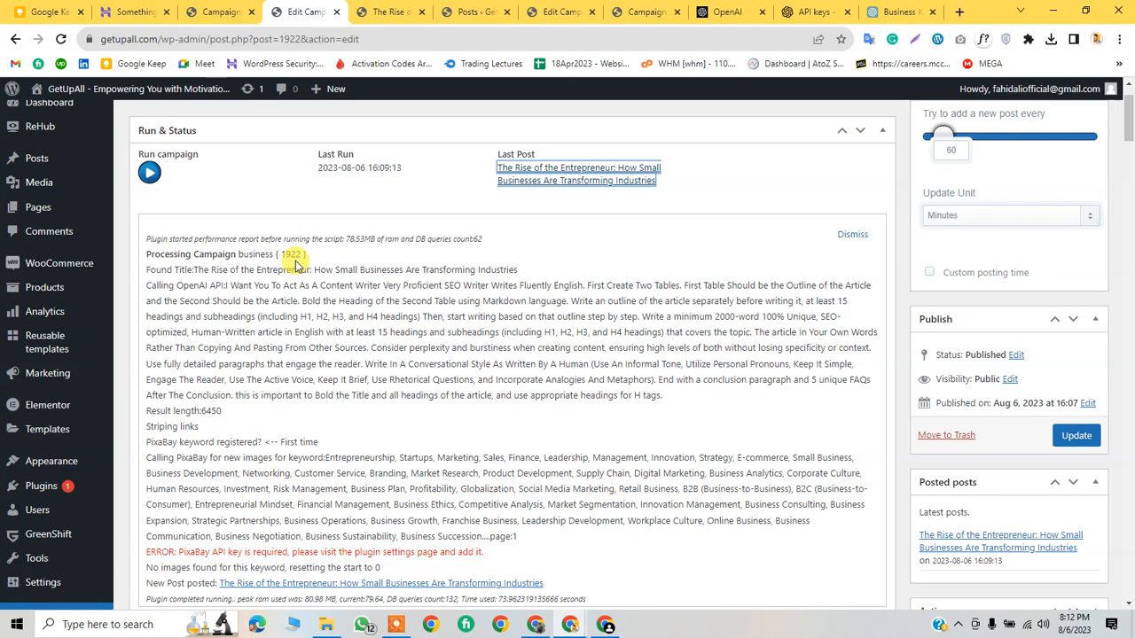
scroll("down", 3)
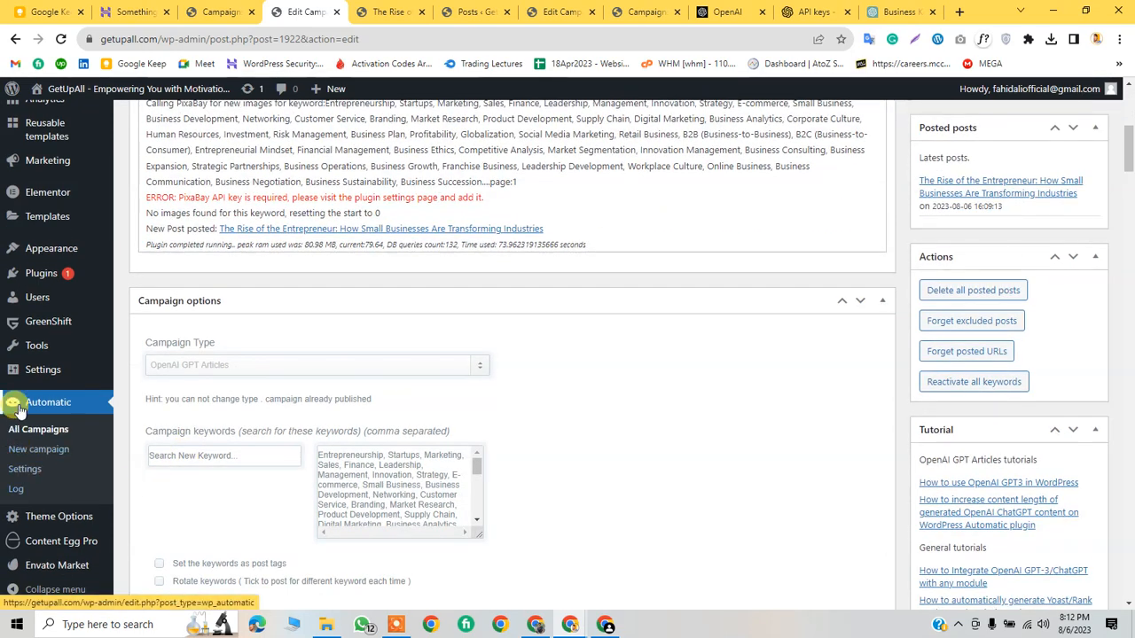
mouse_move(590, 505)
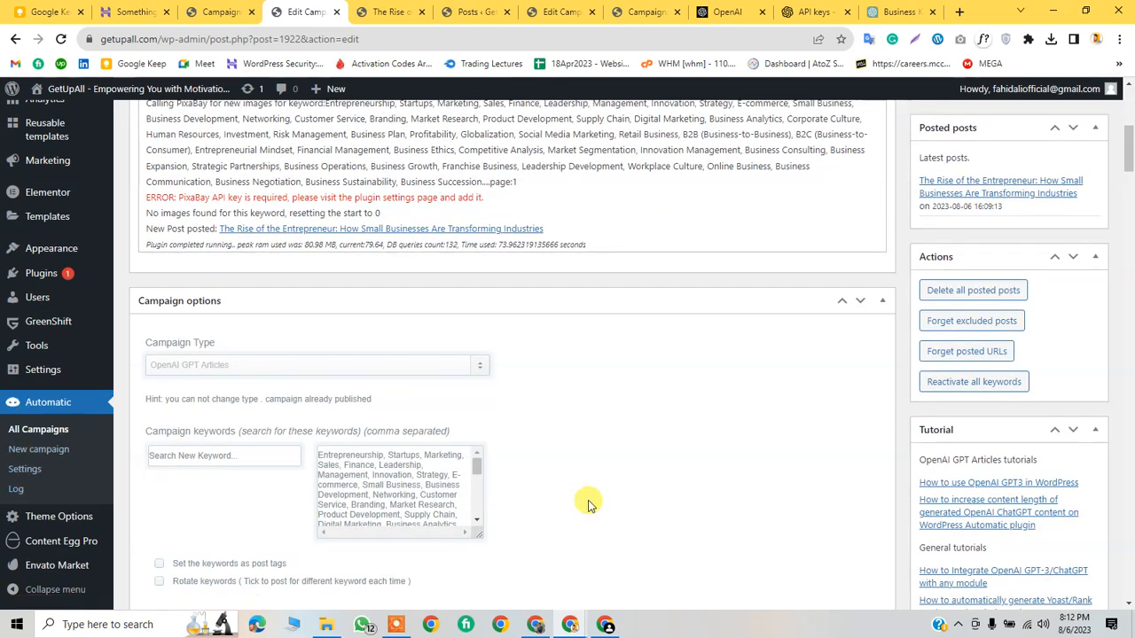
scroll("up", 3)
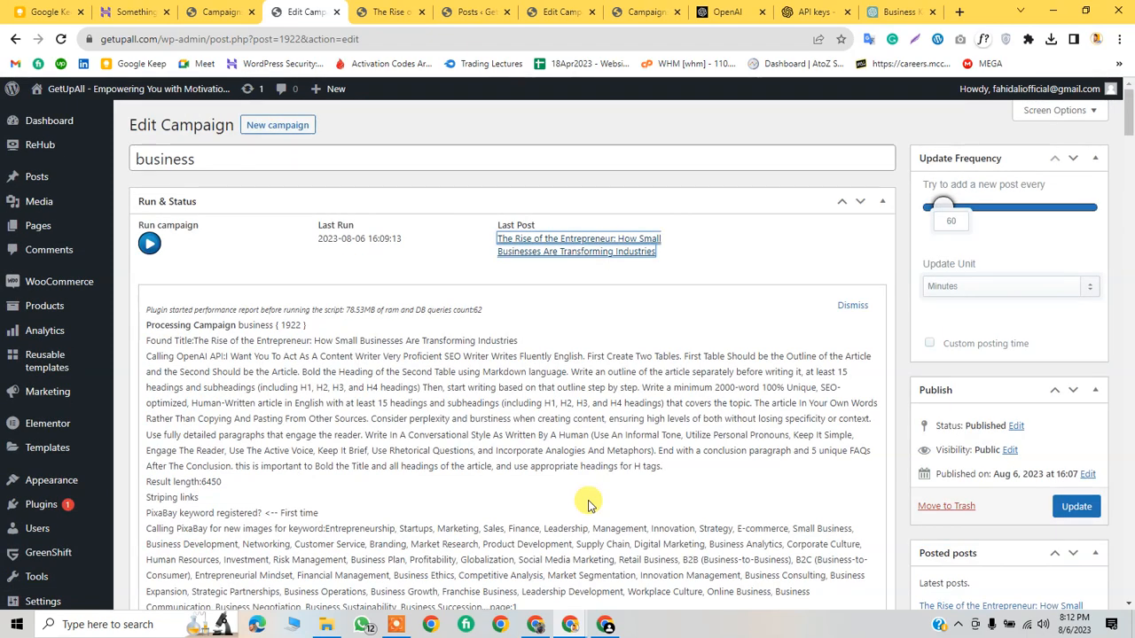
mouse_move(304, 319)
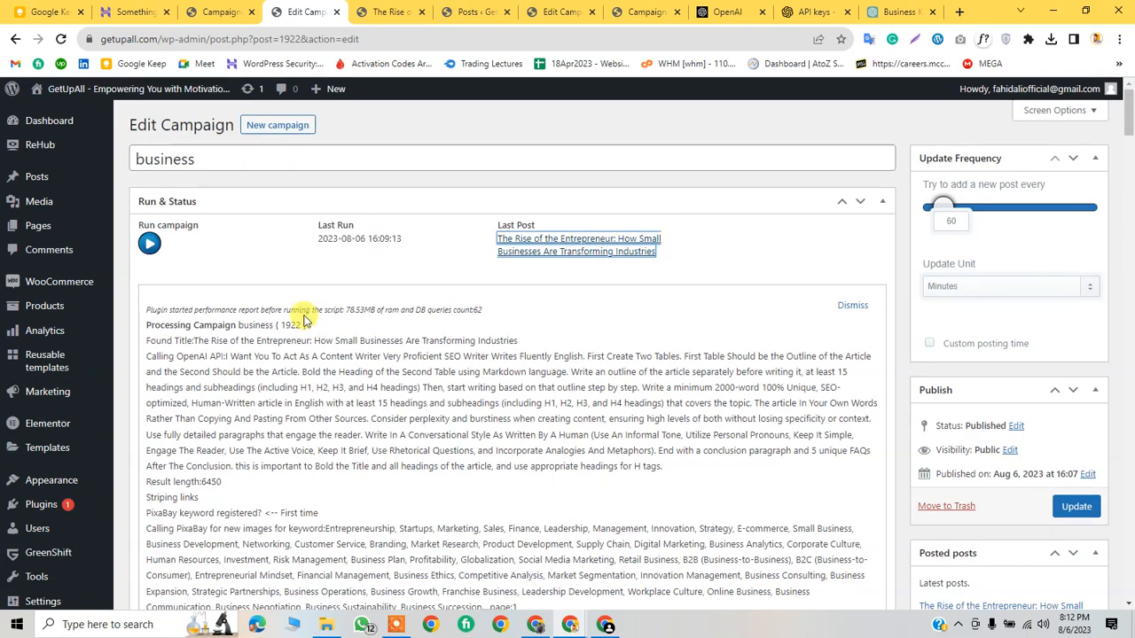